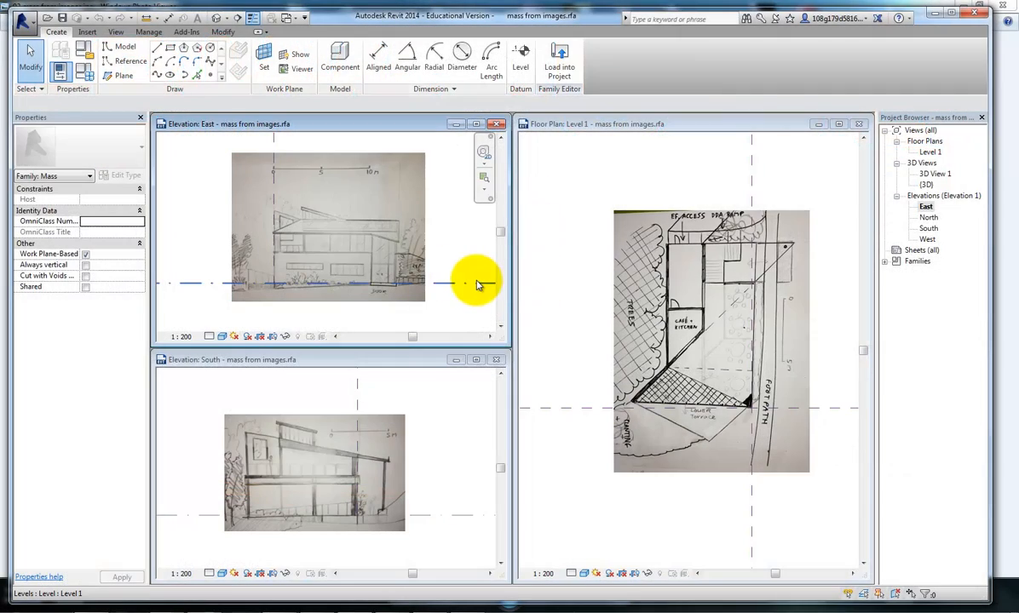
mouse_move(477, 281)
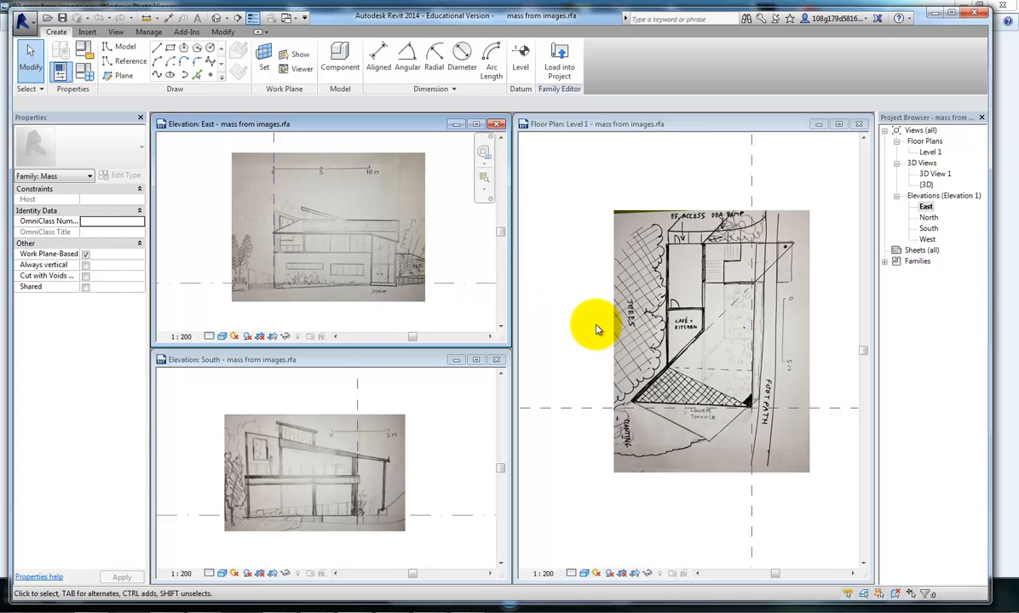
mouse_move(590, 325)
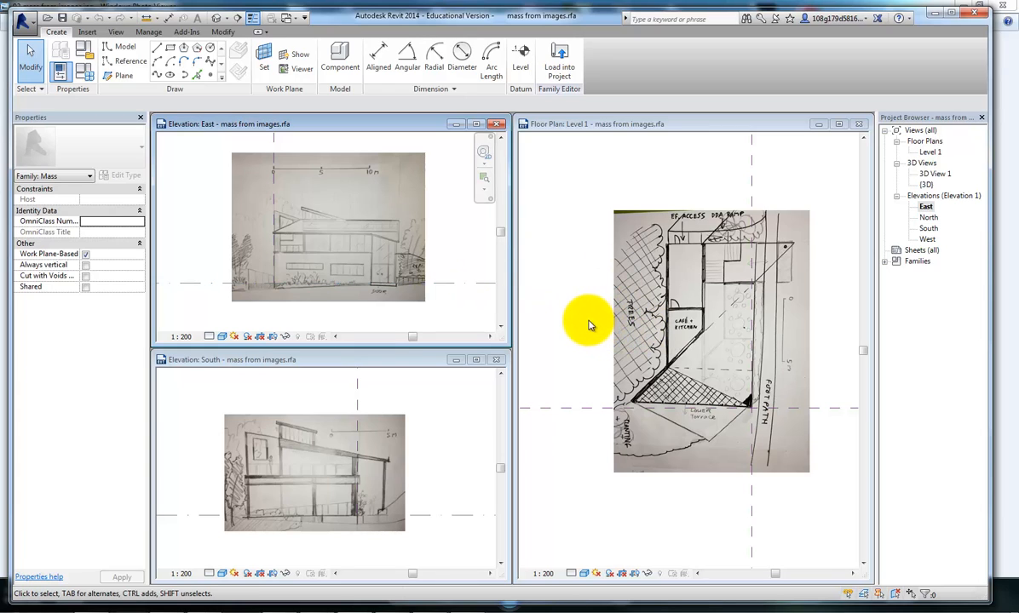
mouse_move(775, 209)
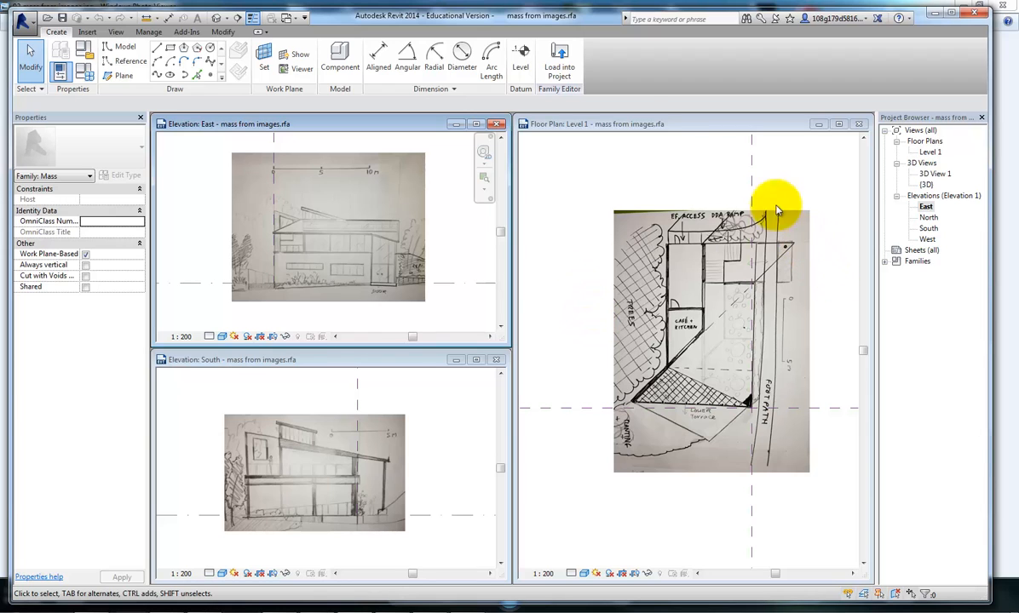
- Activate the Level 1 floor plan, then the South and East elevation views in turn
left_click(711, 341)
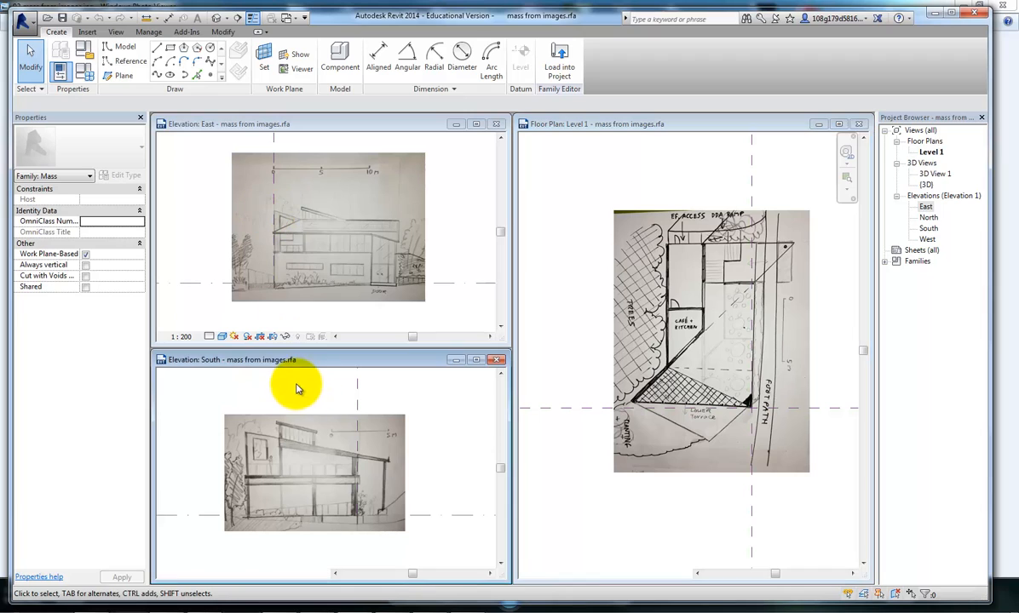
left_click(357, 515)
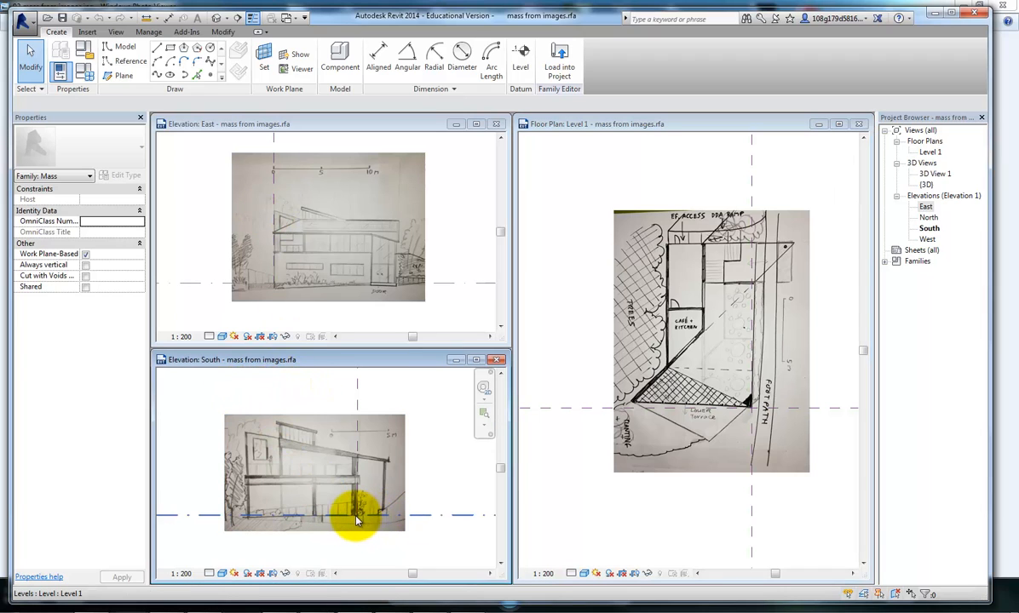
left_click(212, 179)
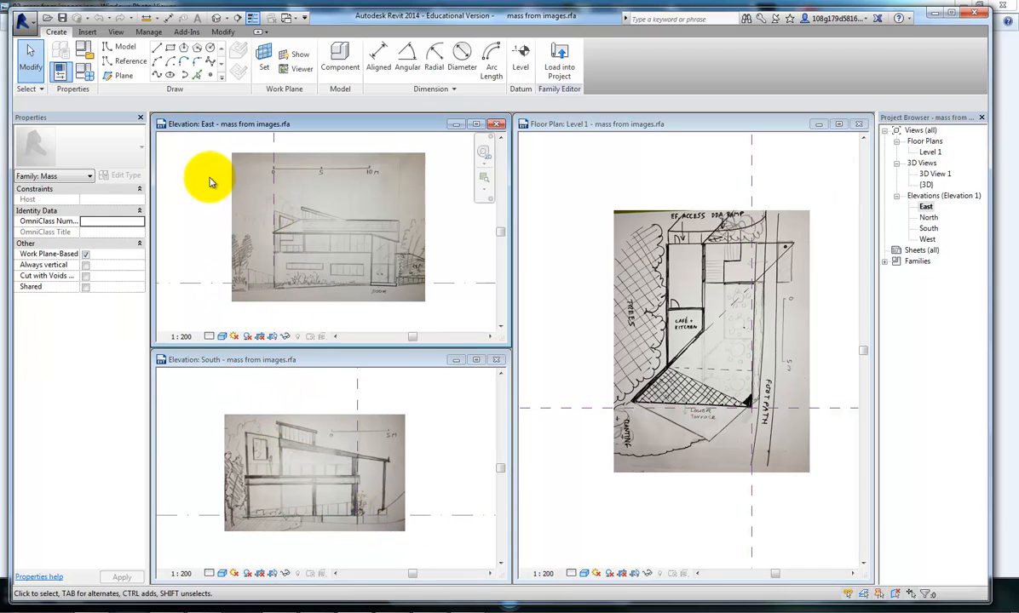
mouse_move(426, 312)
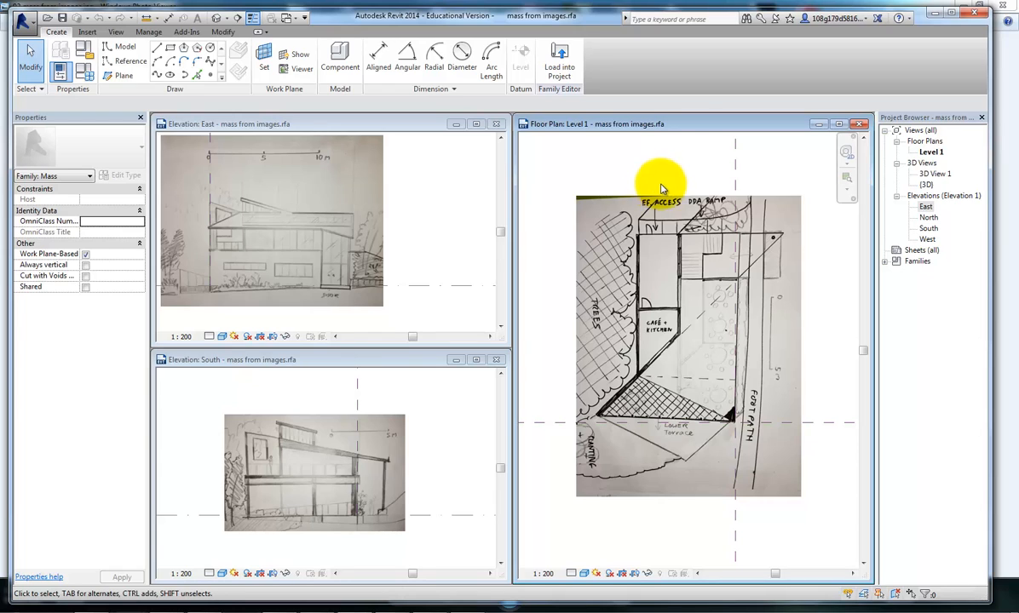
mouse_move(832, 345)
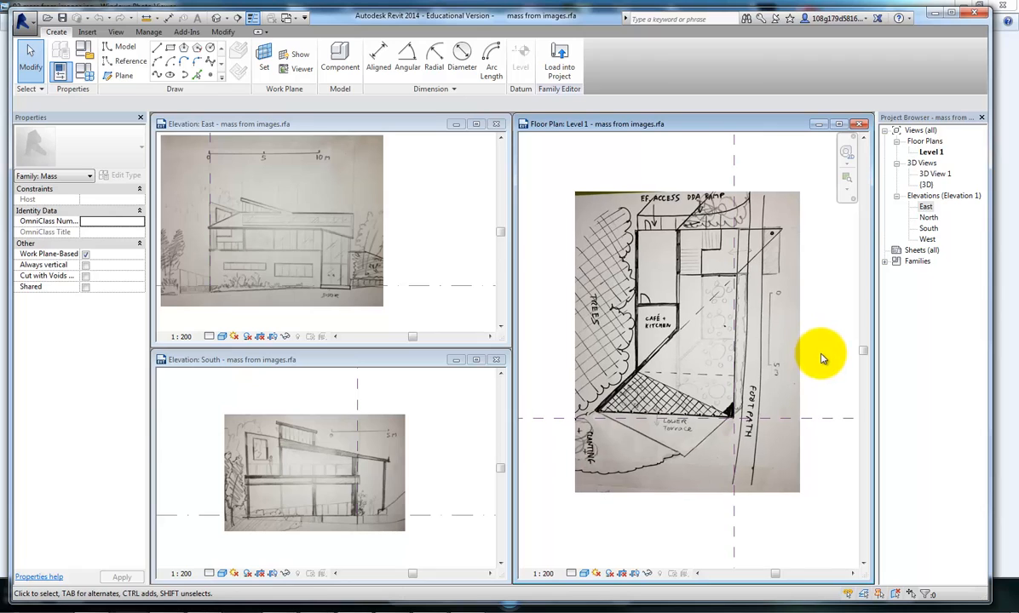
mouse_move(656, 175)
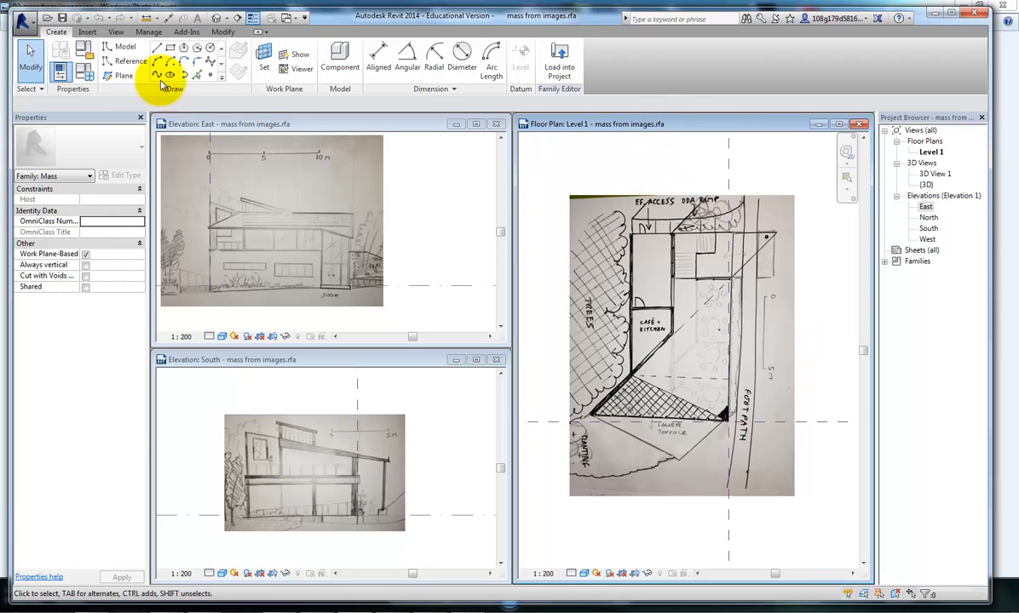
mouse_move(159, 48)
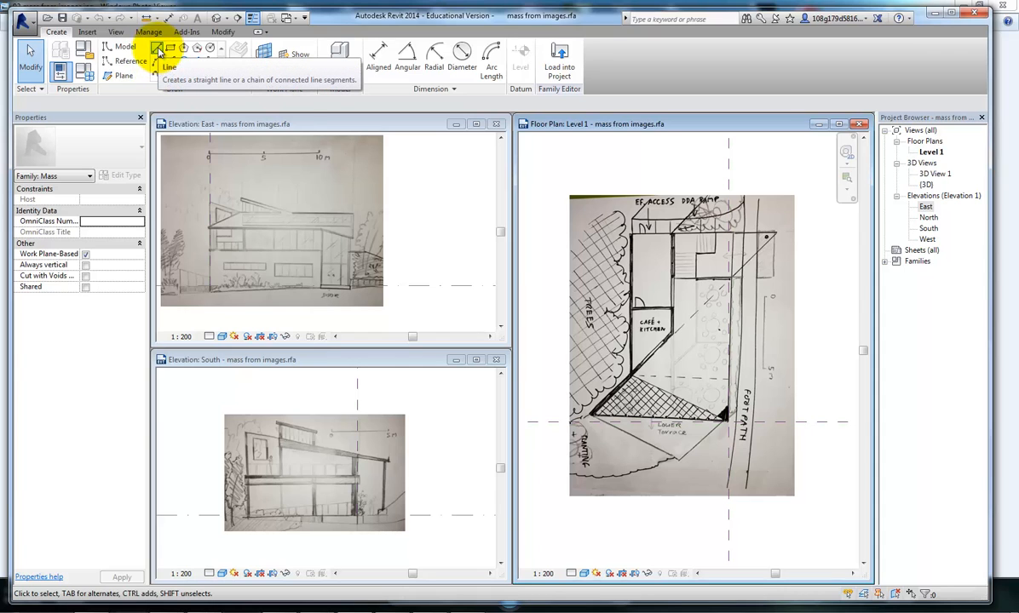
- Trace the plan footprint and its long diagonal edge to the top-right corner with model lines
left_click(158, 53)
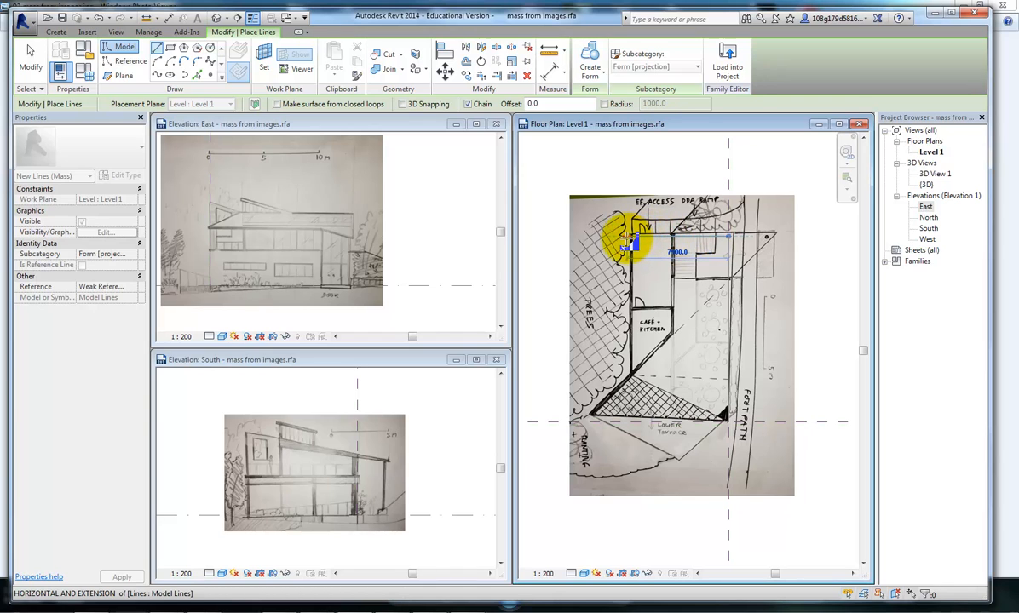
scroll("up", 3)
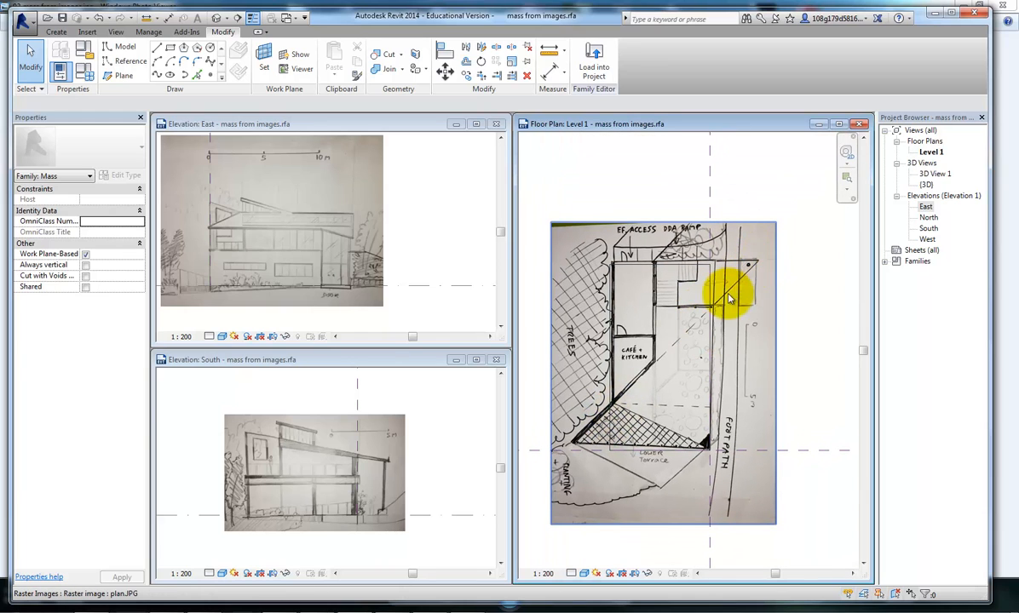
mouse_move(283, 300)
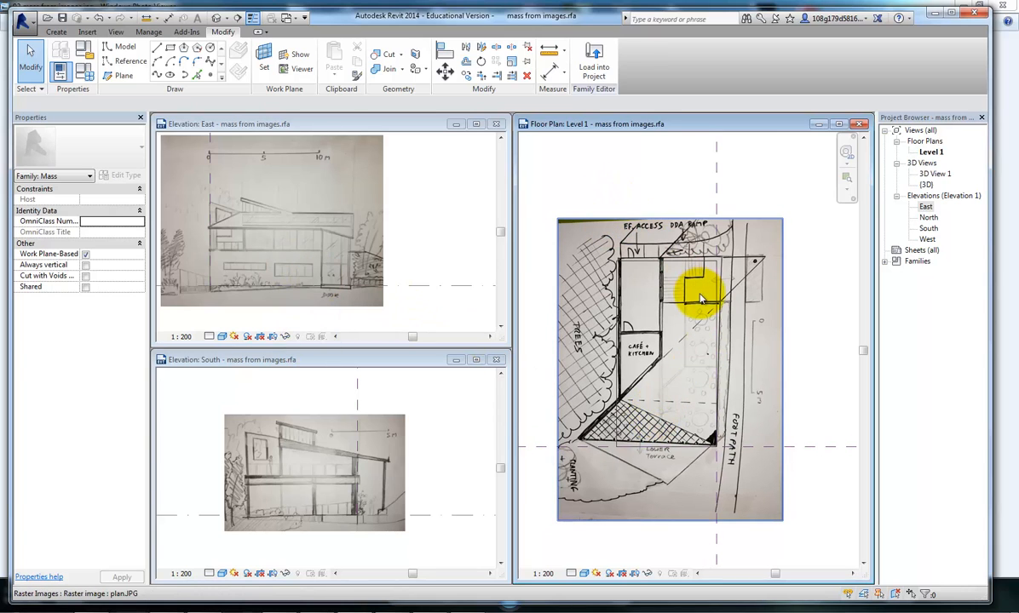
left_click(157, 49)
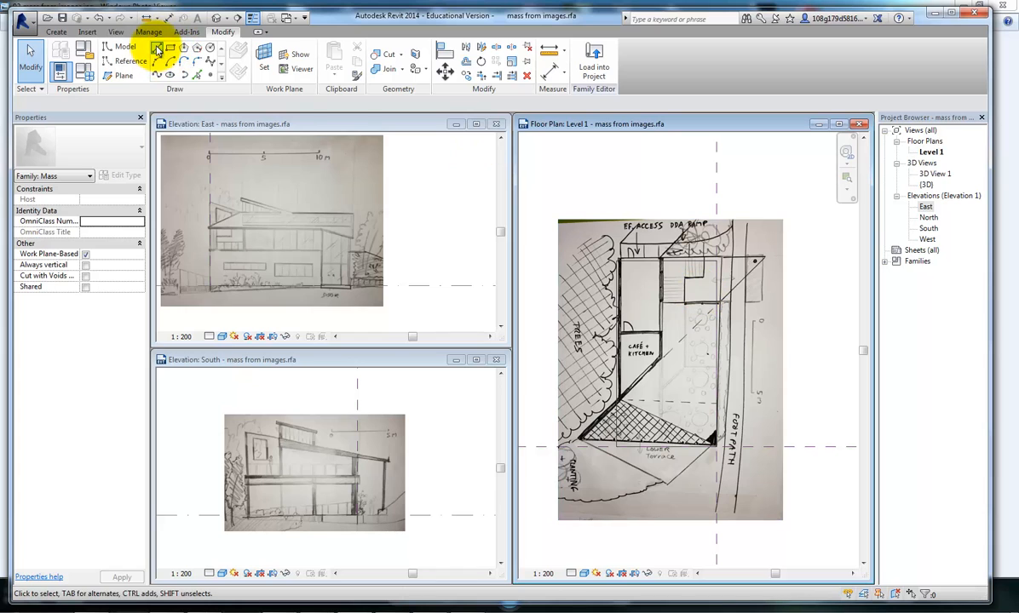
left_click(157, 48)
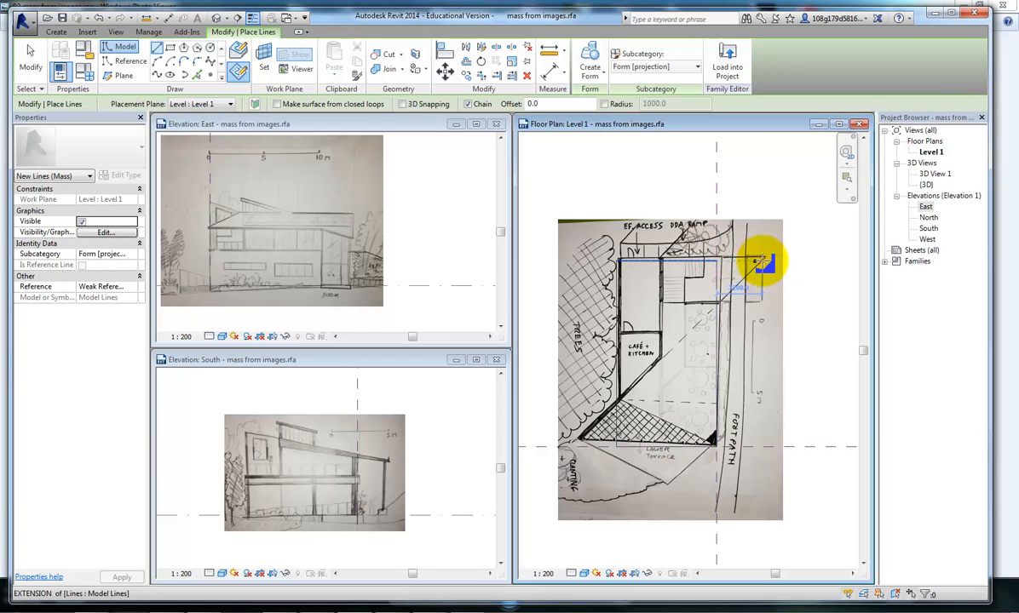
mouse_move(762, 260)
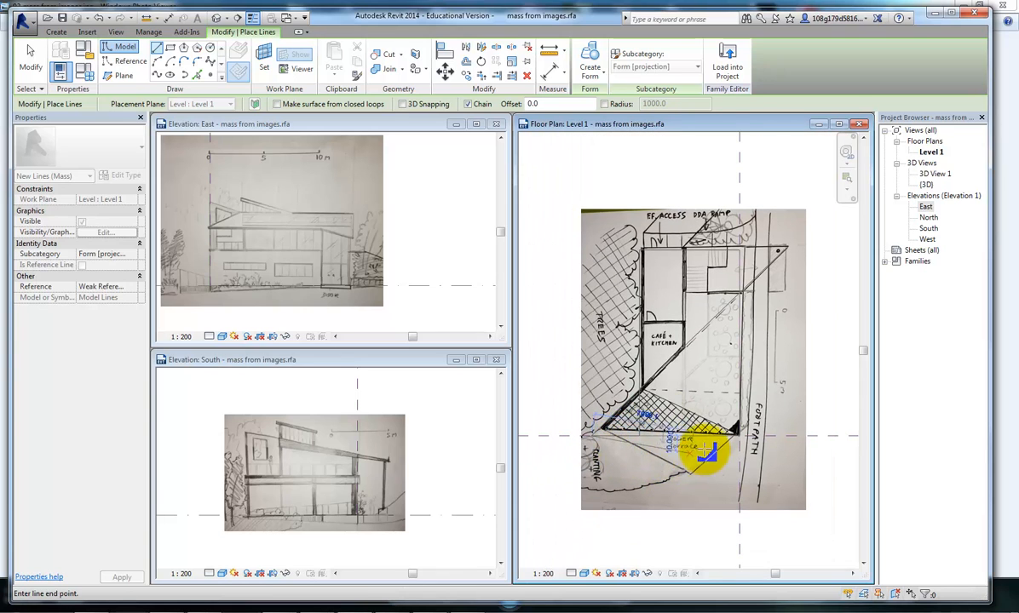
left_click(779, 256)
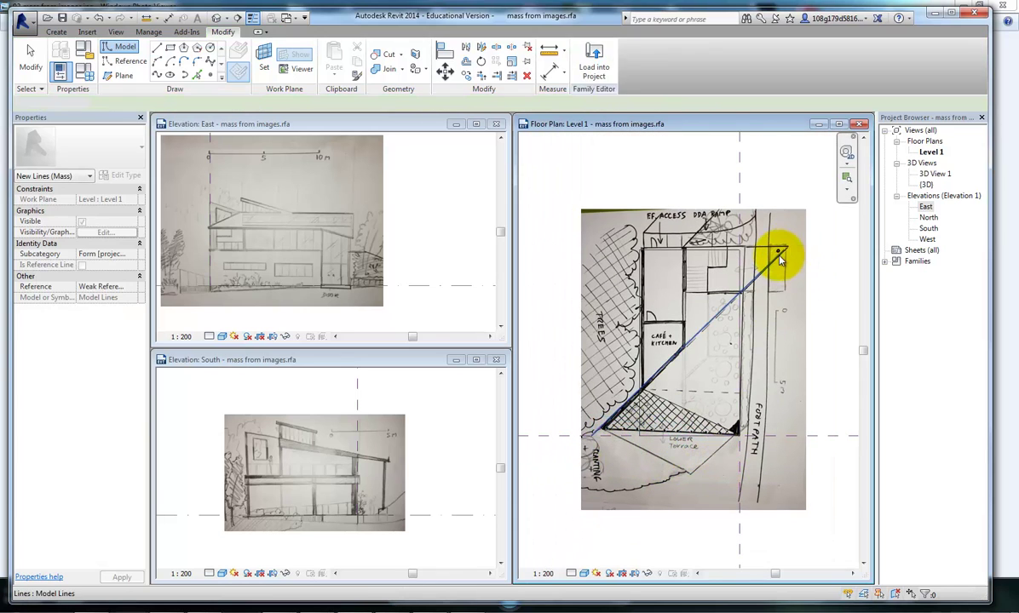
left_click(778, 255)
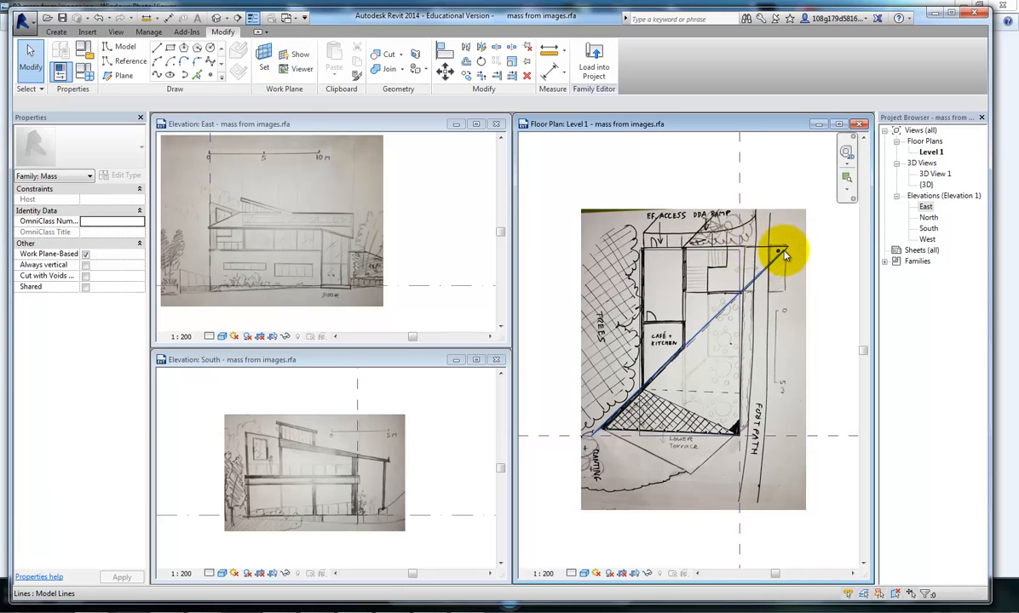
mouse_move(784, 254)
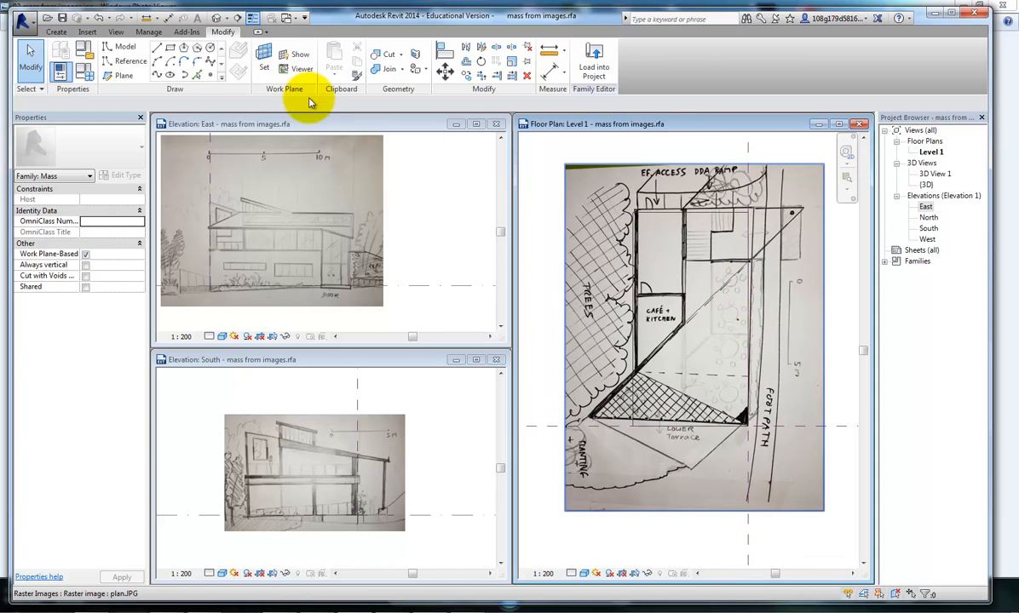
- In the {3D} view, split the crossing horizontal line and trim its piece to a corner
double_click(934, 184)
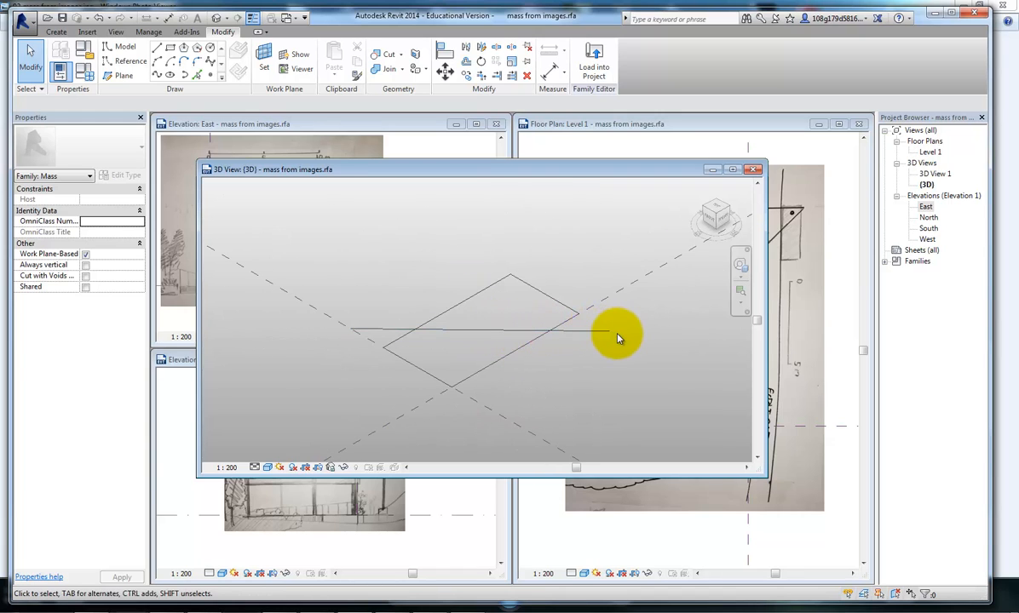
mouse_move(581, 365)
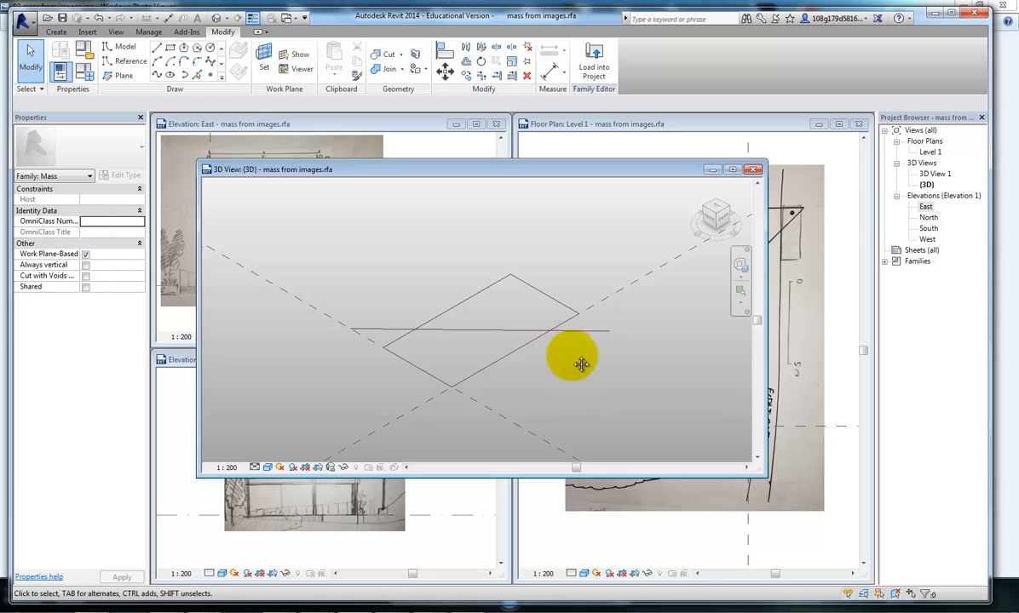
mouse_move(601, 344)
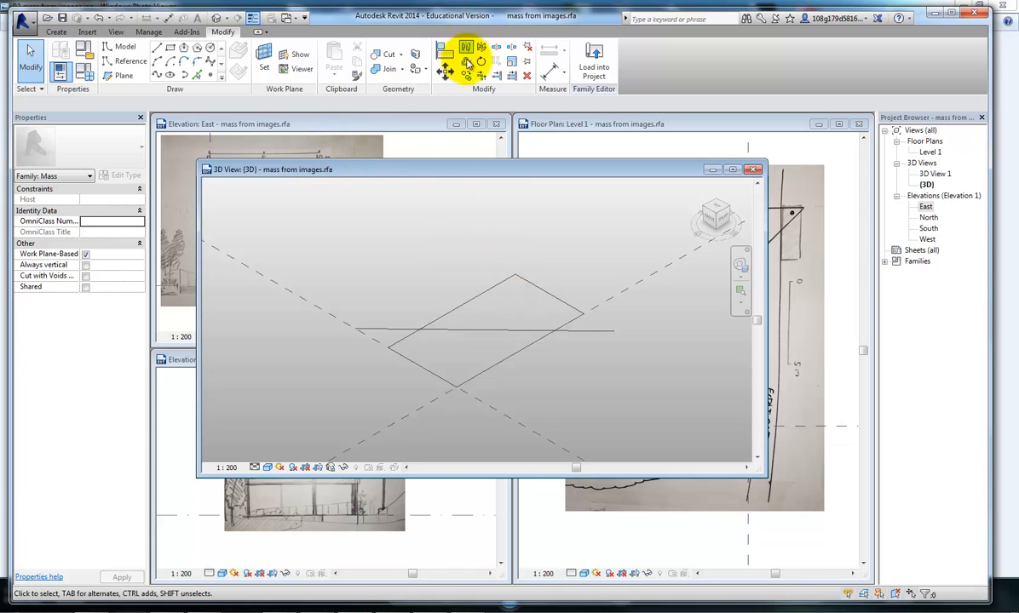
mouse_move(496, 138)
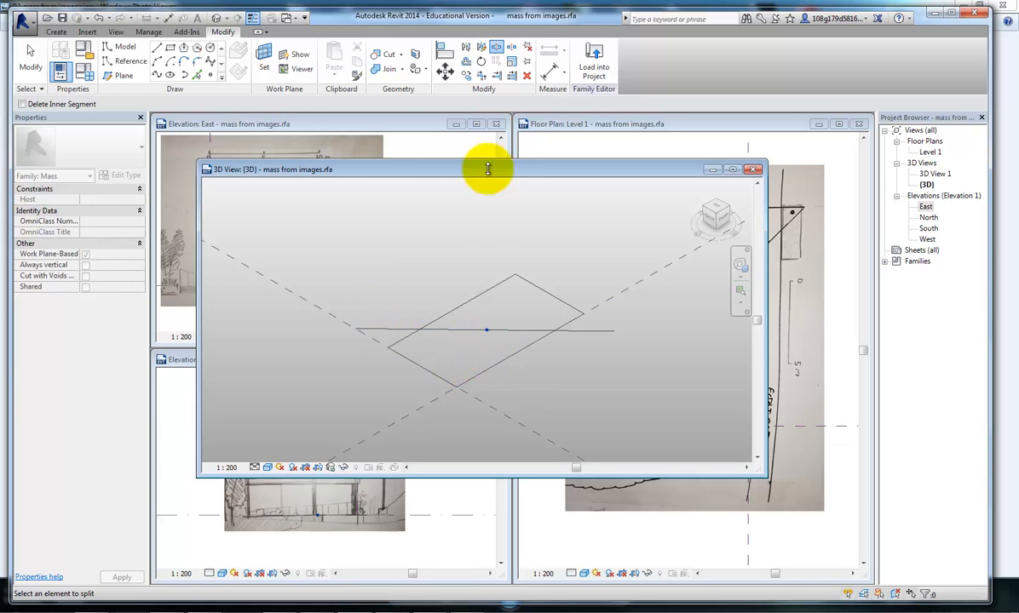
mouse_move(481, 76)
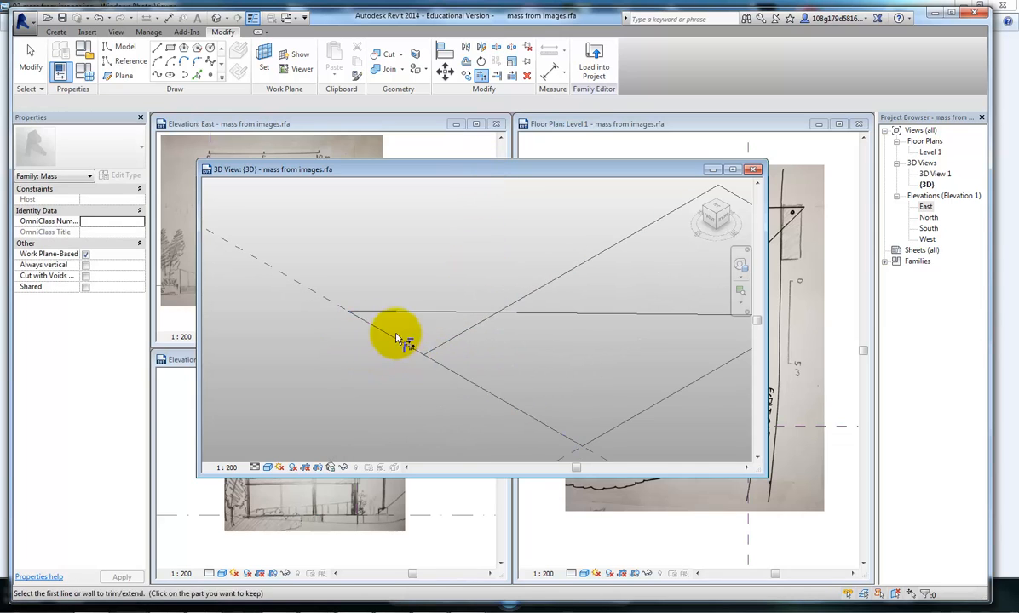
left_click(392, 332)
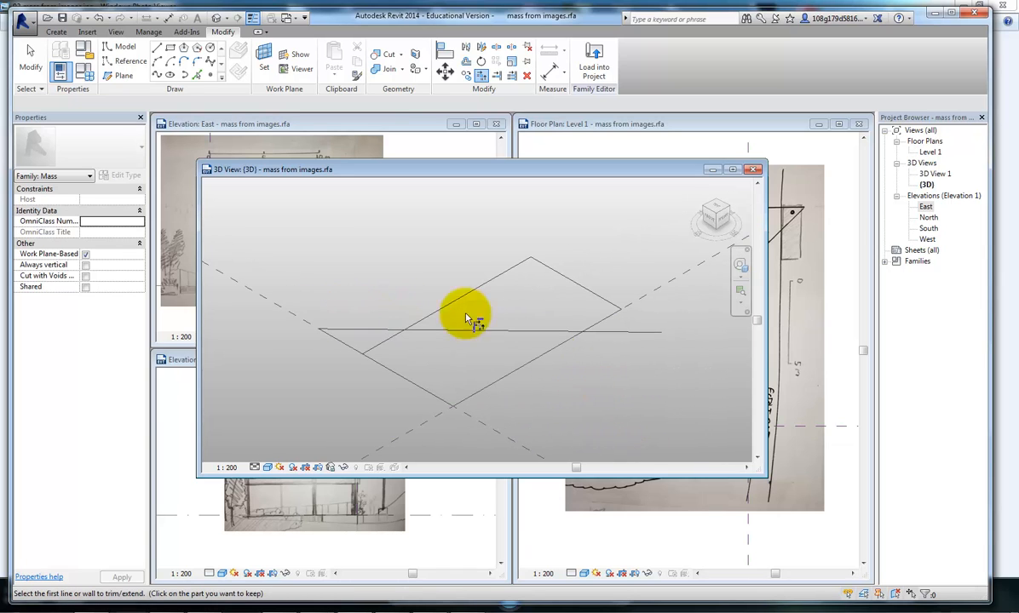
left_click(464, 322)
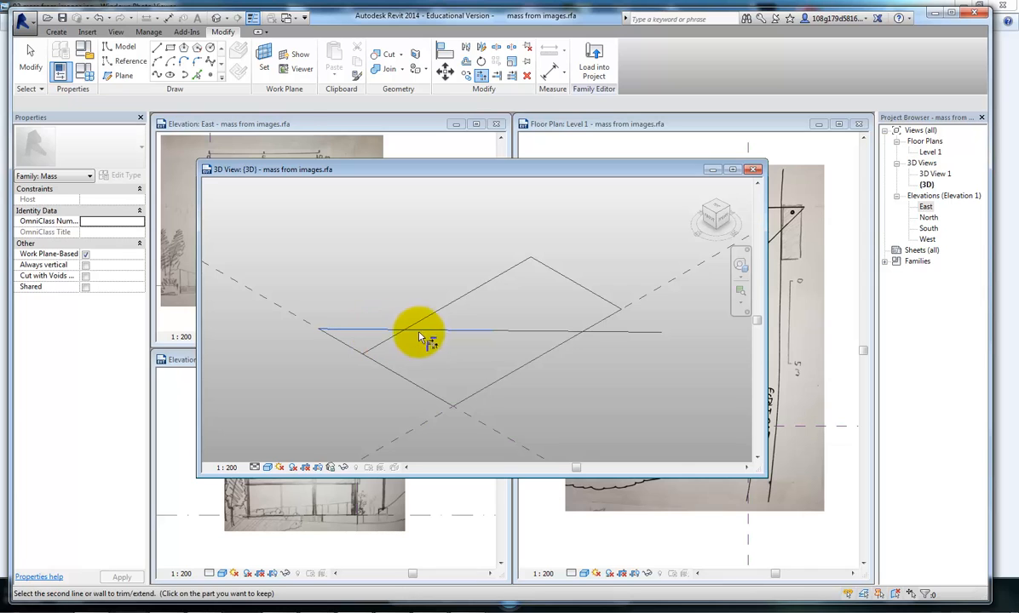
left_click(422, 330)
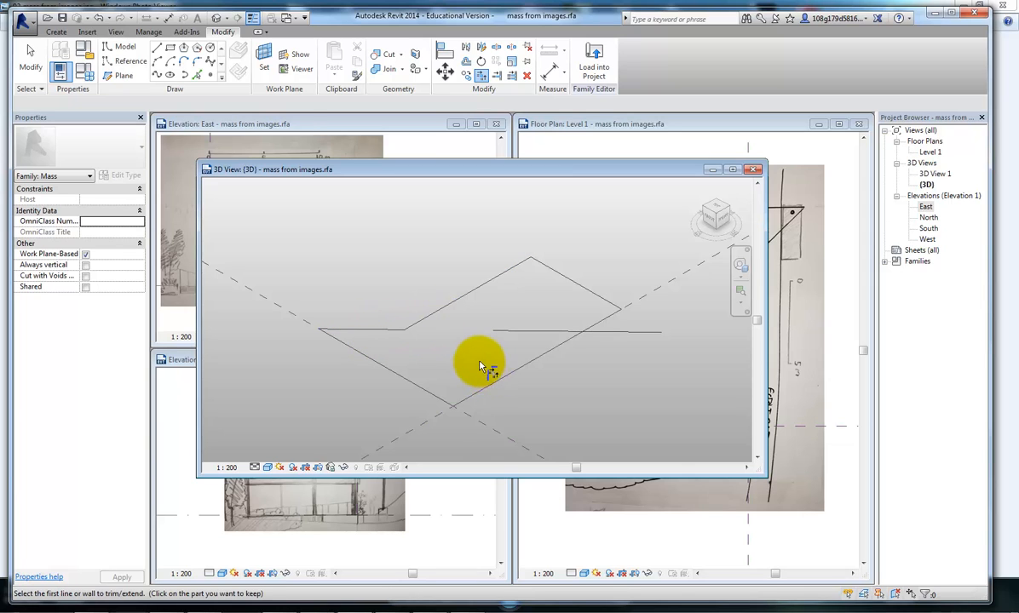
mouse_move(563, 145)
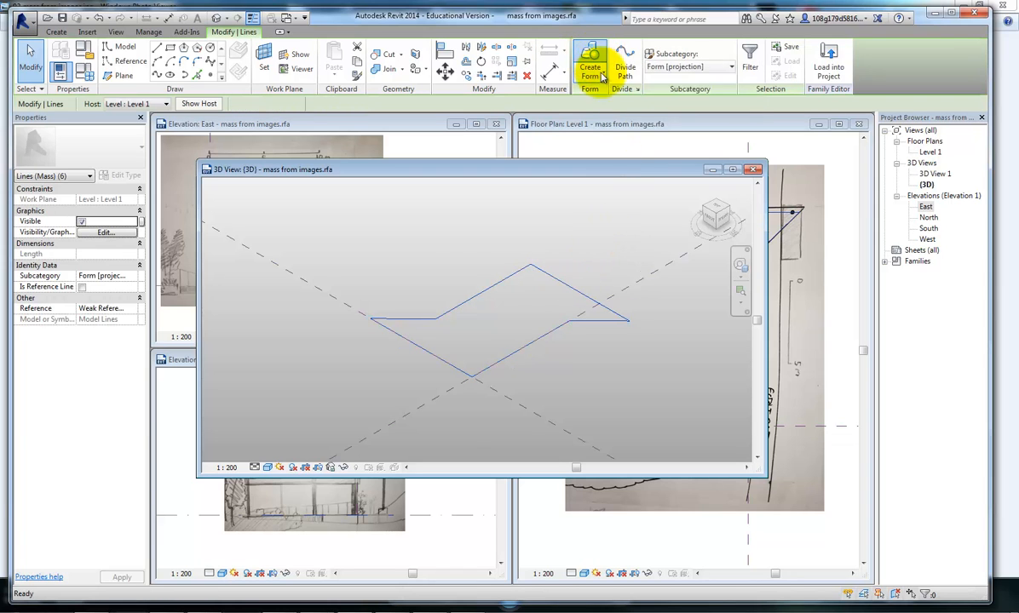
- Extrude the six-sided footprint into a 7000 mm solid and show South elevation in wireframe
left_click(589, 65)
type("7")
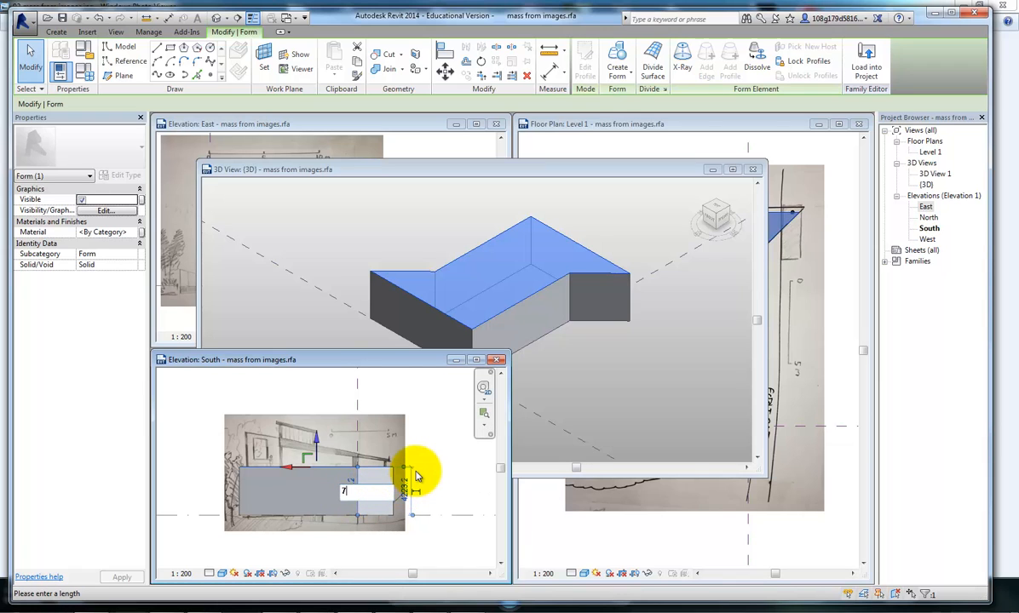
key("Return")
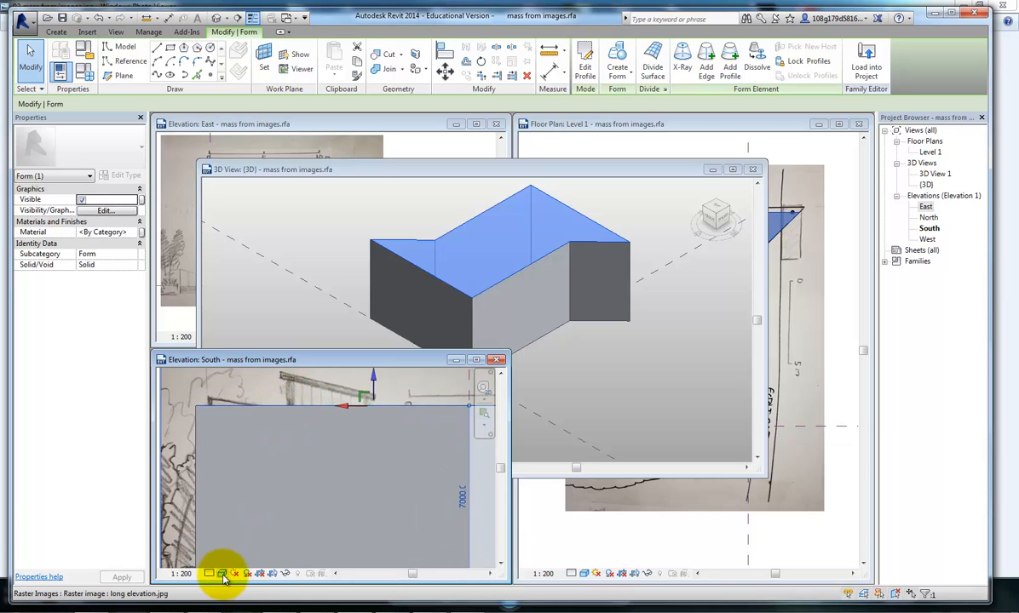
left_click(223, 573)
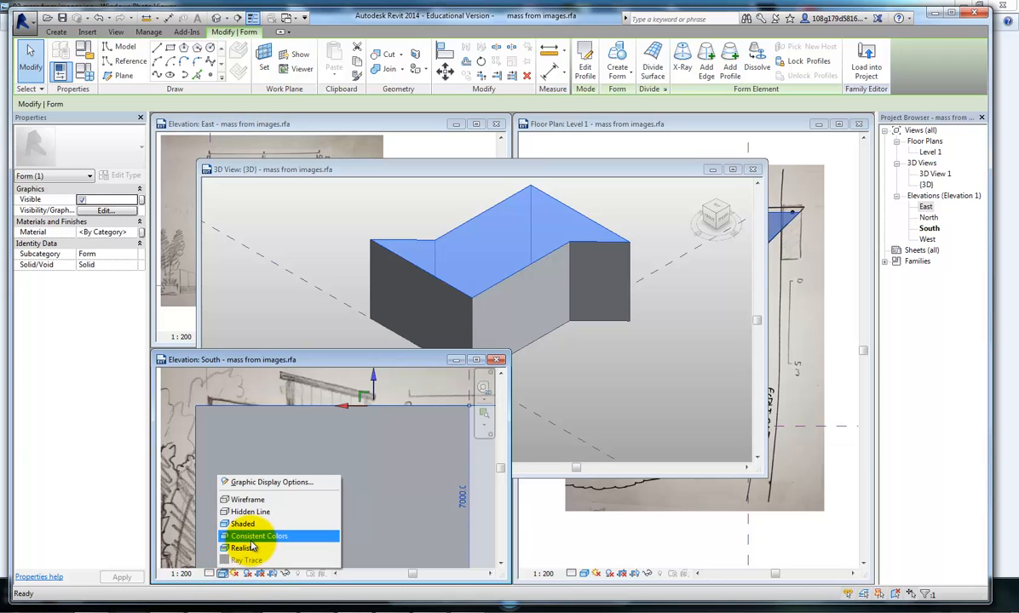
mouse_move(247, 499)
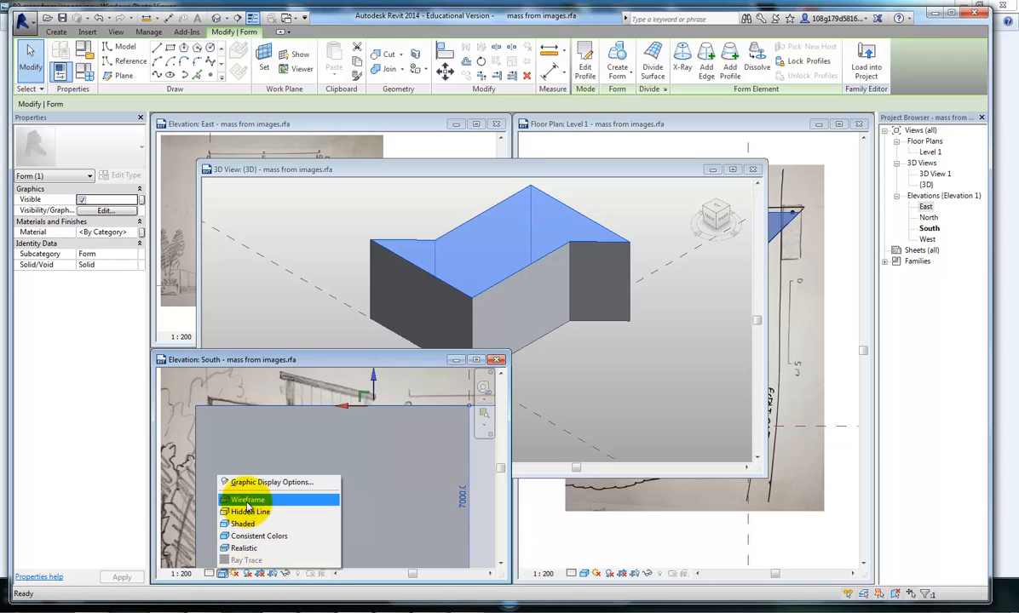
left_click(248, 499)
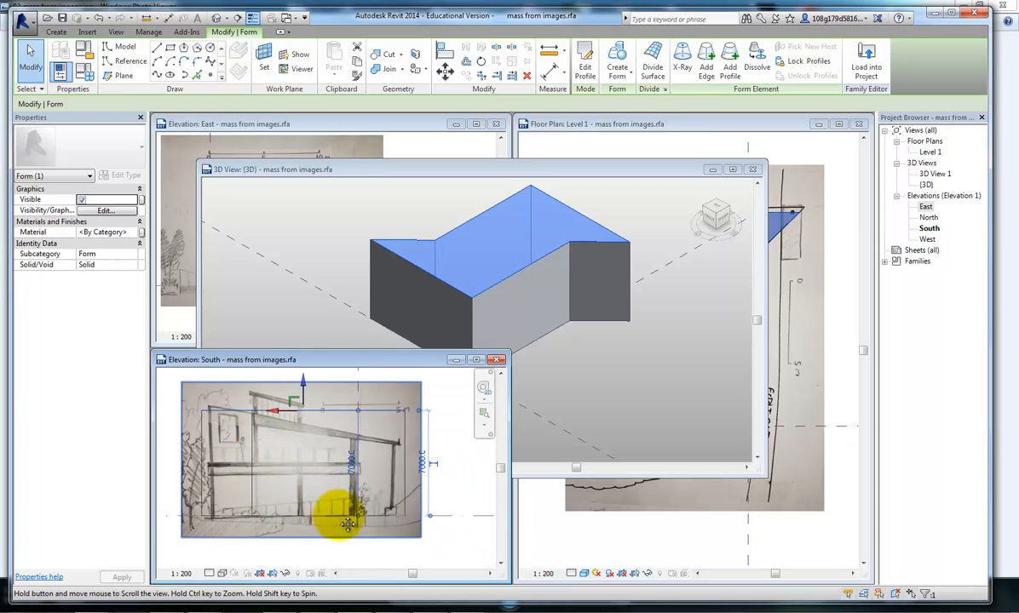
left_click(460, 503)
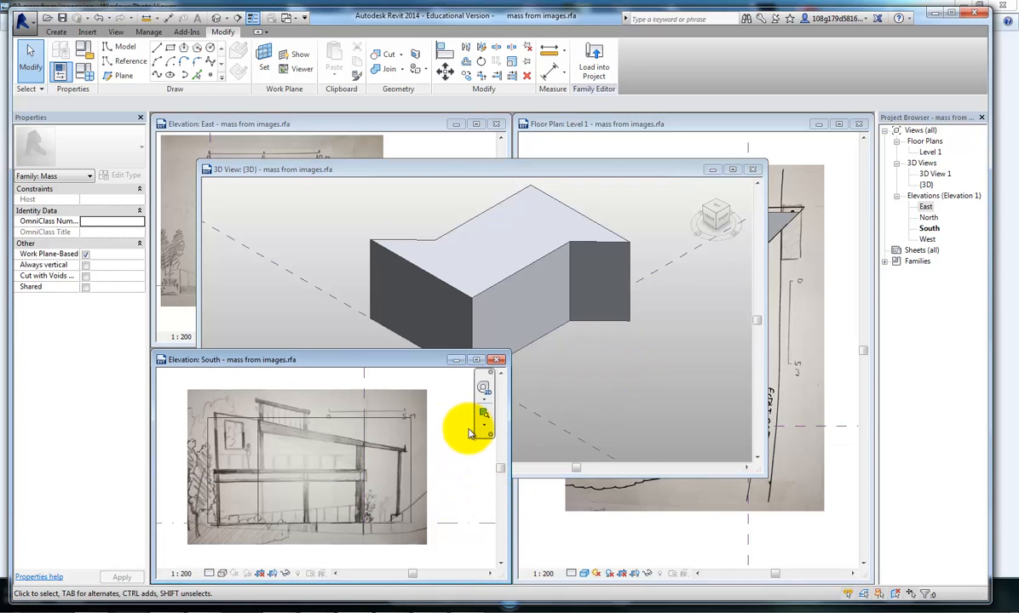
mouse_move(467, 442)
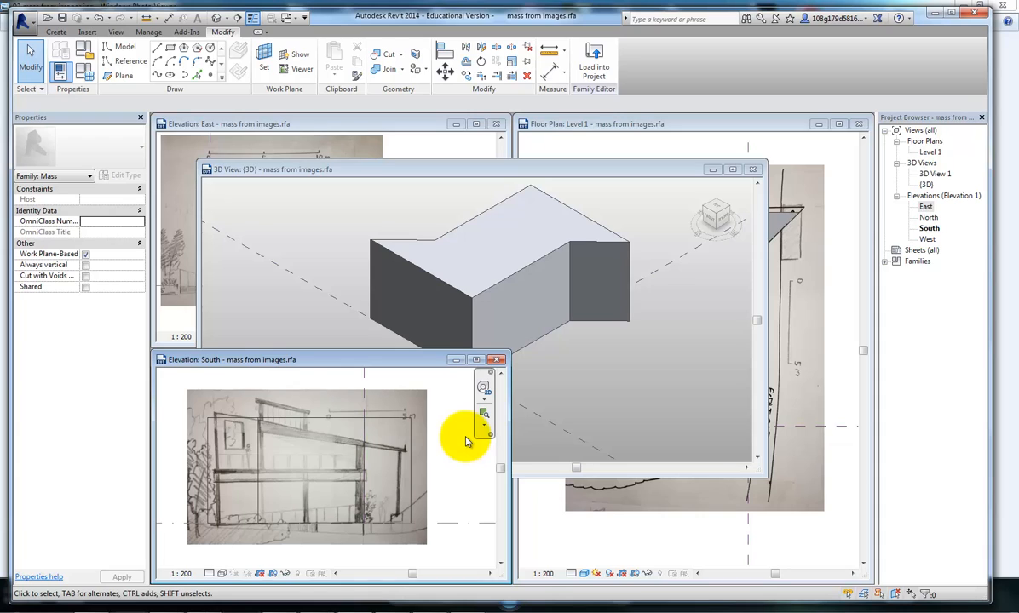
mouse_move(542, 402)
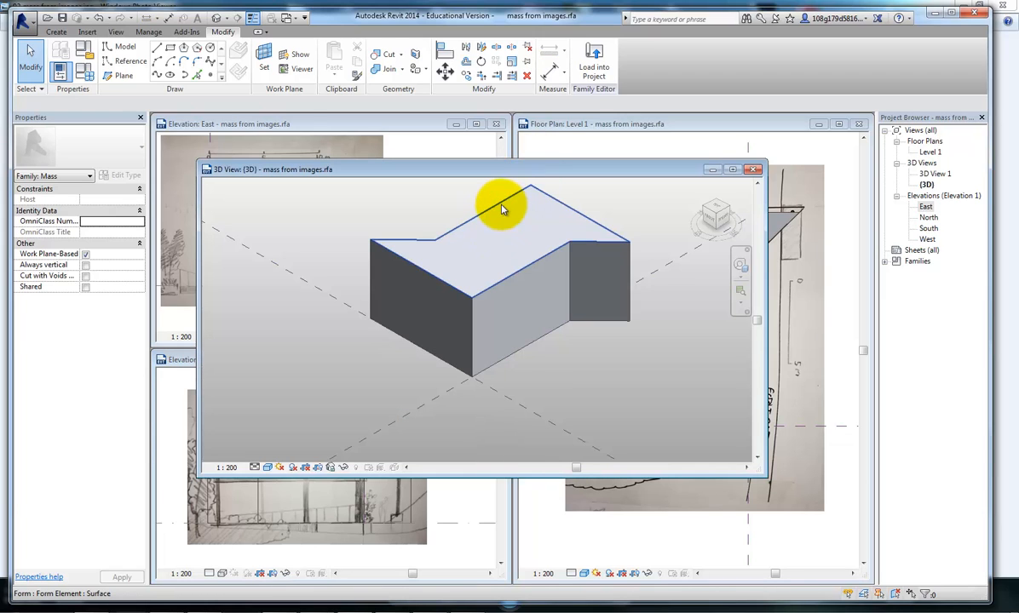
mouse_move(507, 209)
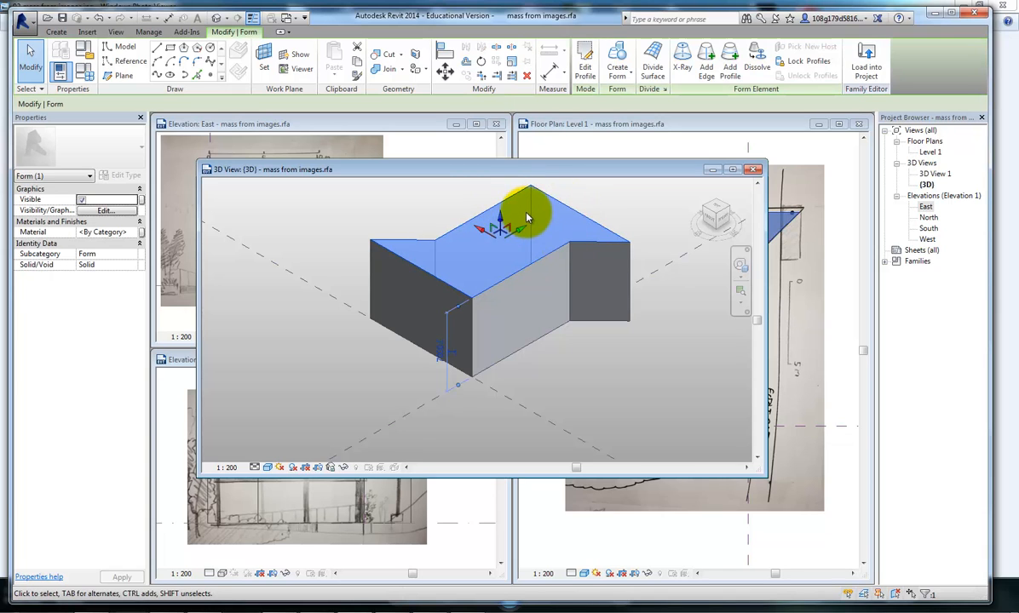
mouse_move(457, 503)
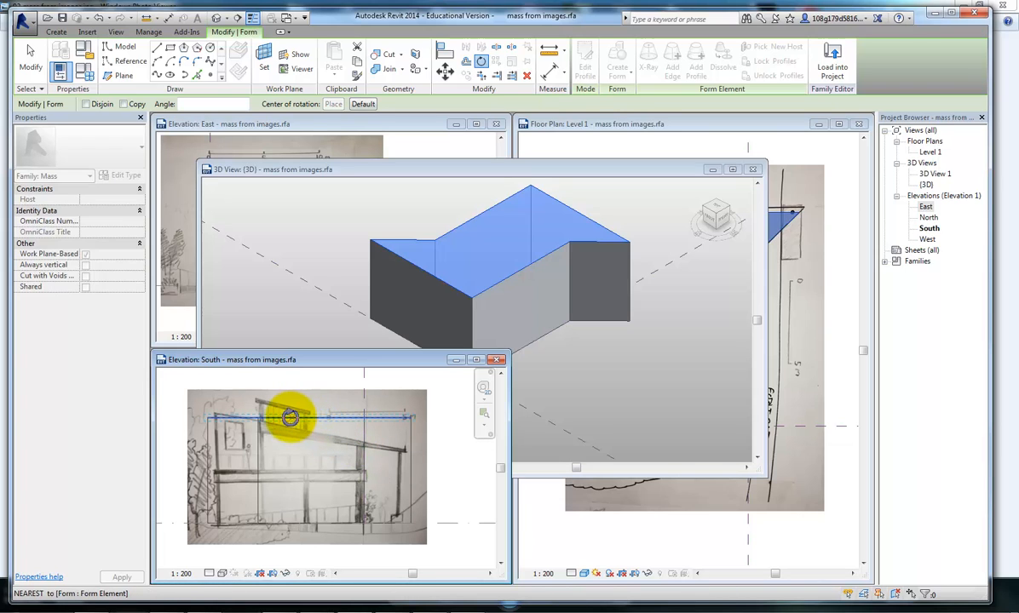
mouse_move(266, 417)
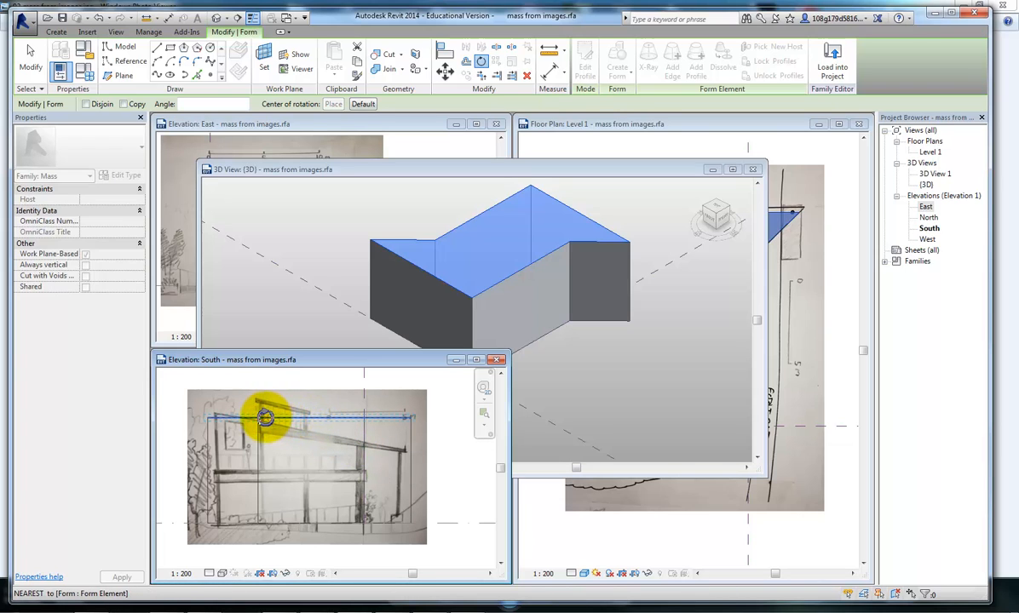
mouse_move(268, 425)
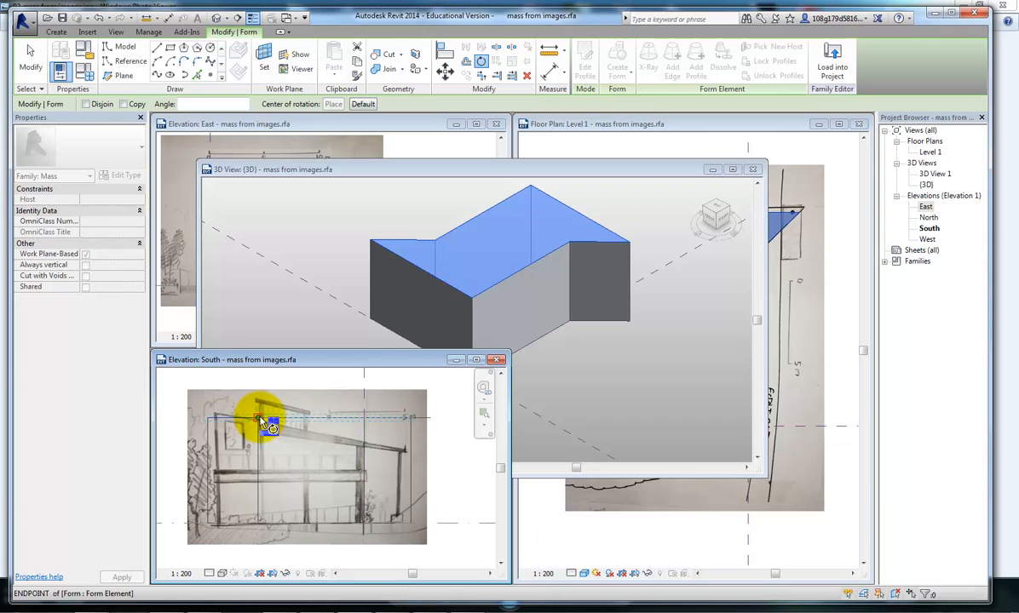
mouse_move(328, 431)
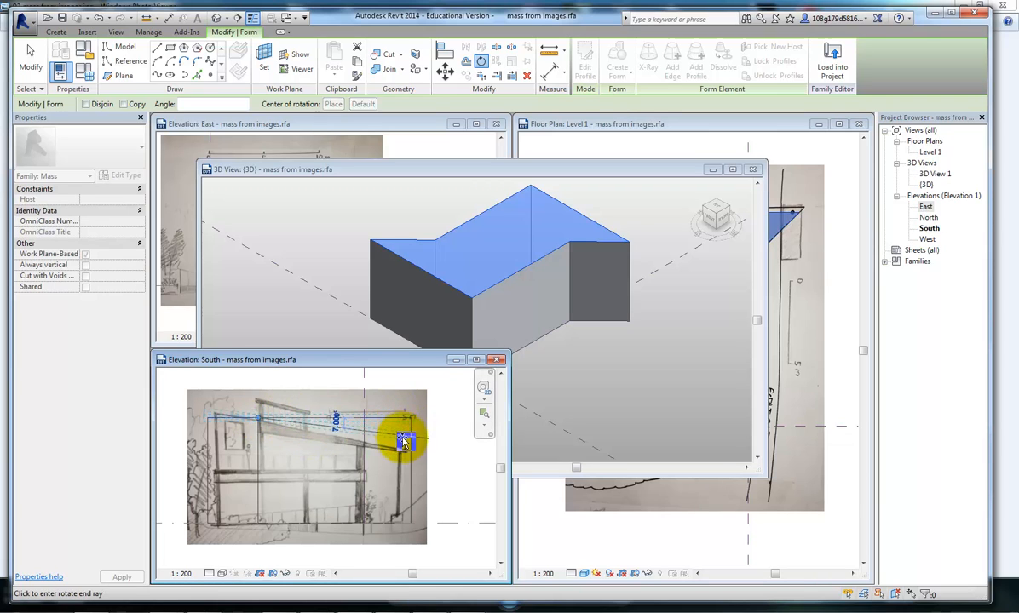
- Rotate the top face along the sketch roof line (about 6847 to 5391 mm), then orbit to inspect
left_click_drag(404, 443, 430, 460)
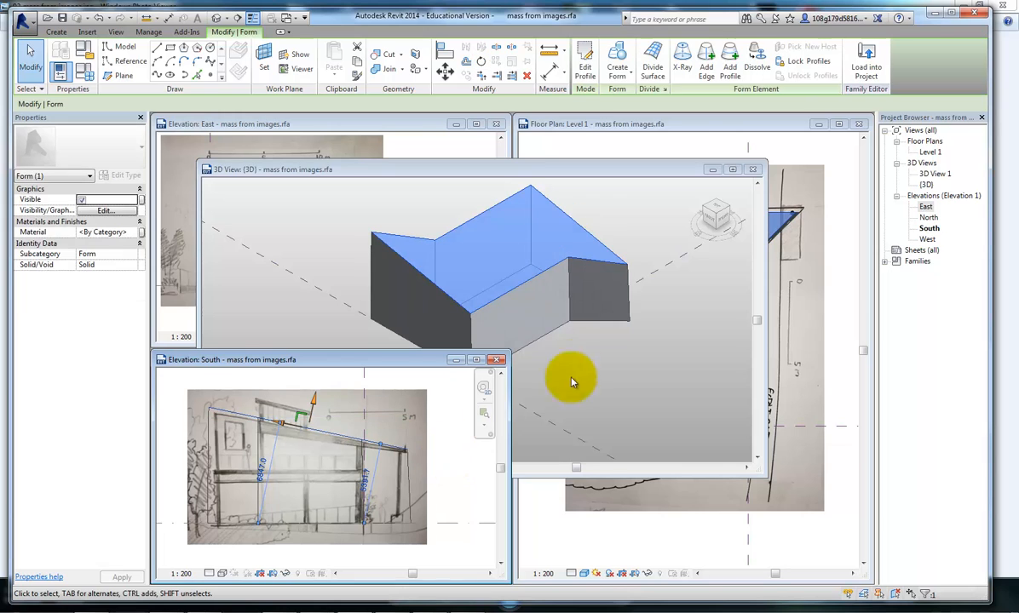
mouse_move(590, 367)
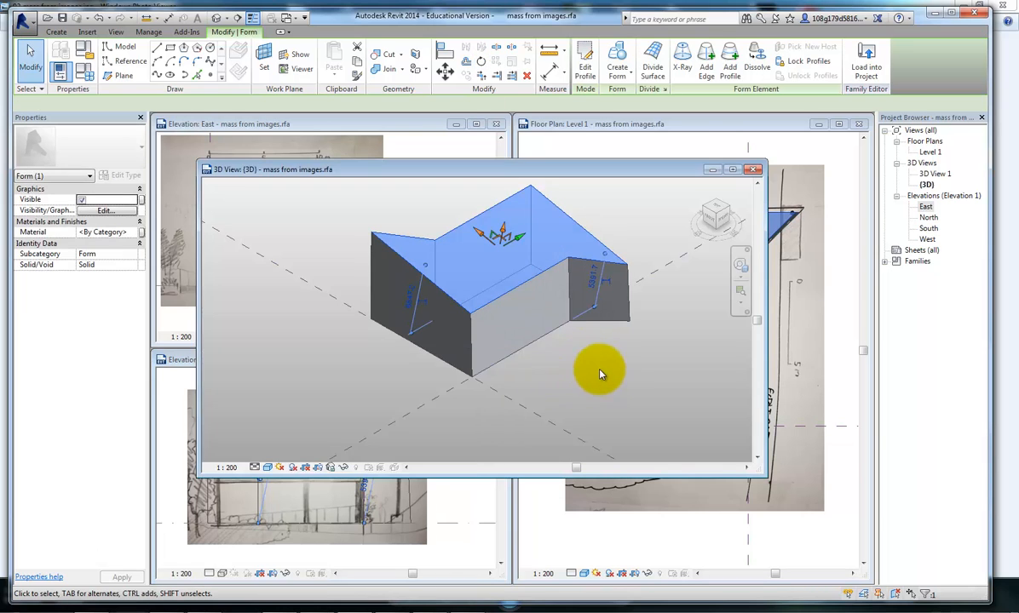
left_click_drag(600, 375, 631, 311)
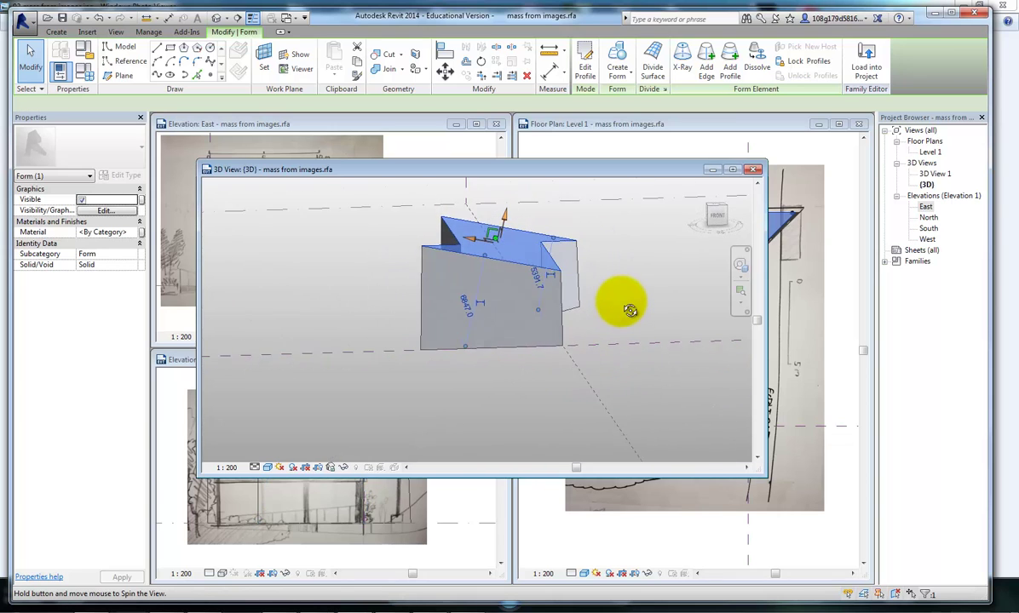
left_click_drag(630, 311, 620, 298)
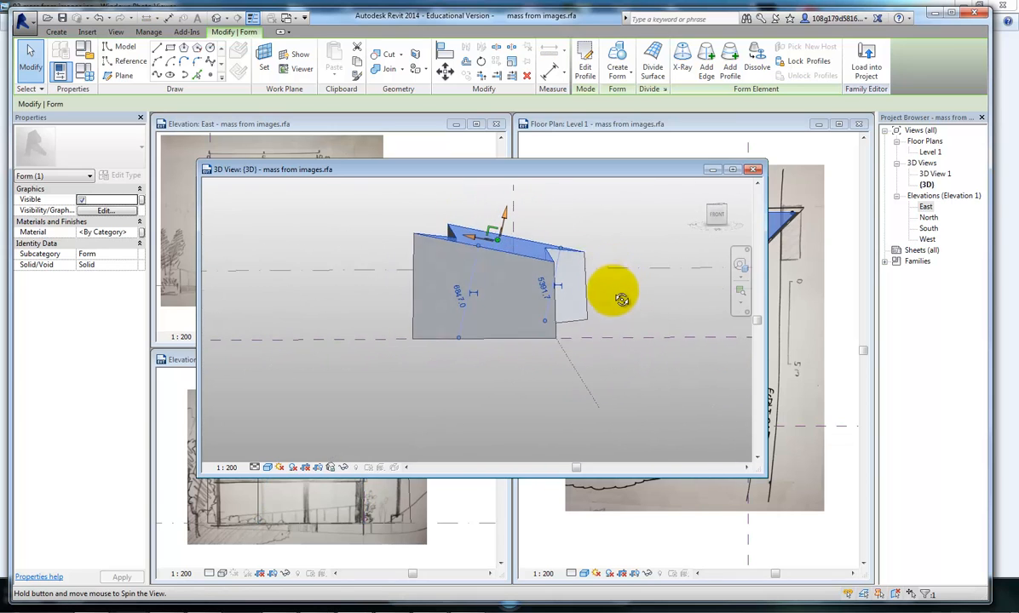
left_click_drag(621, 298, 592, 330)
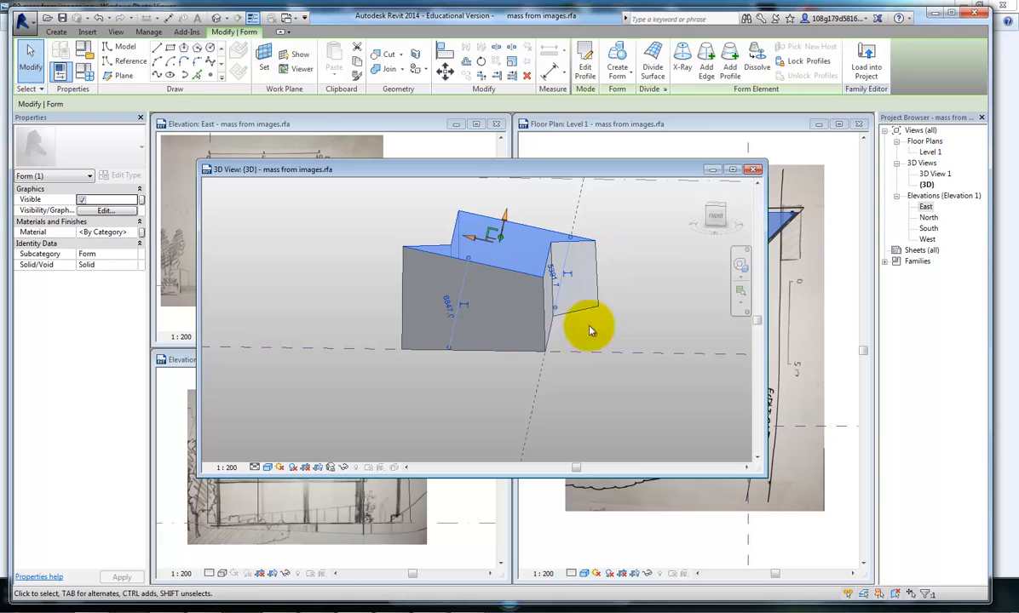
mouse_move(553, 315)
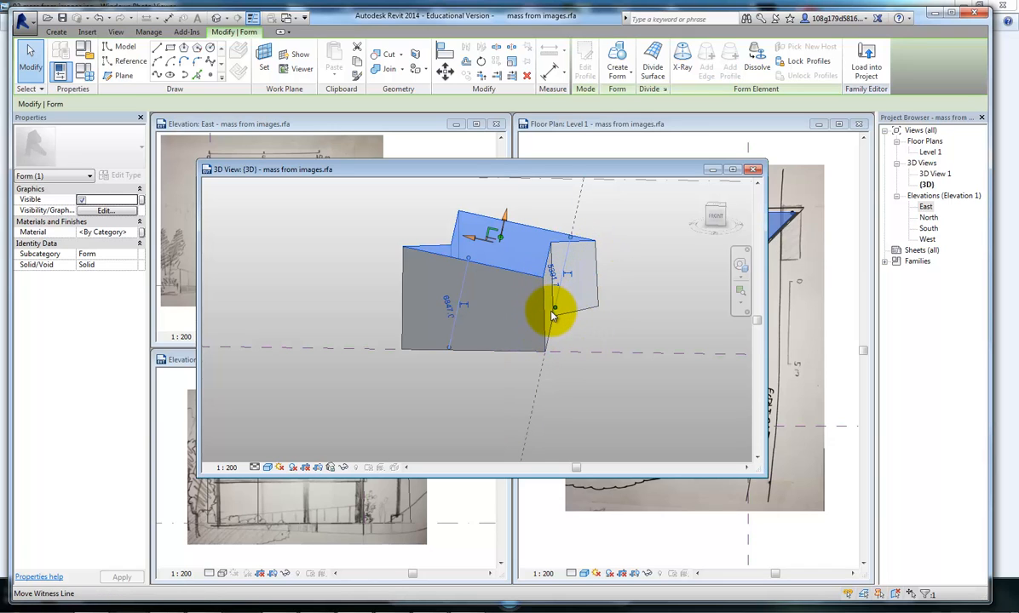
left_click_drag(554, 308, 537, 338)
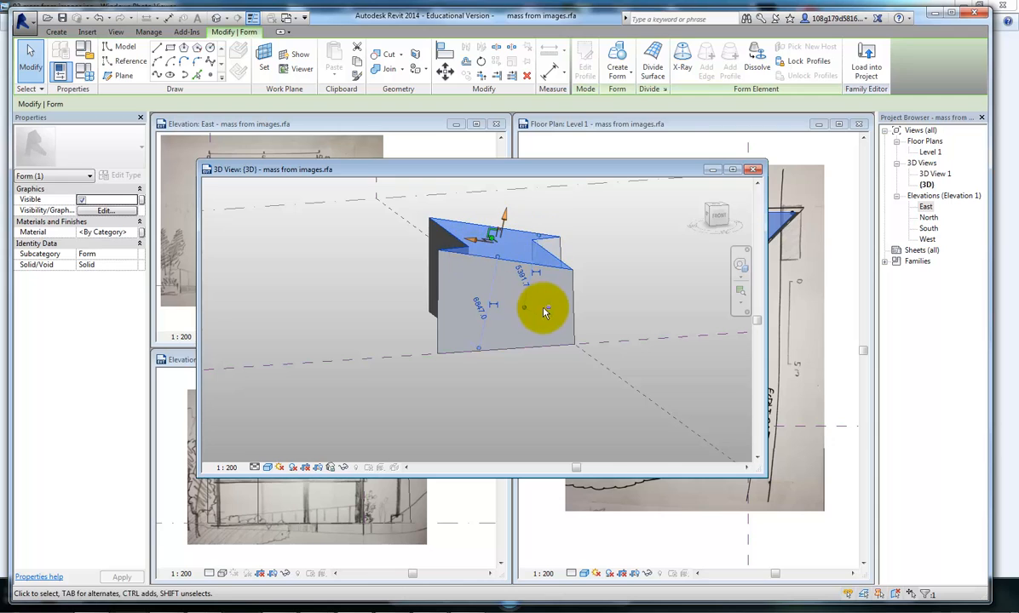
left_click_drag(545, 311, 528, 383)
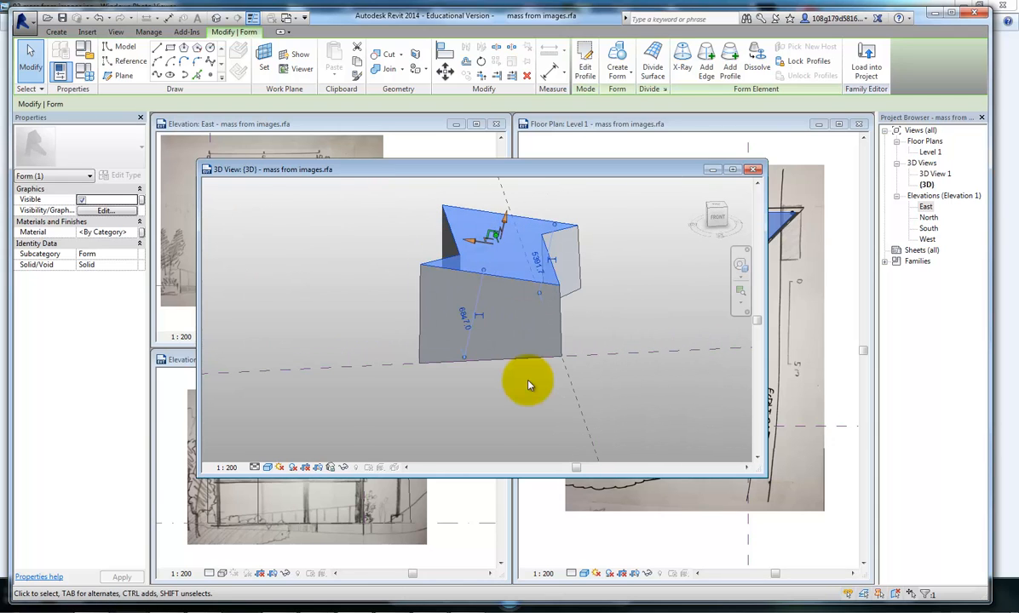
mouse_move(522, 381)
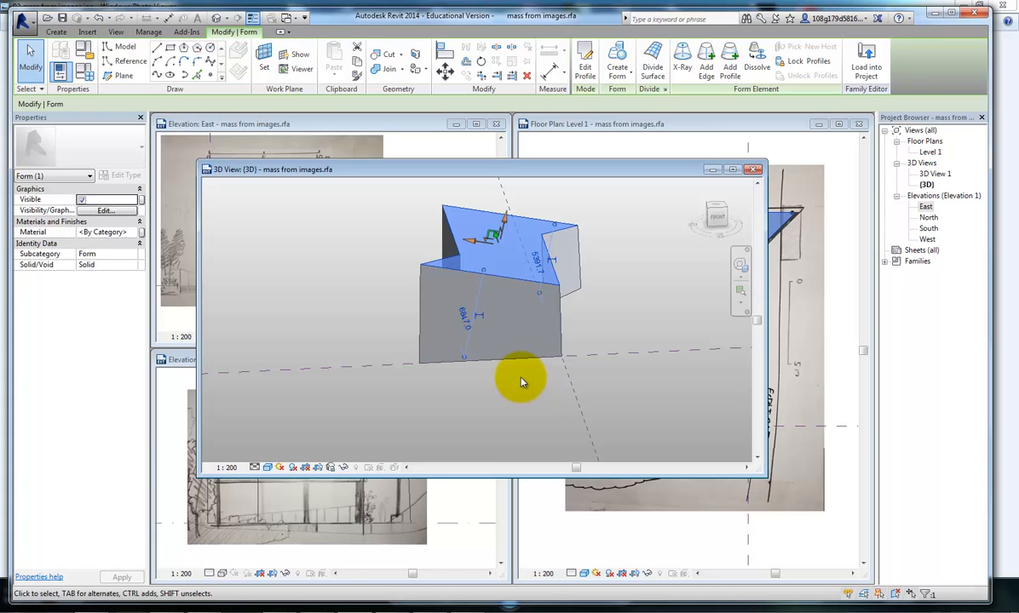
mouse_move(567, 373)
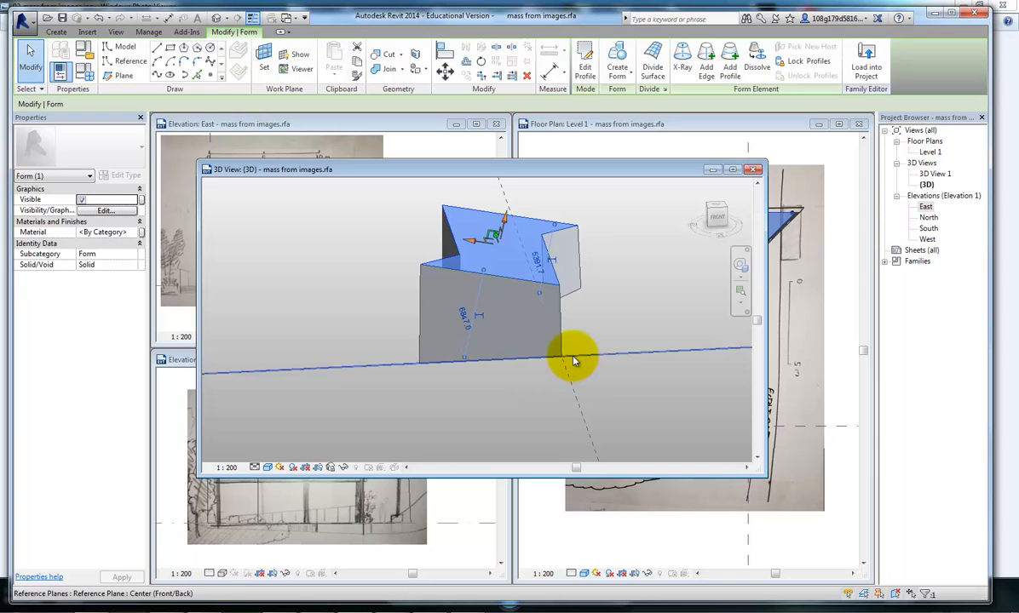
left_click(469, 254)
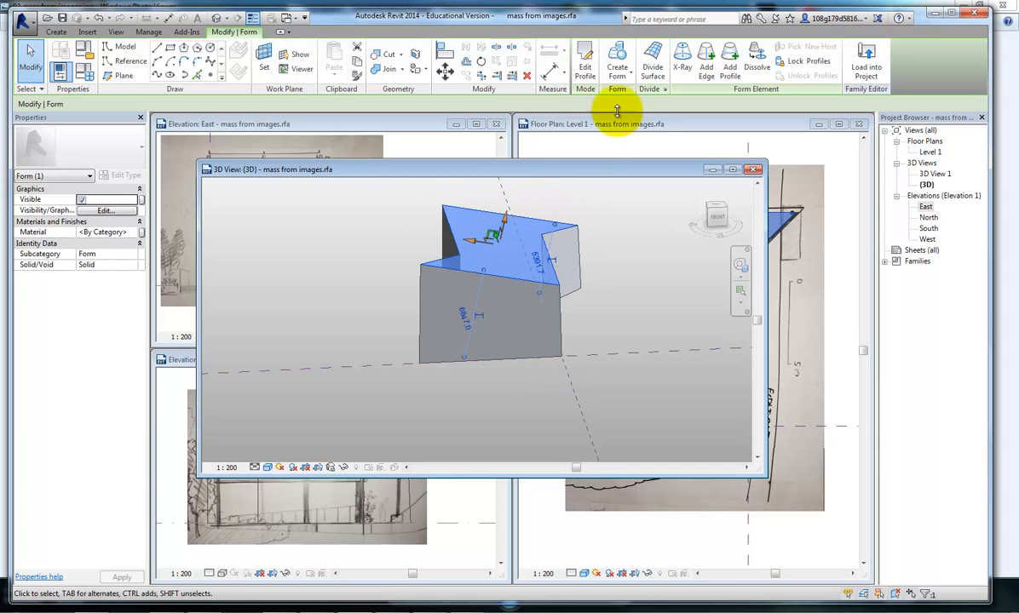
left_click(498, 220)
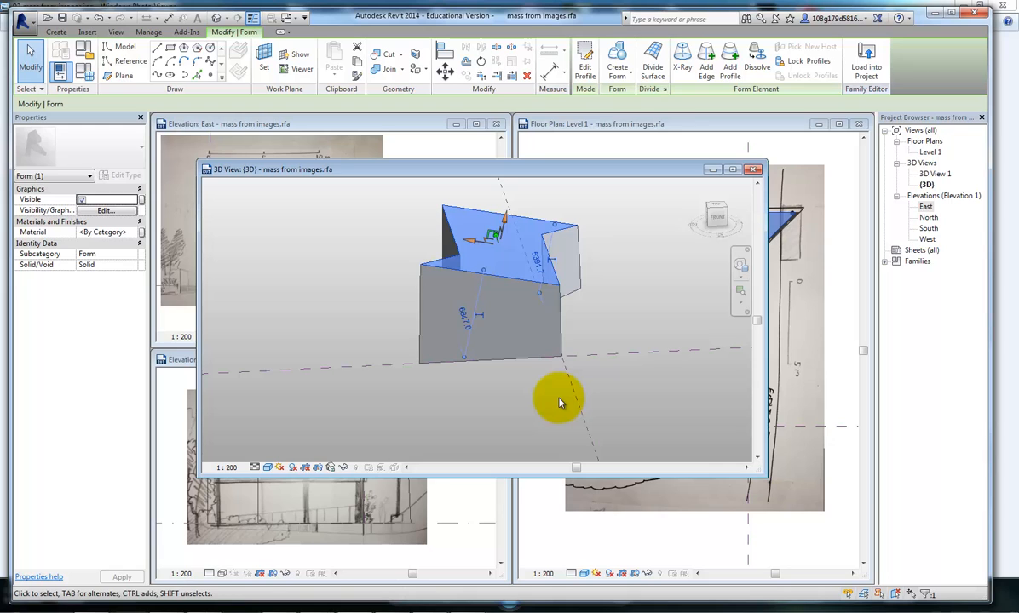
left_click_drag(560, 402, 544, 404)
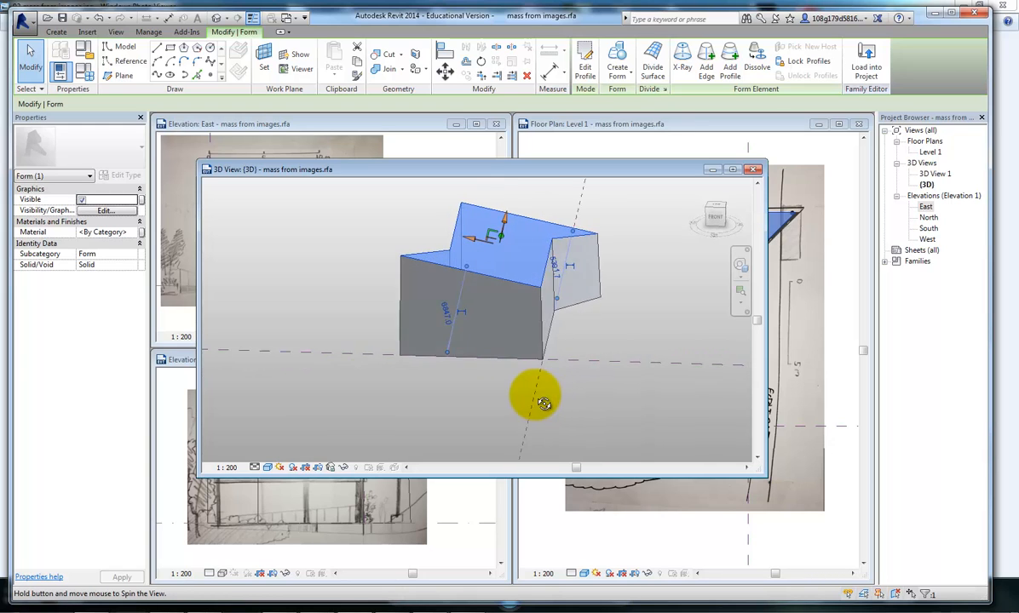
mouse_move(538, 402)
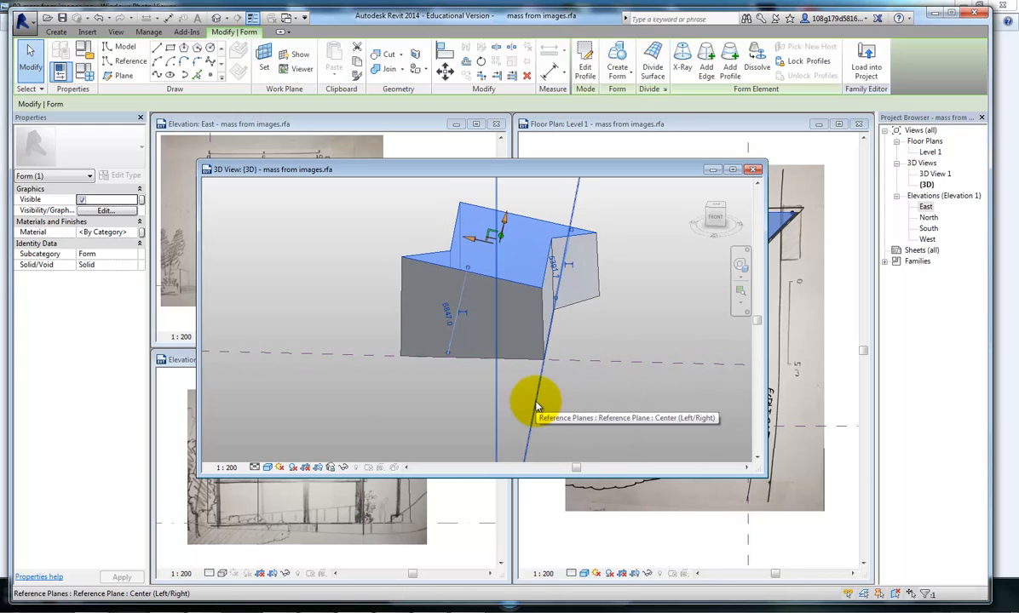
mouse_move(467, 17)
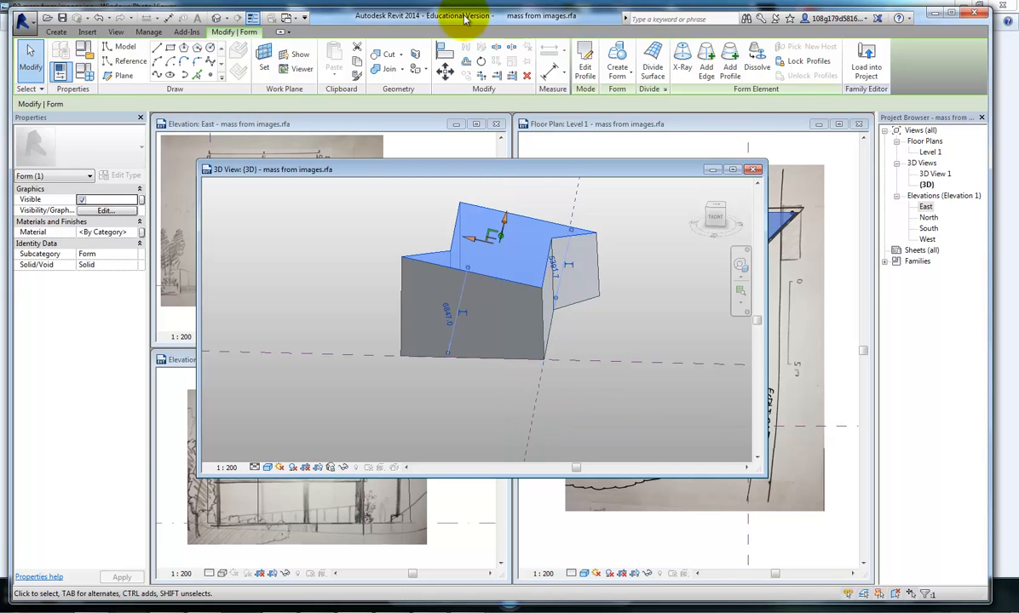
left_click(446, 52)
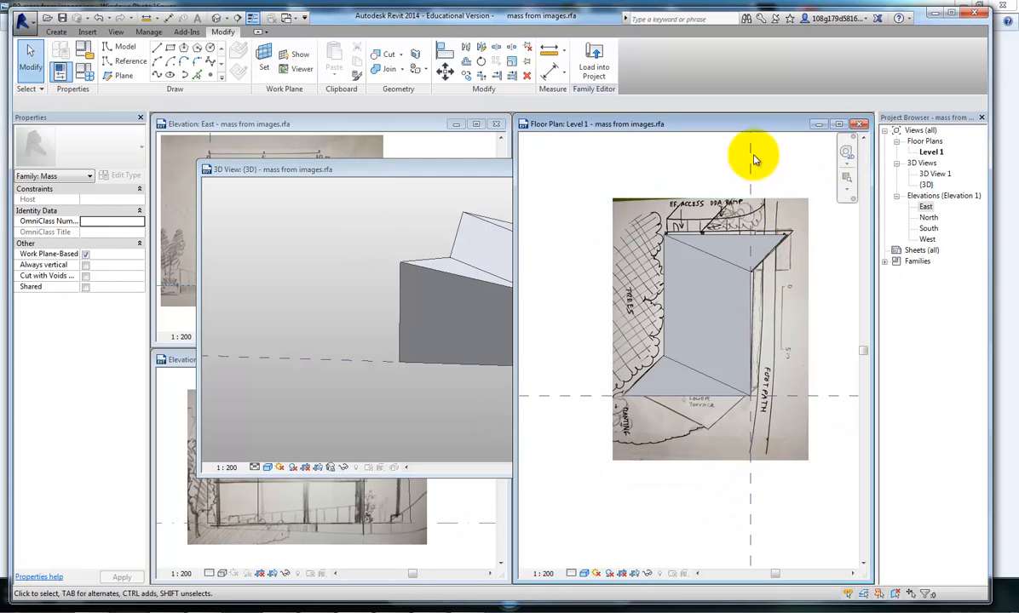
- Move the reference planes in Level 1 plan onto the mass's lower corners
left_click(750, 170)
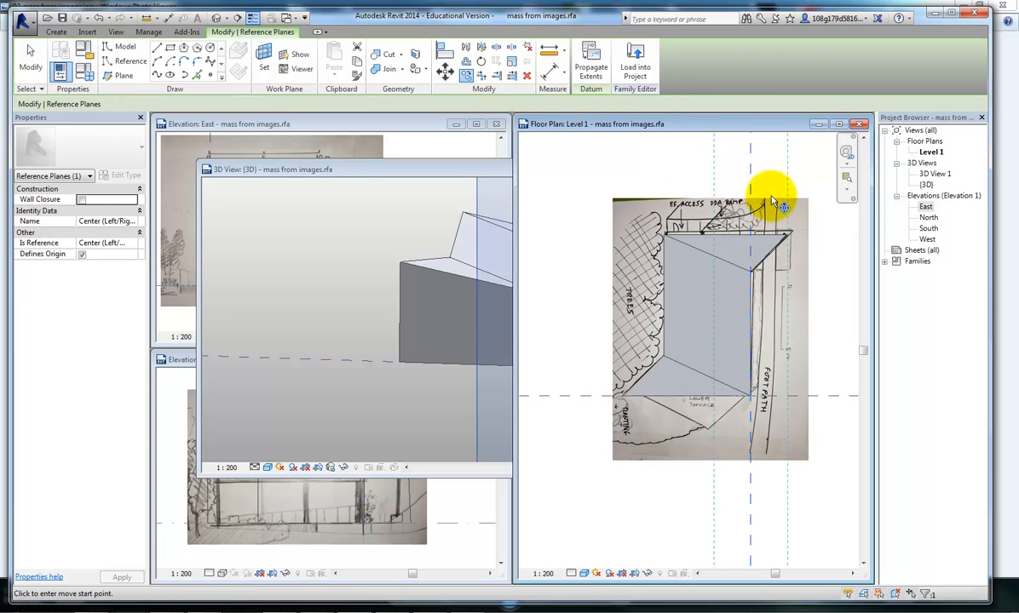
left_click(682, 398)
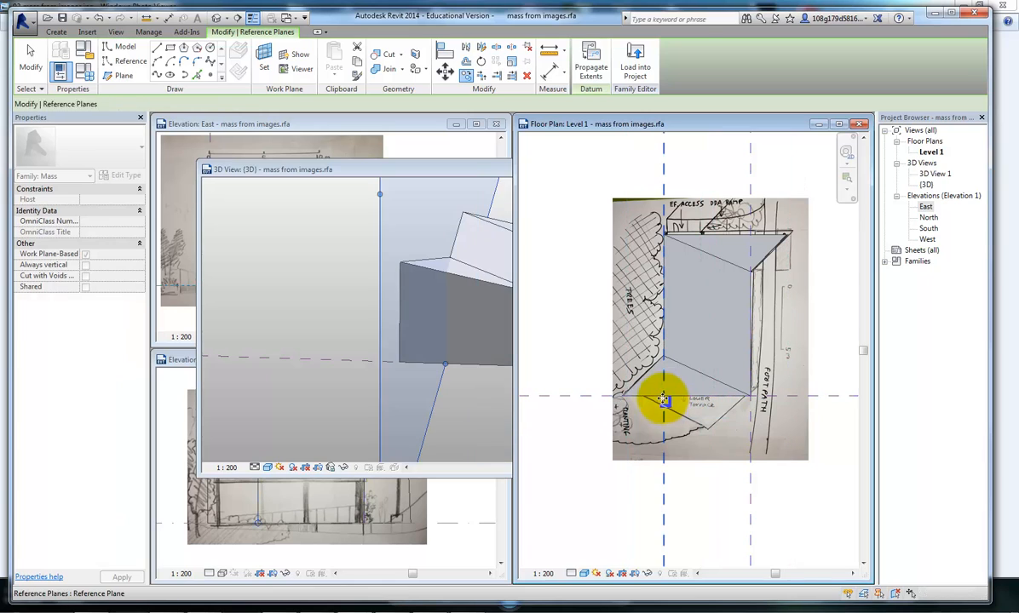
left_click(663, 399)
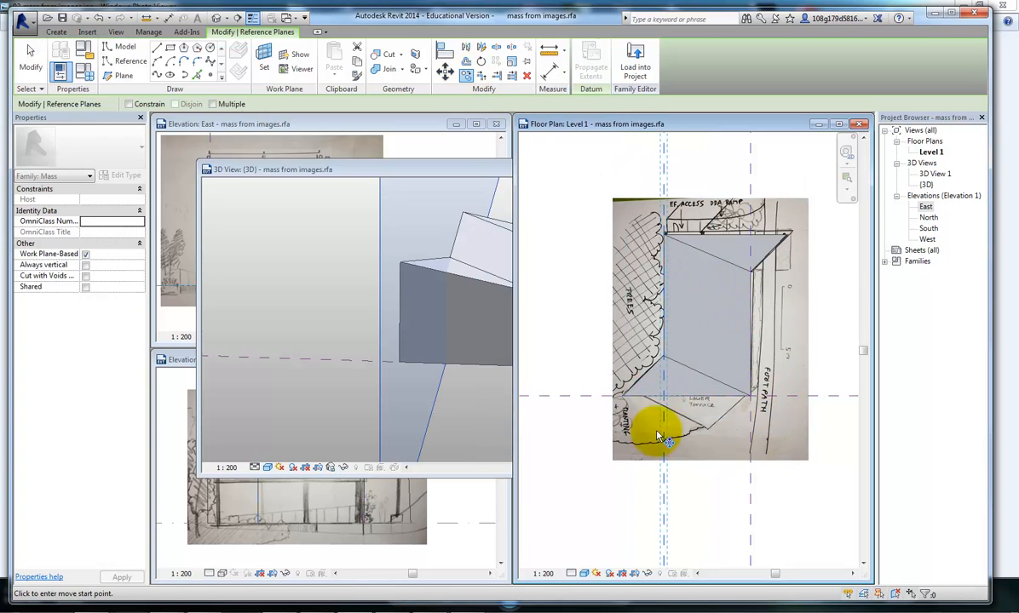
mouse_move(622, 396)
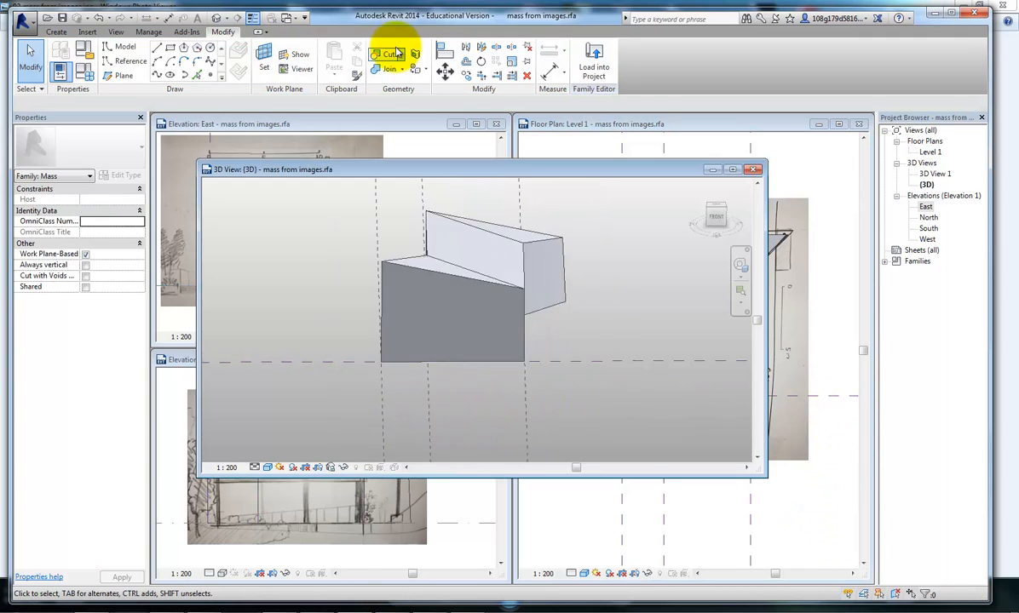
- Align the sloping block's end face to a reference plane and orbit to check it side-on
left_click(444, 48)
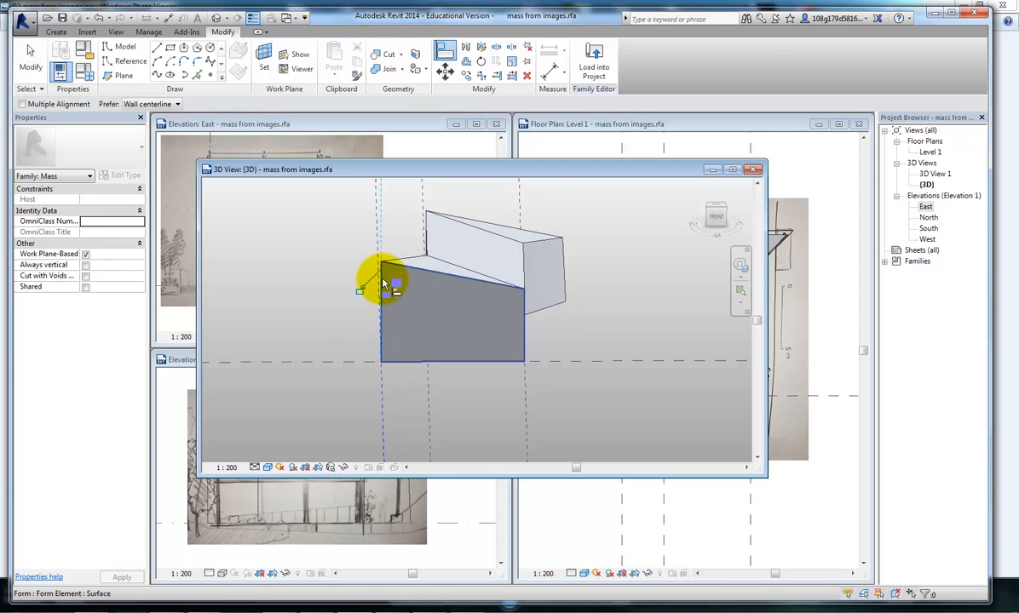
left_click_drag(383, 281, 464, 402)
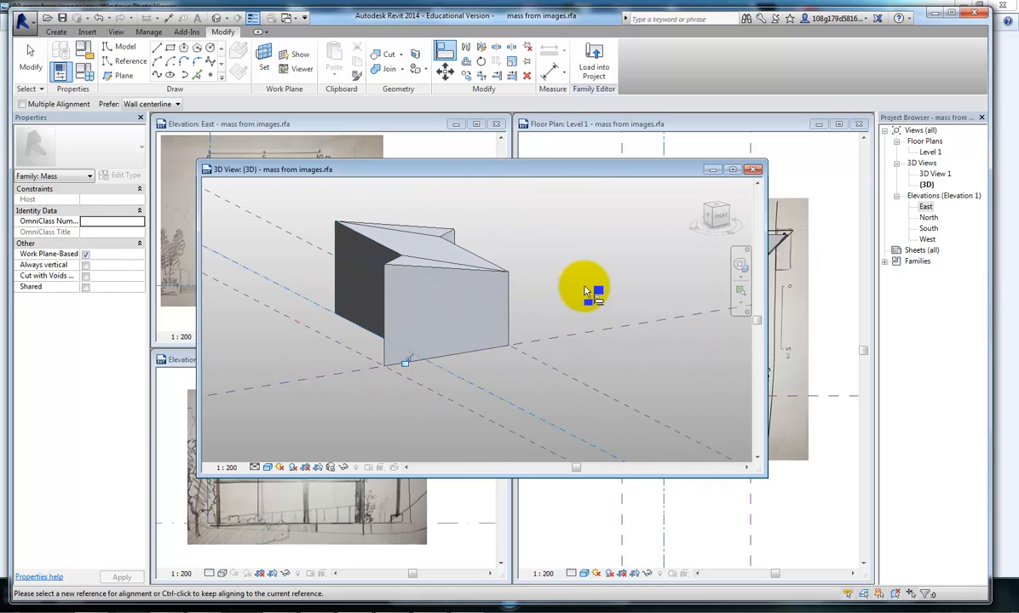
left_click_drag(587, 290, 549, 239)
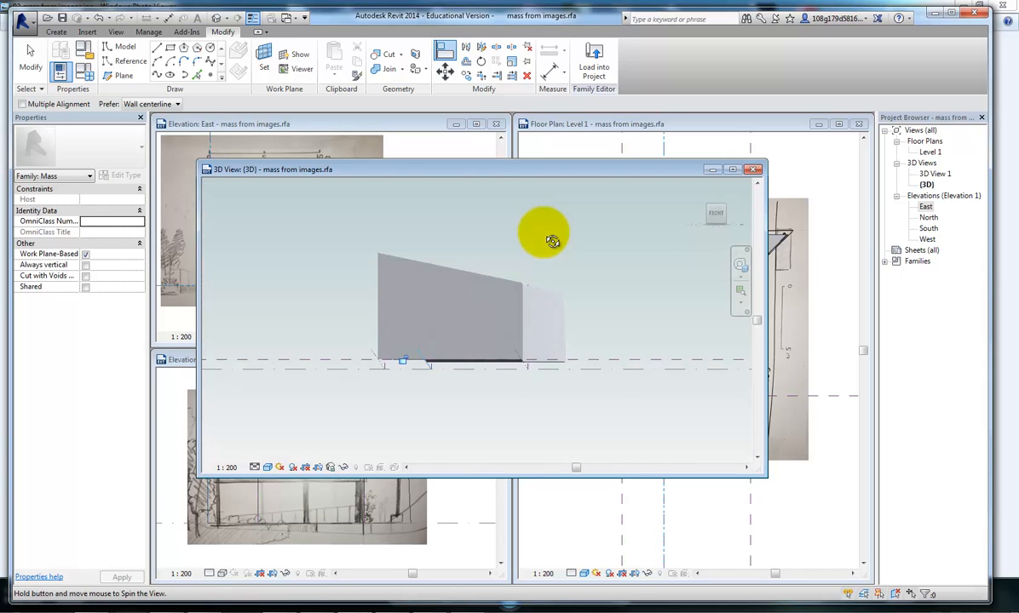
left_click_drag(552, 239, 575, 331)
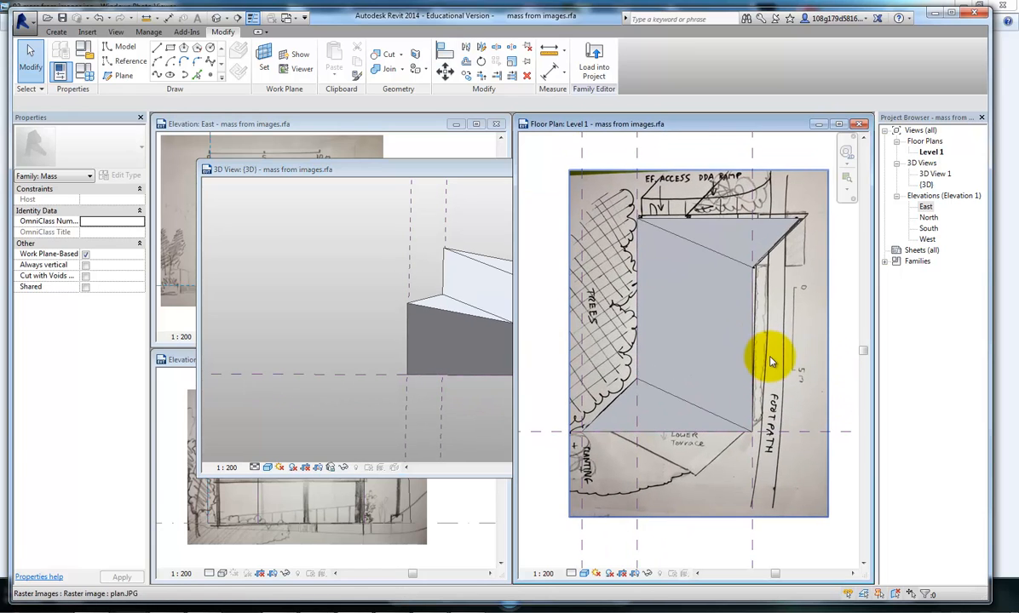
- Bring the plan sketch image in front of the mass
left_click(585, 573)
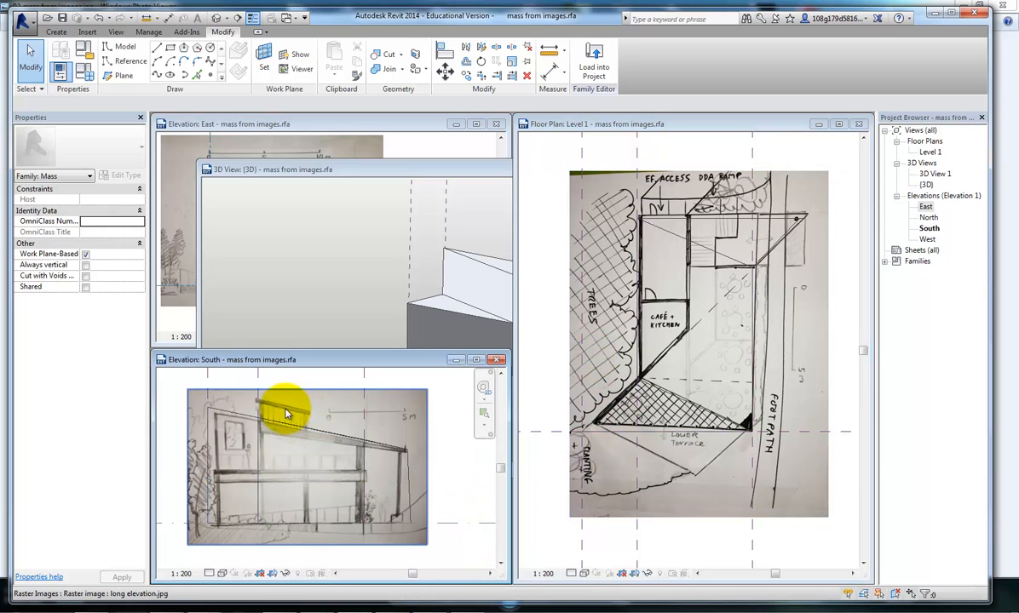
mouse_move(296, 413)
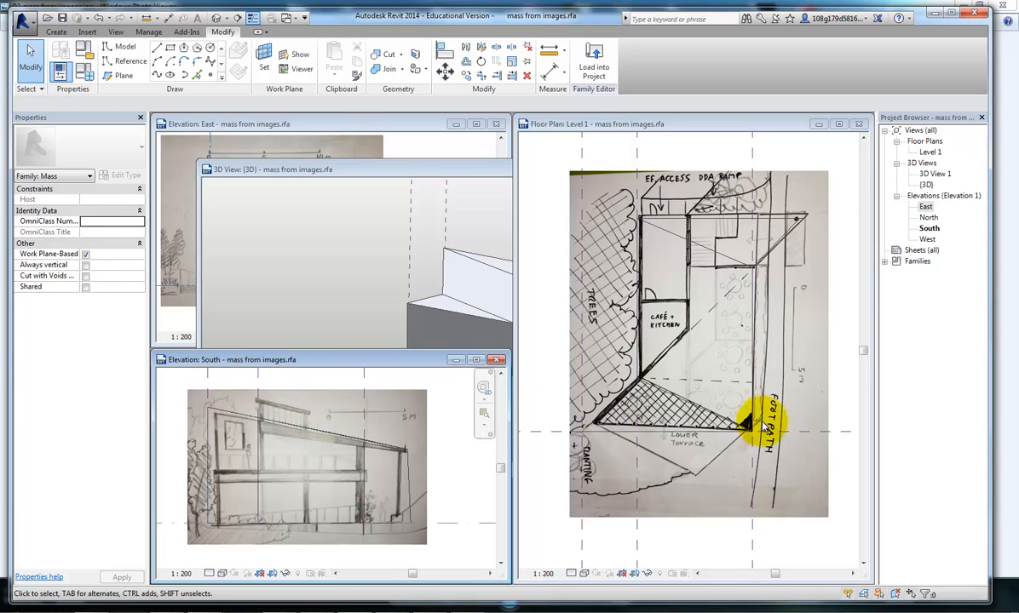
mouse_move(690, 345)
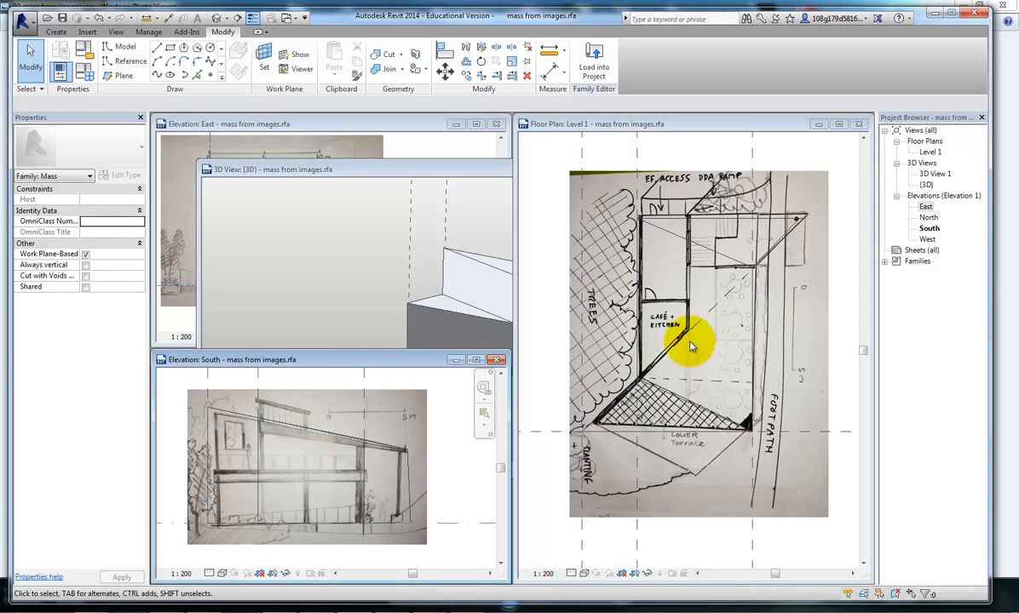
mouse_move(750, 370)
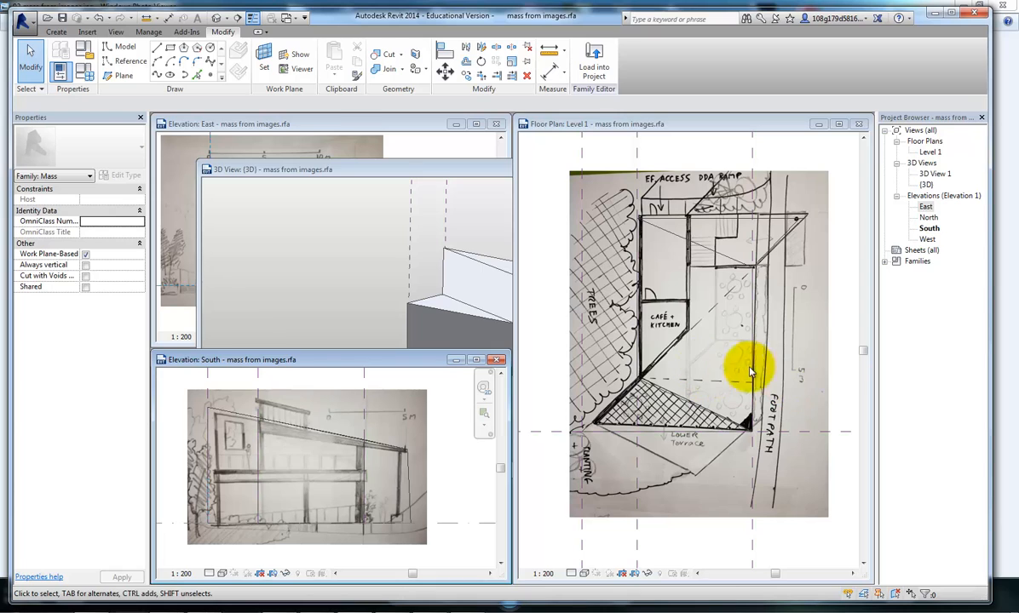
mouse_move(808, 318)
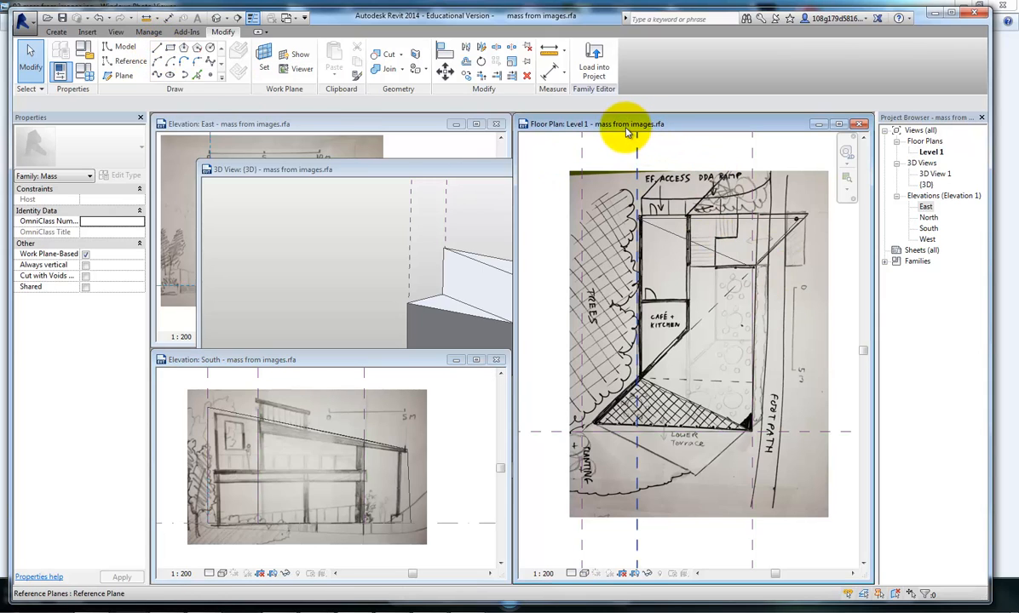
- Draw four chained model lines around the café and kitchen walls on Level 1
left_click(187, 59)
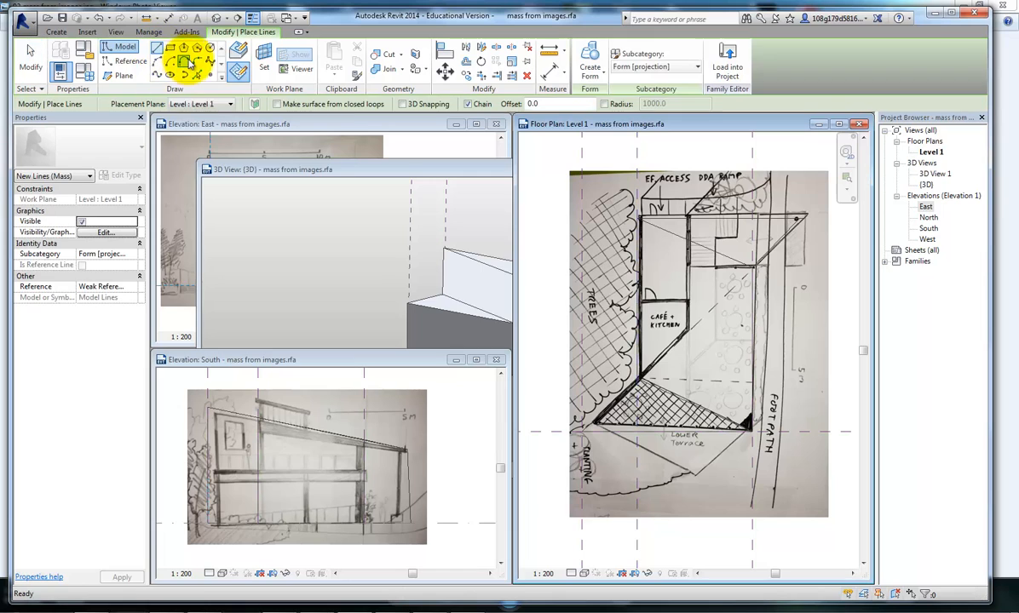
mouse_move(238, 68)
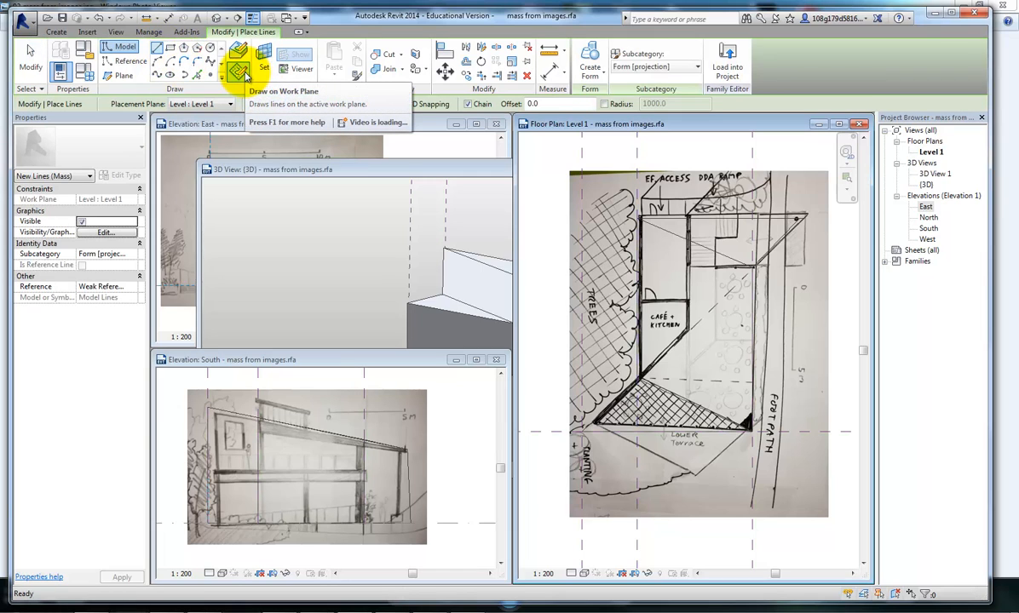
mouse_move(240, 54)
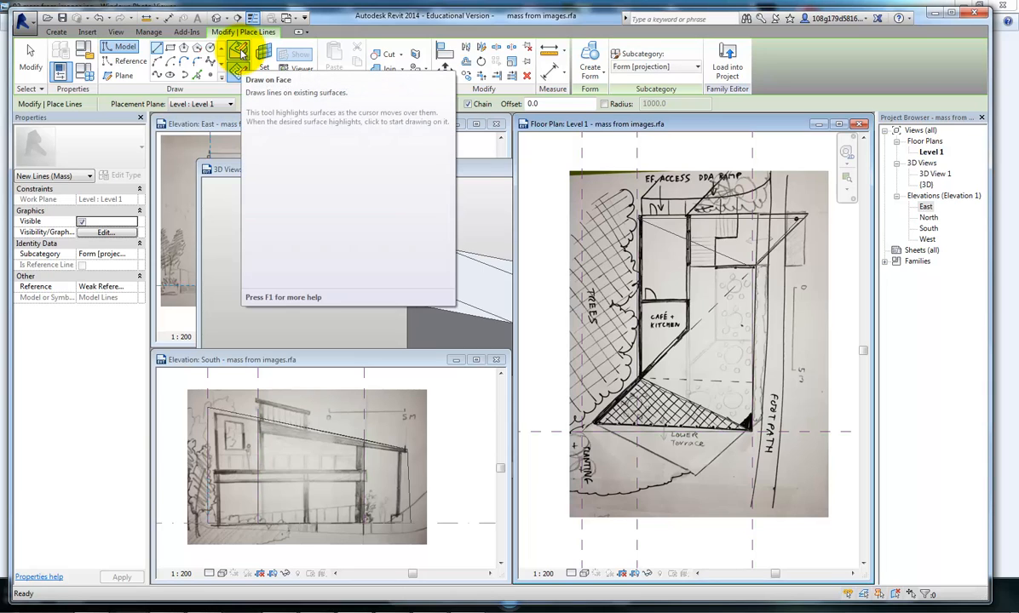
mouse_move(241, 53)
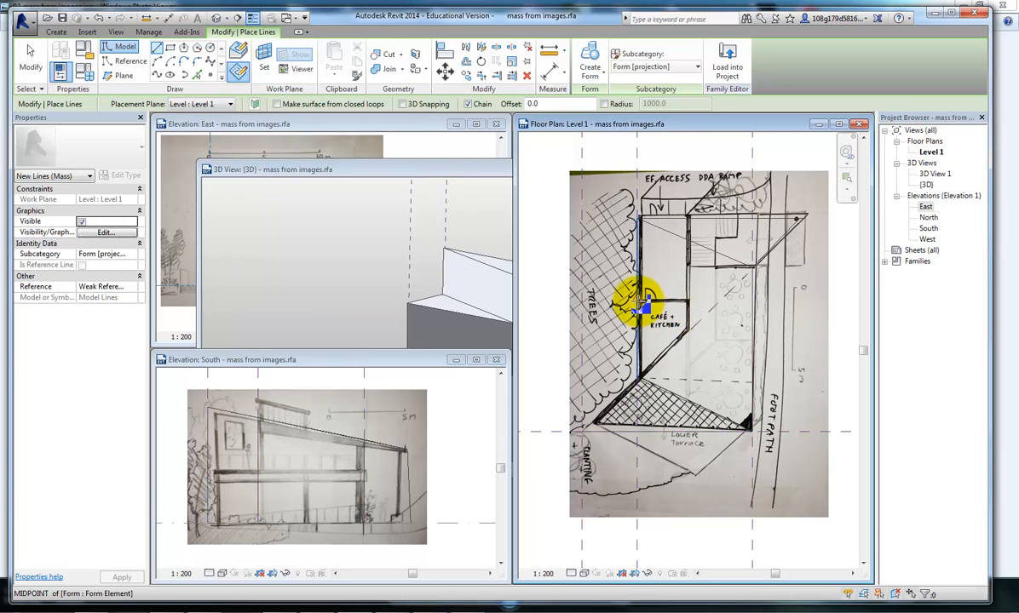
scroll("up", 3)
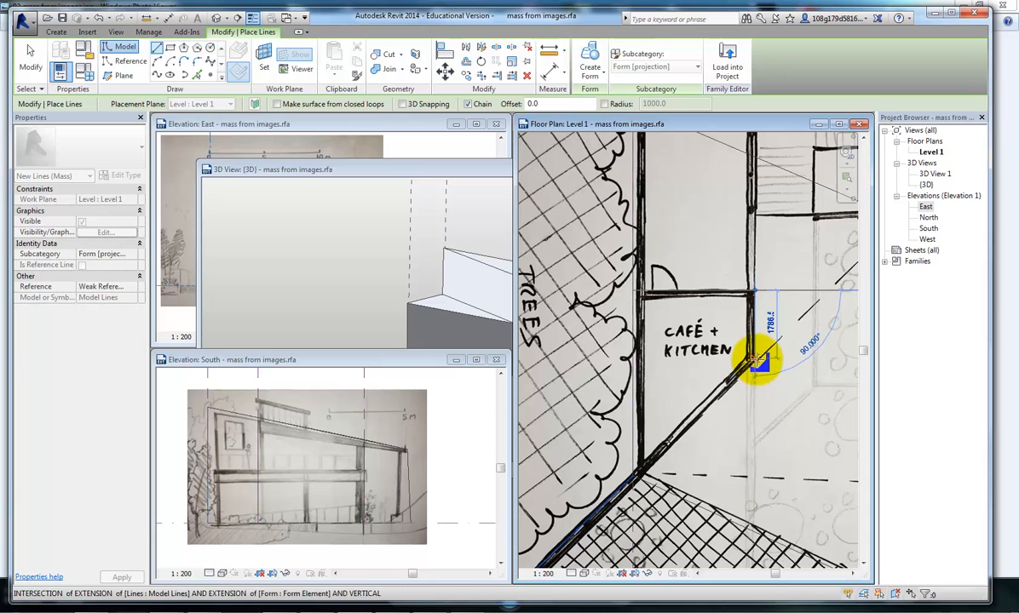
mouse_move(758, 357)
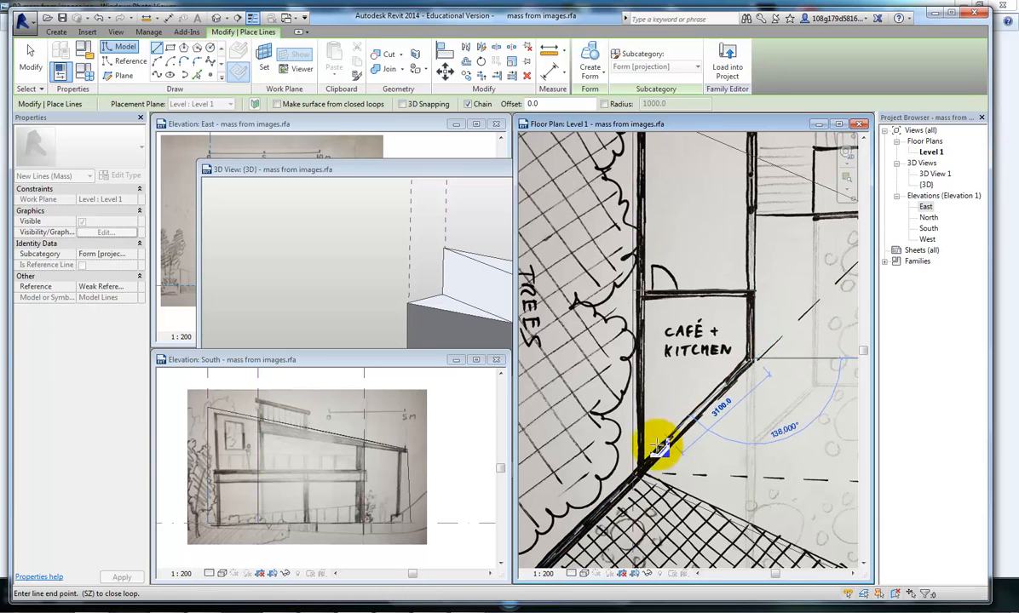
left_click(635, 486)
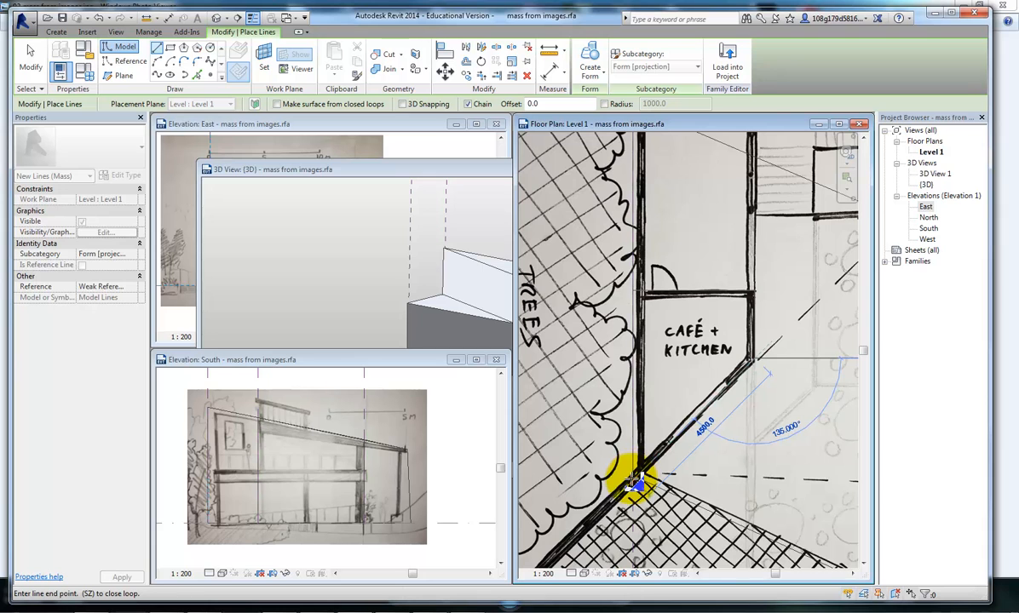
scroll("up", 3)
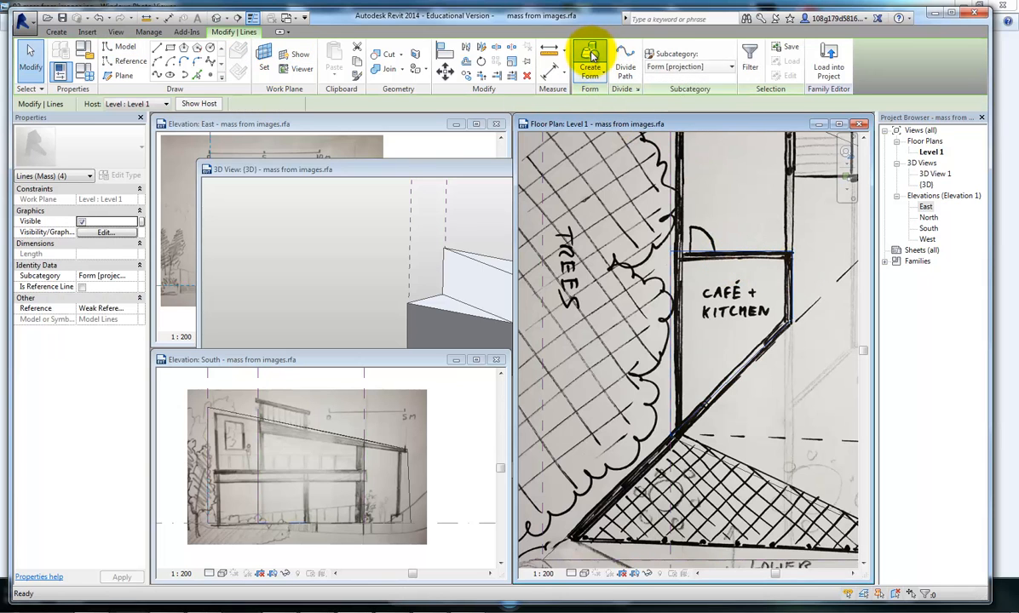
- Extrude the café outline into a solid, switch to wireframe, and raise its top above the roof
left_click(590, 60)
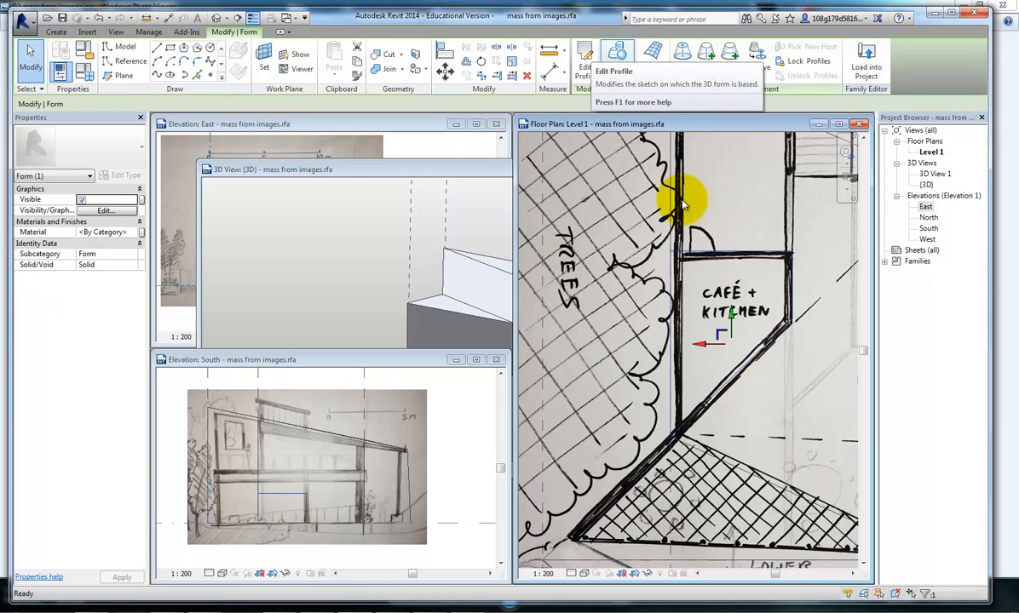
mouse_move(418, 407)
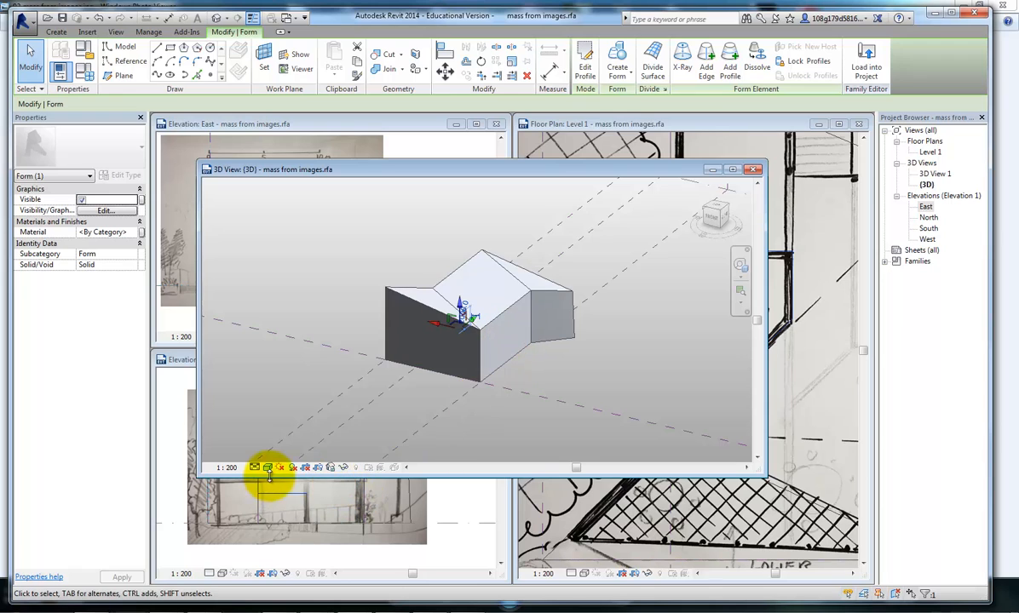
left_click(267, 467)
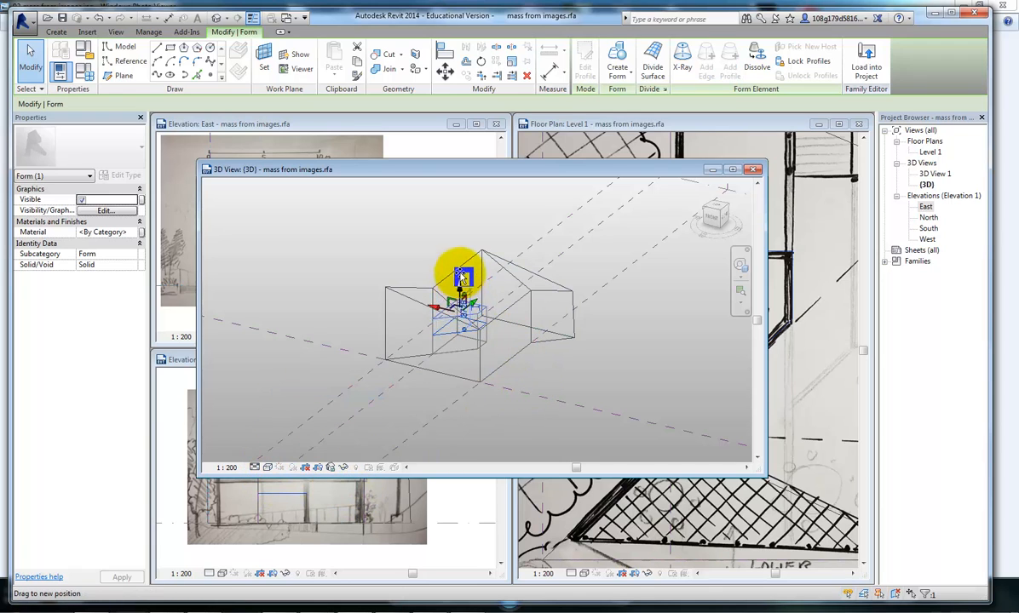
left_click(603, 376)
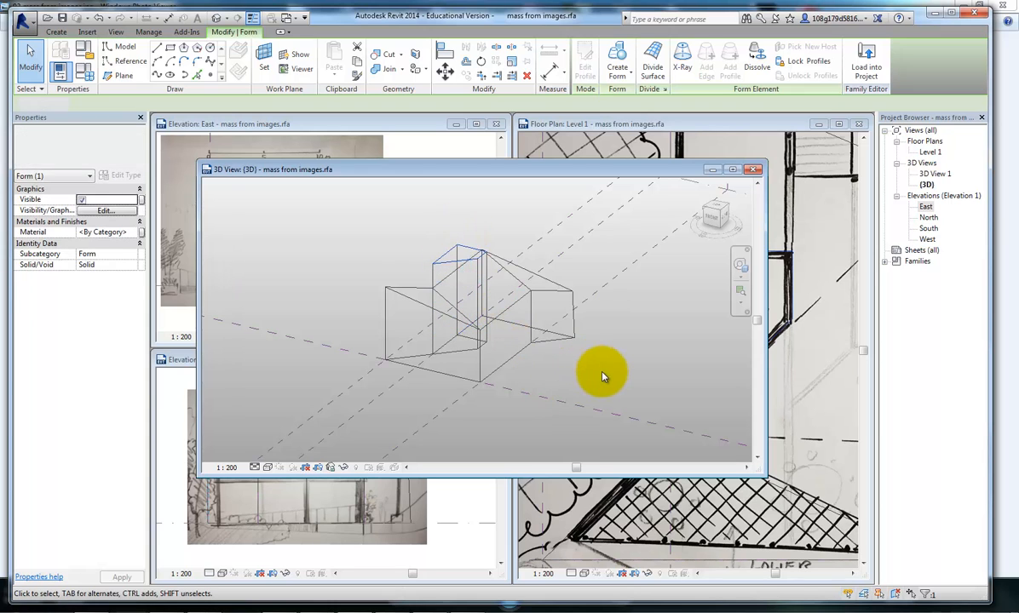
left_click(507, 309)
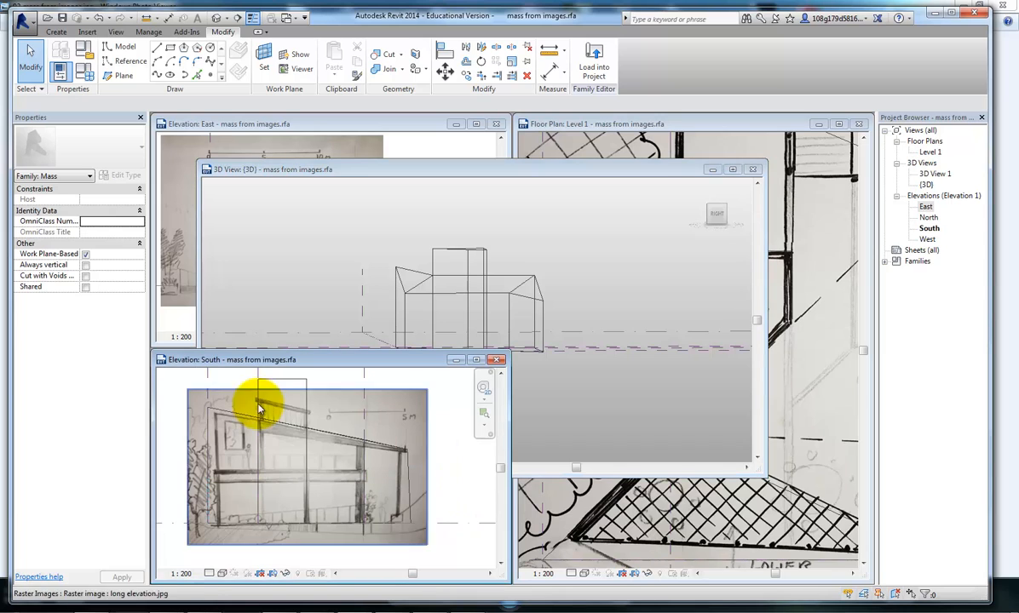
mouse_move(311, 400)
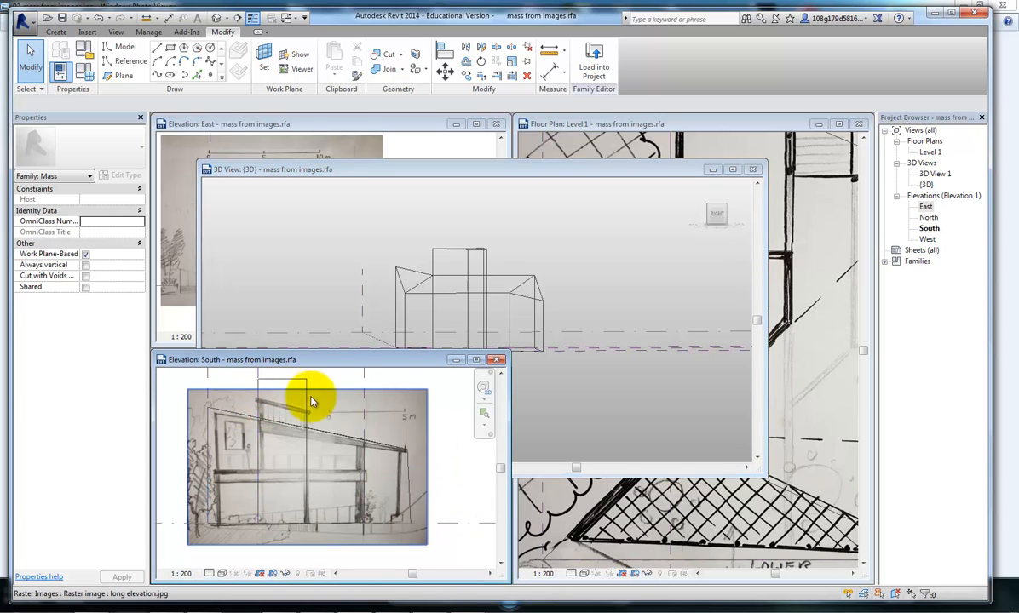
mouse_move(413, 159)
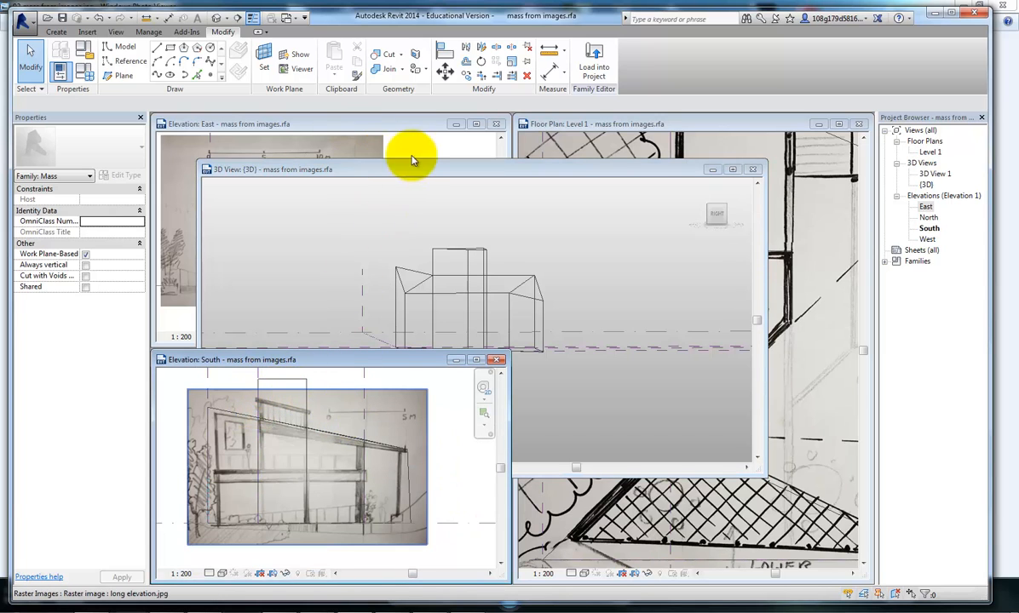
left_click(752, 168)
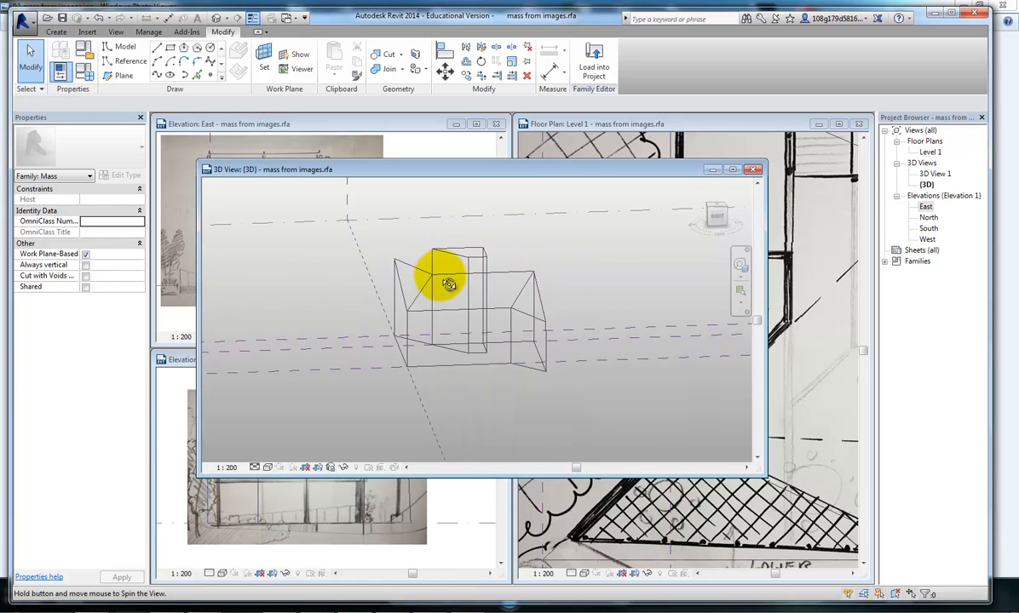
- Drag the tall block's top face up to the South elevation's sketched upper roof, near 7848 mm
left_click_drag(449, 284, 439, 271)
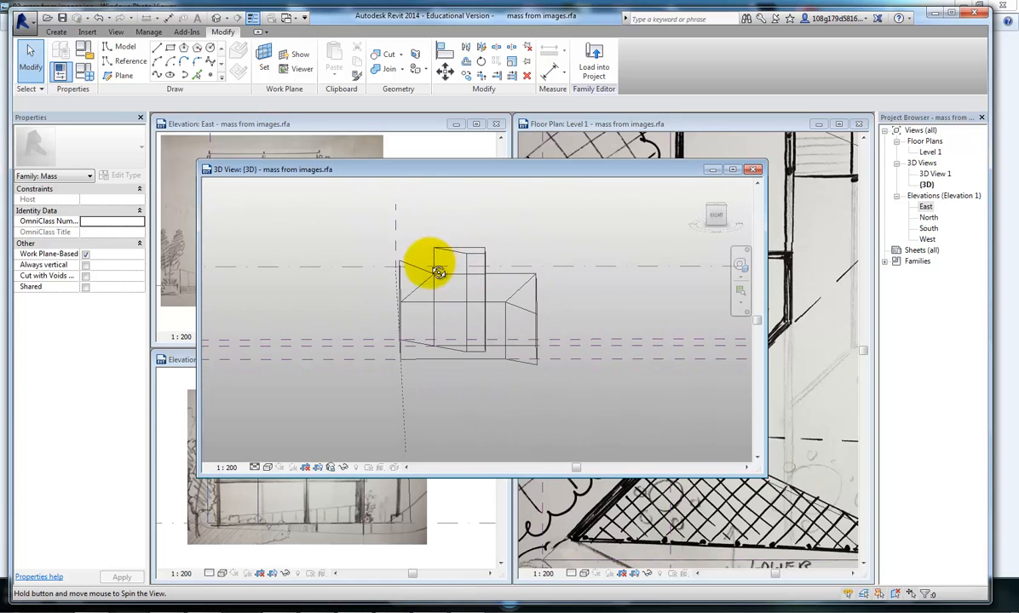
left_click(439, 272)
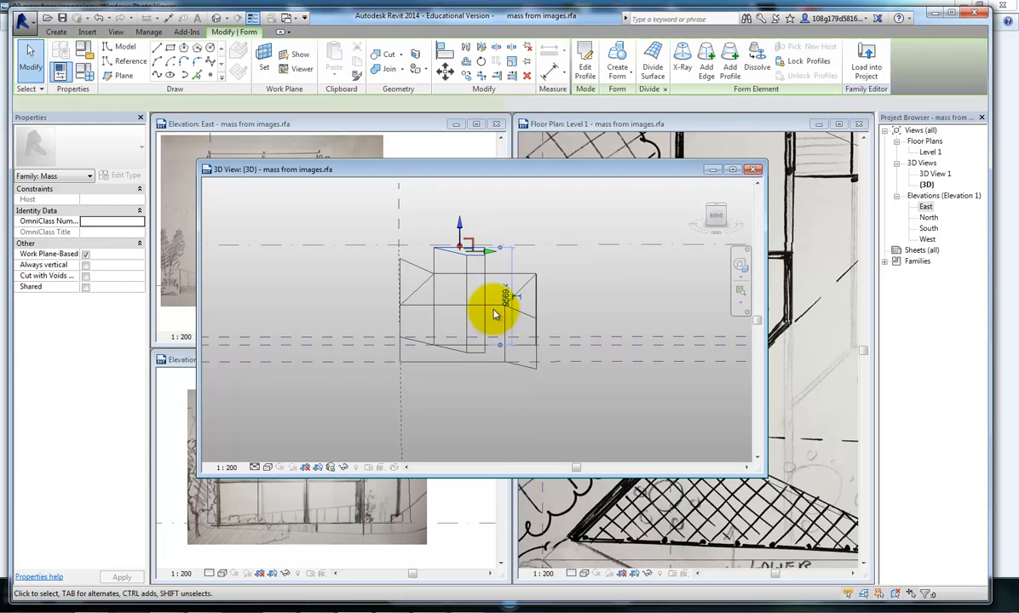
left_click(495, 315)
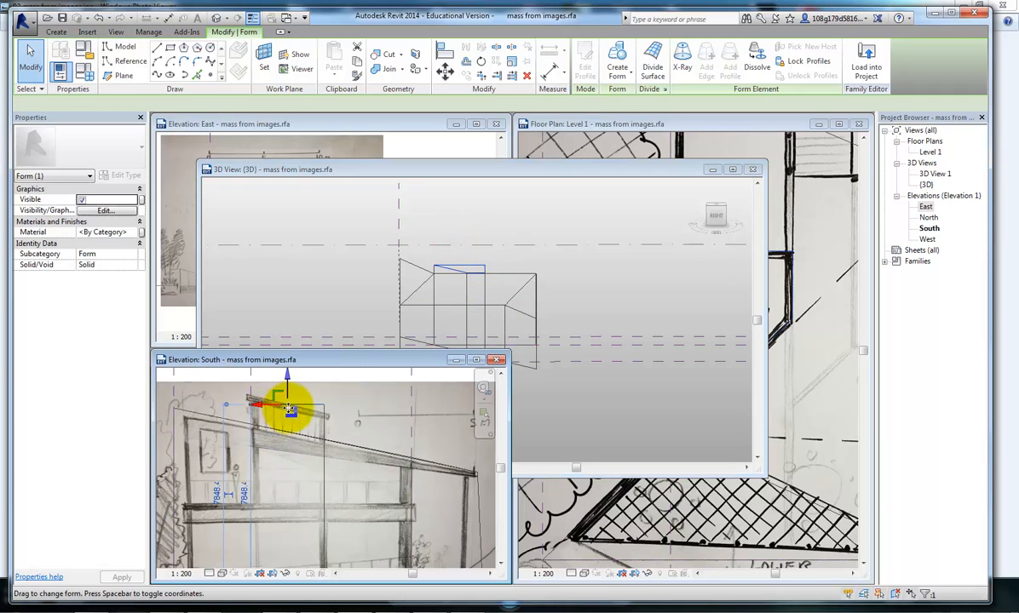
left_click_drag(289, 409, 332, 400)
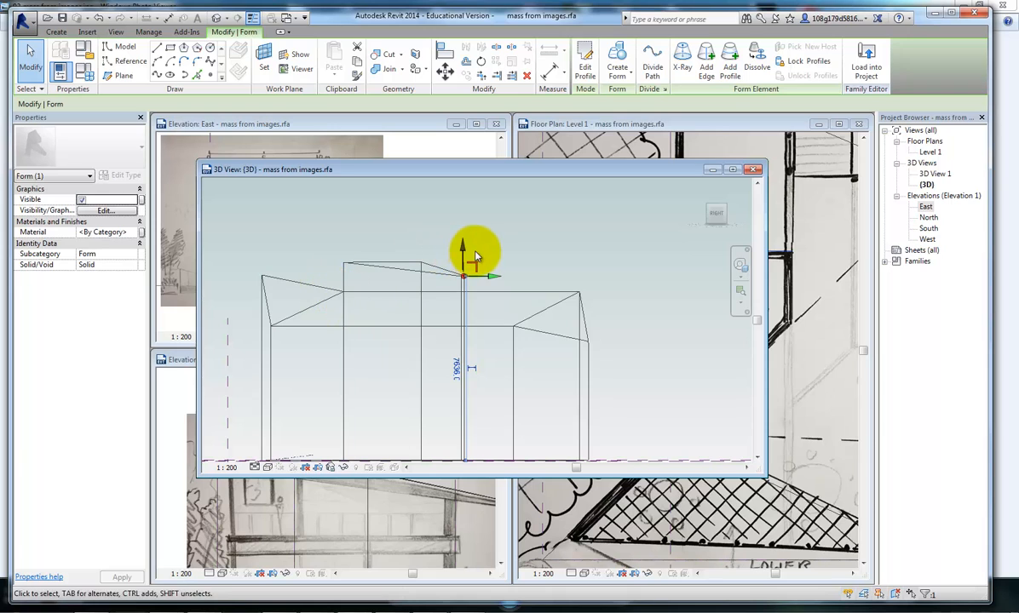
- In the East elevation, lift the tall block's top corner to match the sketched slope
left_click(753, 168)
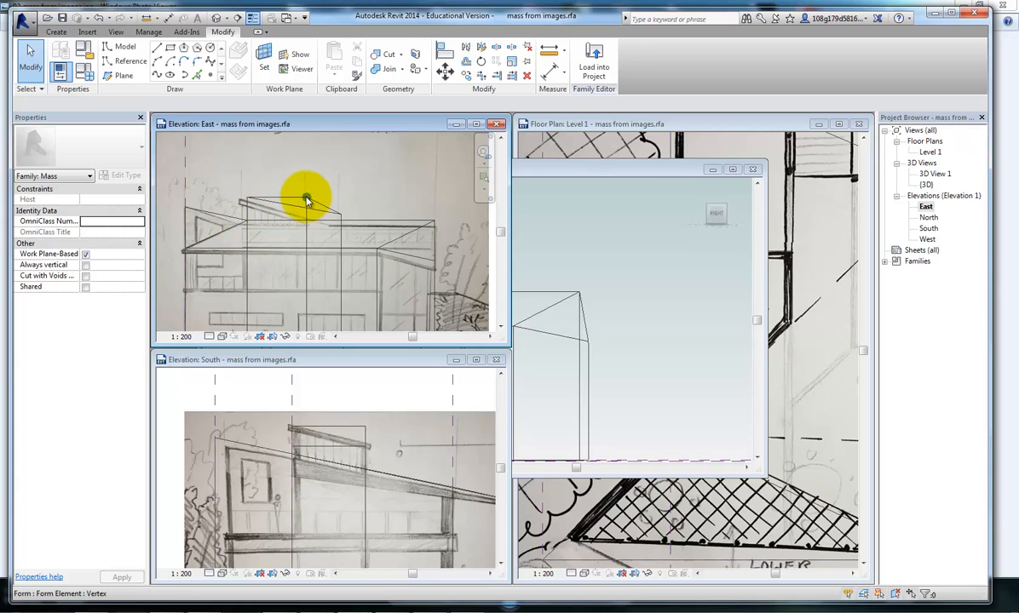
left_click(307, 199)
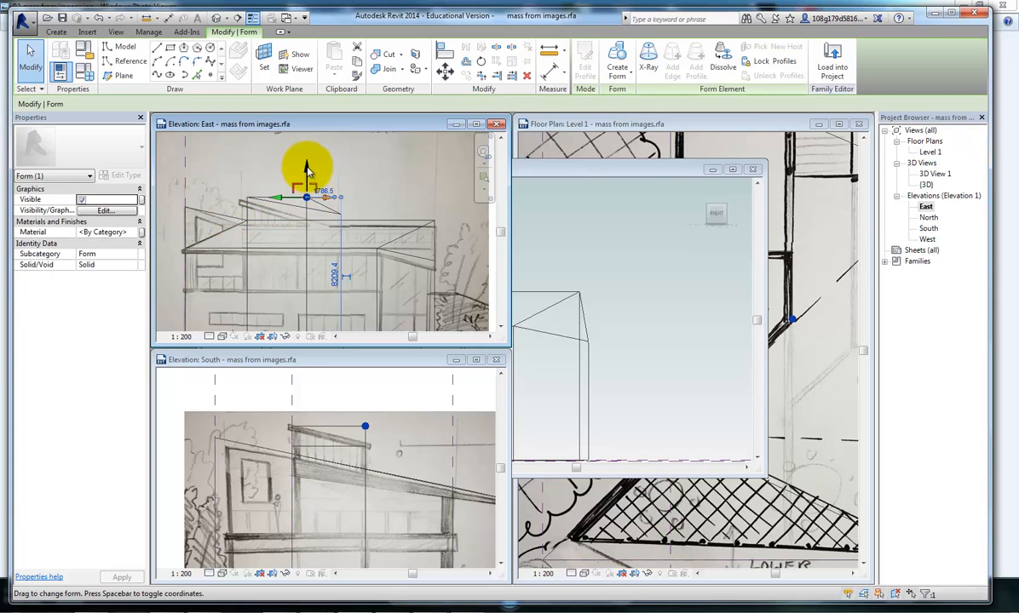
left_click_drag(307, 179, 307, 175)
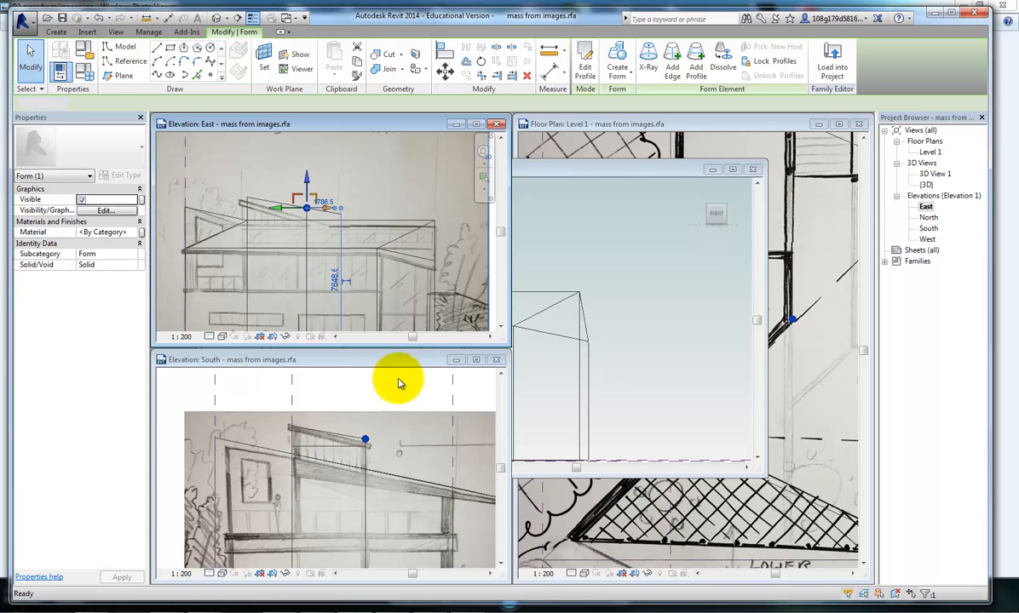
- Orbit the 3D view to check the block's new sloped top above the roof
double_click(928, 184)
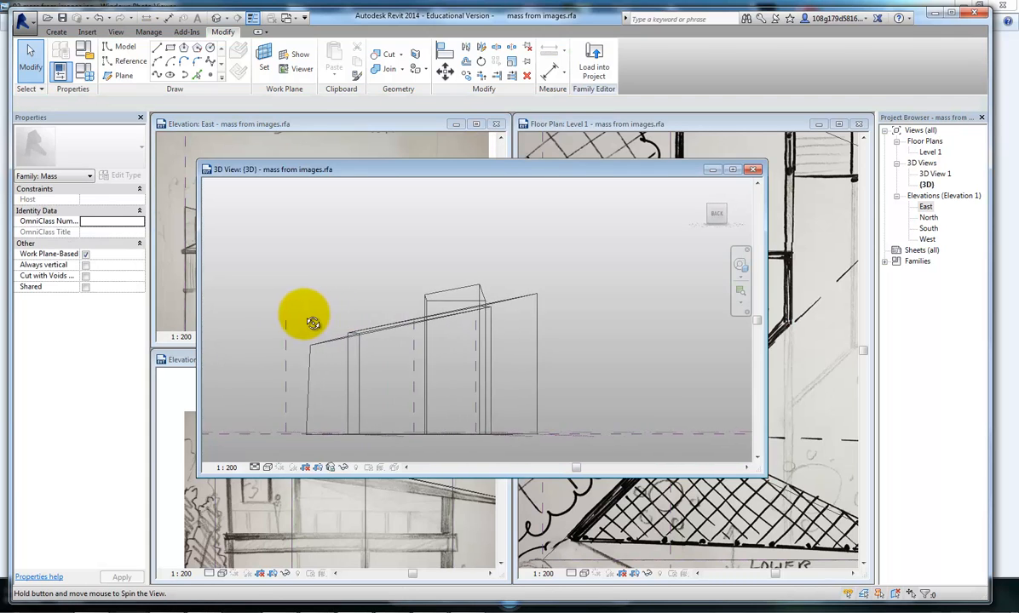
left_click_drag(311, 322, 594, 327)
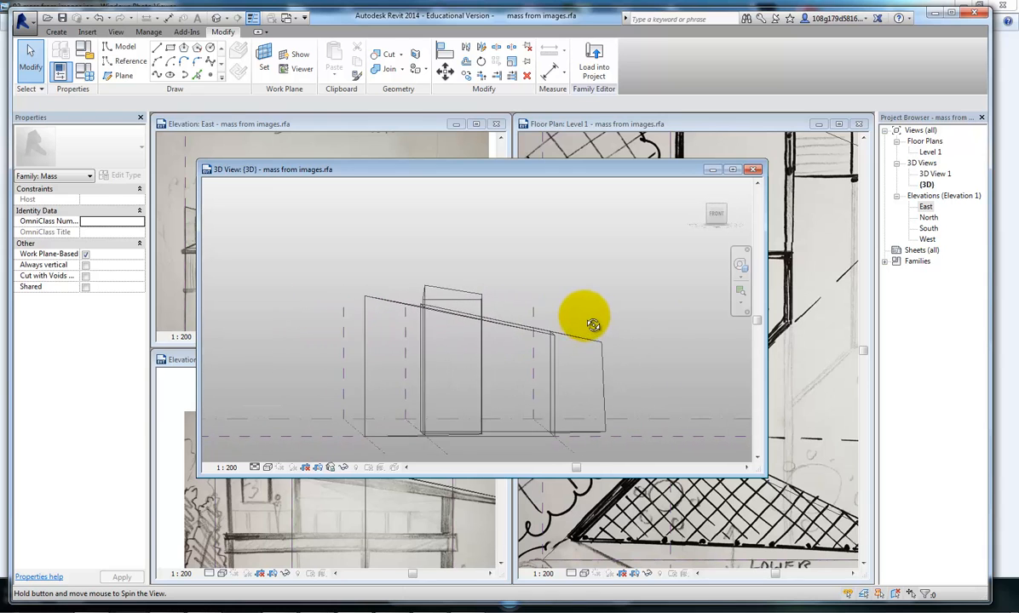
left_click_drag(593, 325, 452, 326)
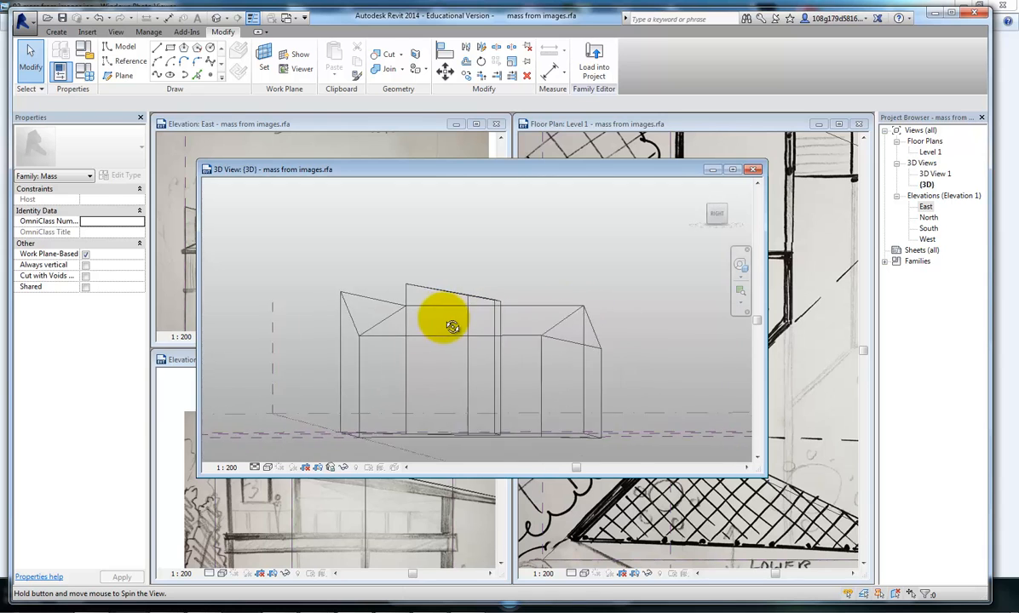
left_click_drag(452, 326, 579, 327)
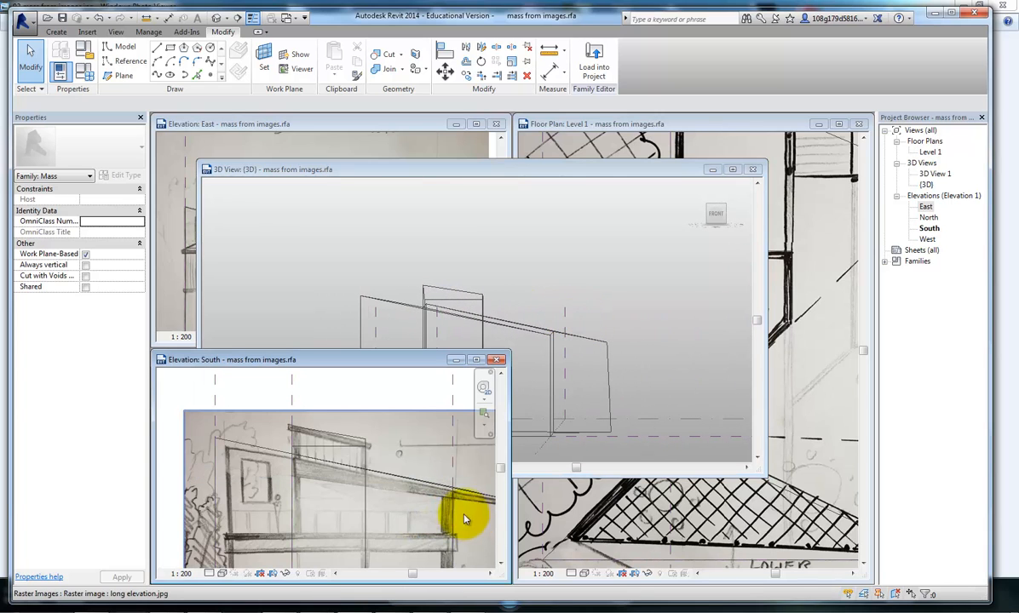
mouse_move(362, 443)
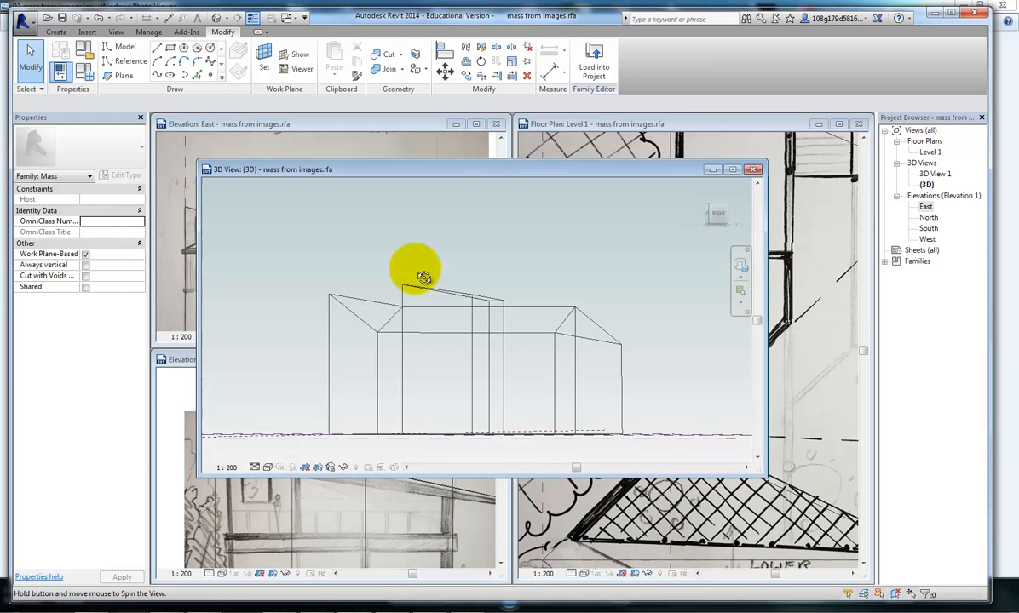
left_click_drag(417, 272, 502, 328)
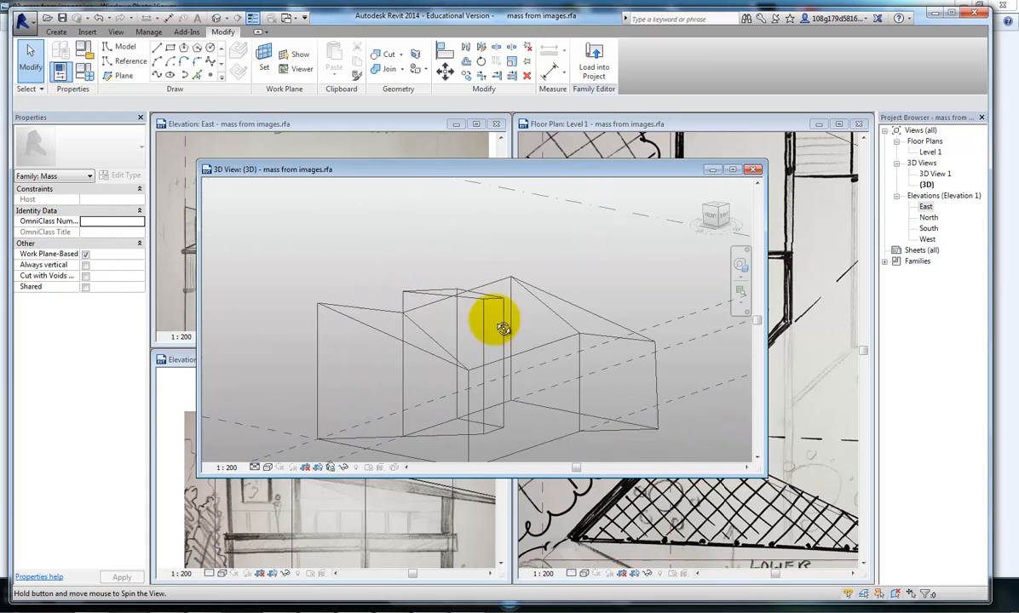
left_click_drag(502, 328, 486, 290)
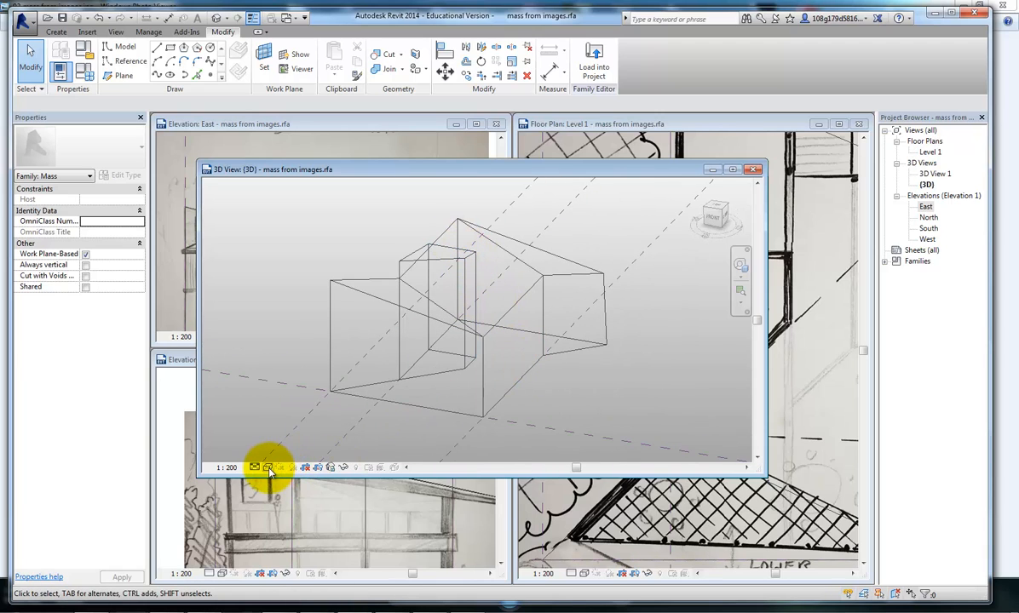
left_click(267, 467)
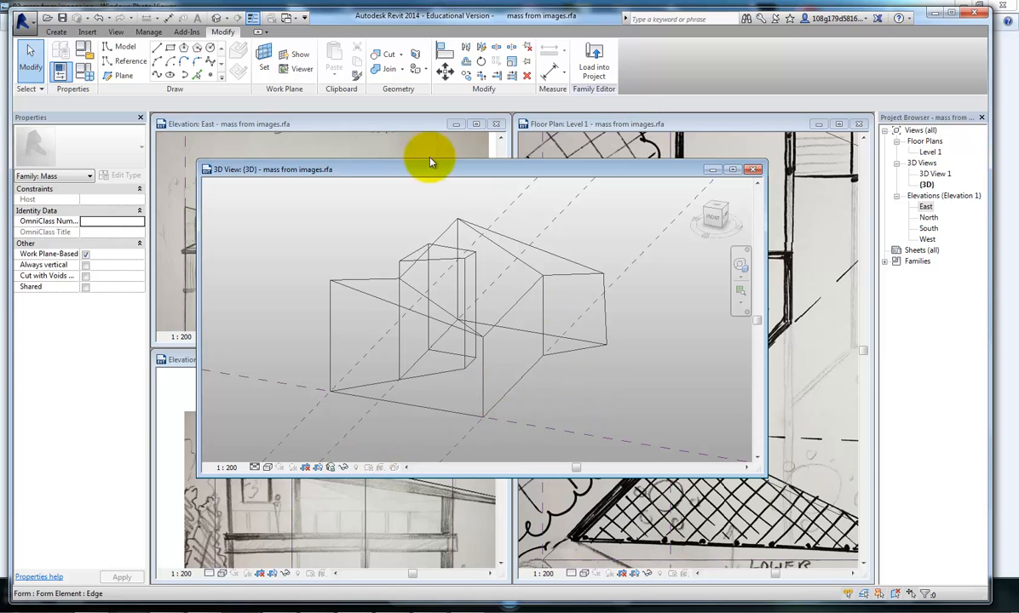
mouse_move(388, 70)
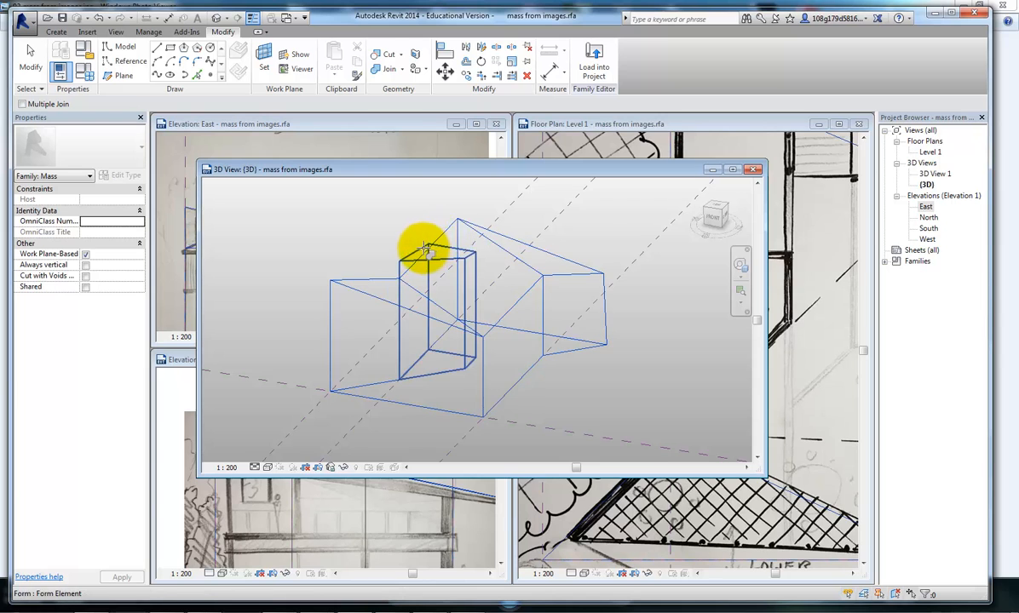
- Check the joined forms, then drag the raised block's top edge up to about 7877 mm
left_click_drag(426, 247, 507, 357)
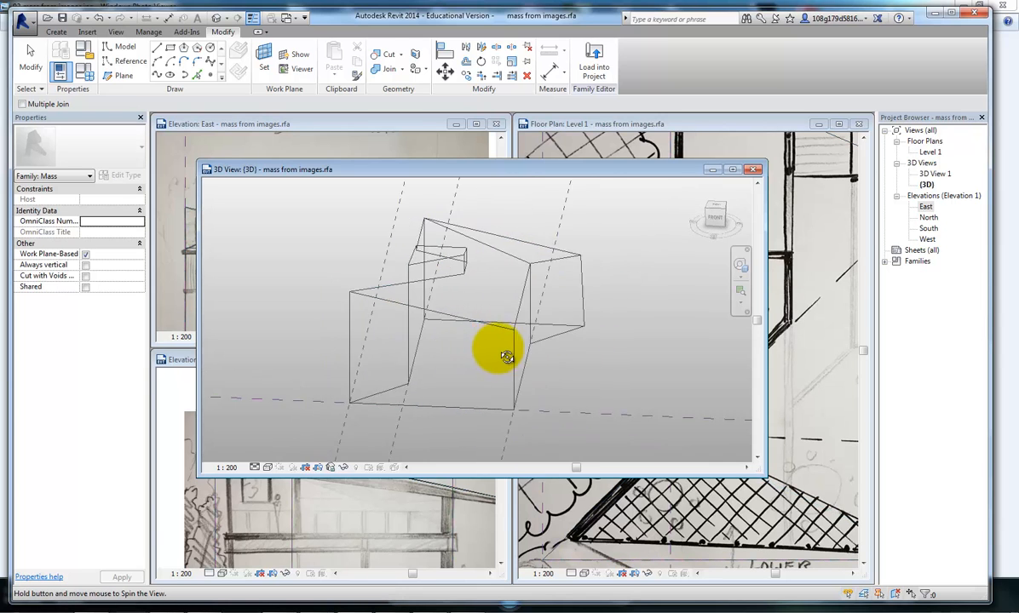
left_click_drag(507, 356, 466, 234)
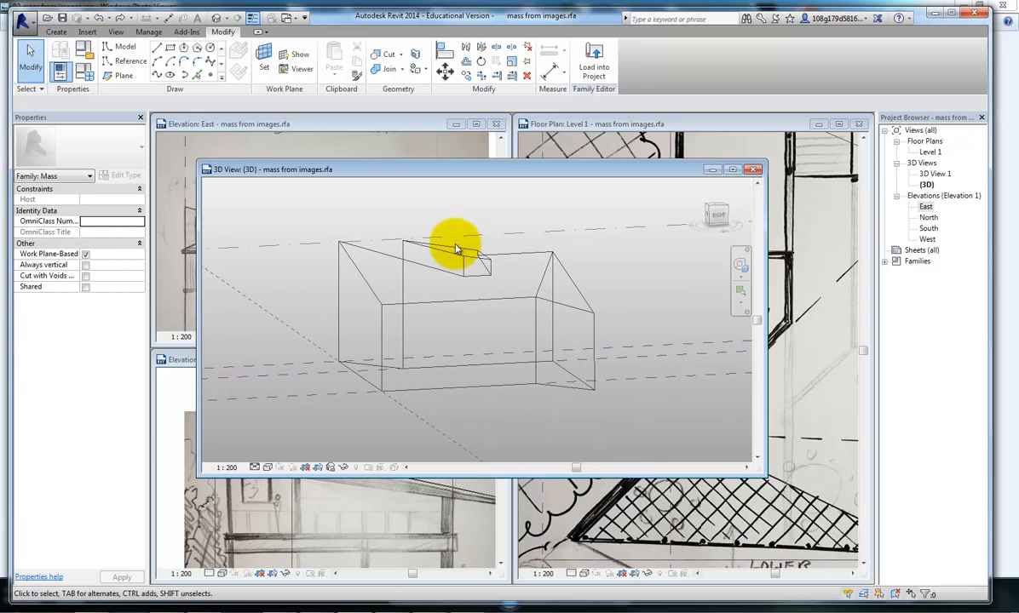
left_click(459, 249)
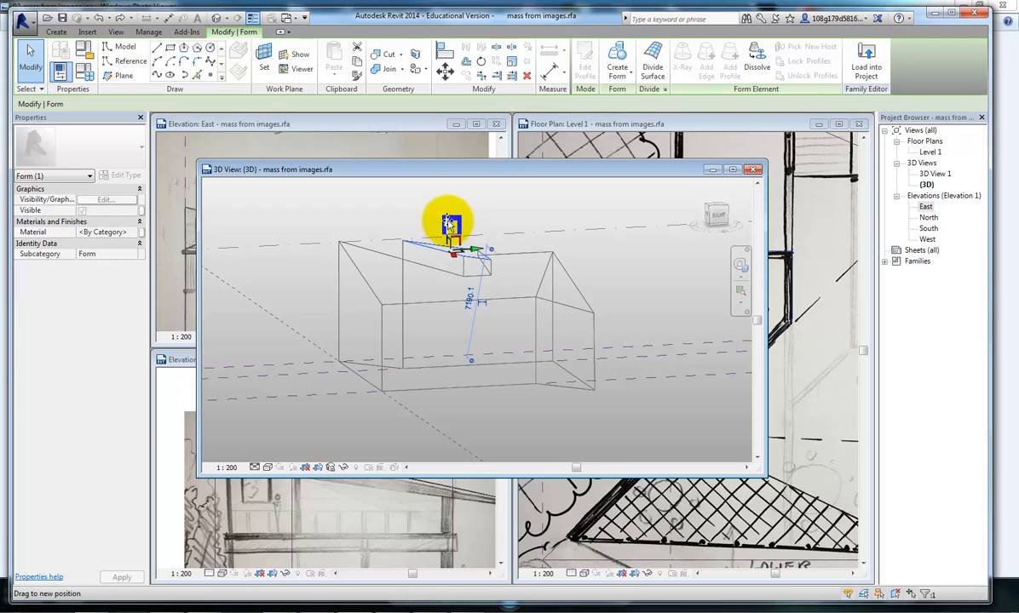
left_click_drag(451, 226, 449, 213)
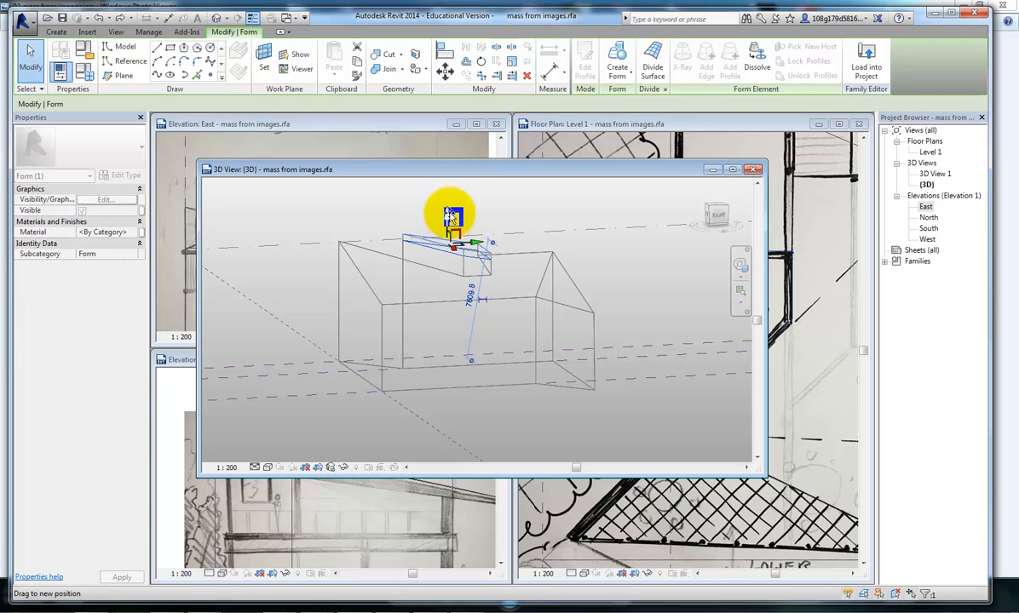
left_click_drag(451, 213, 554, 251)
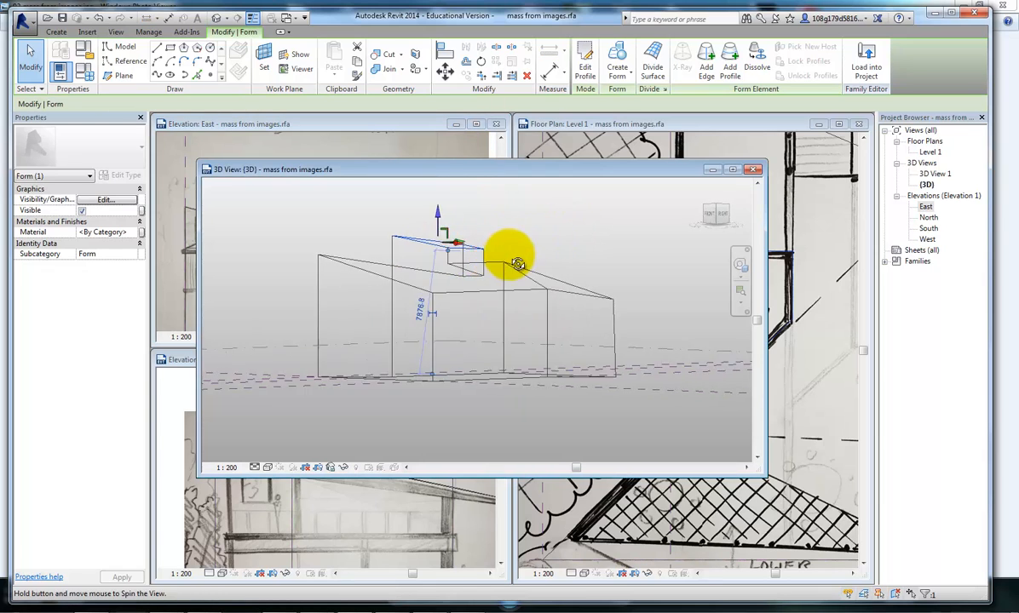
left_click_drag(515, 264, 447, 247)
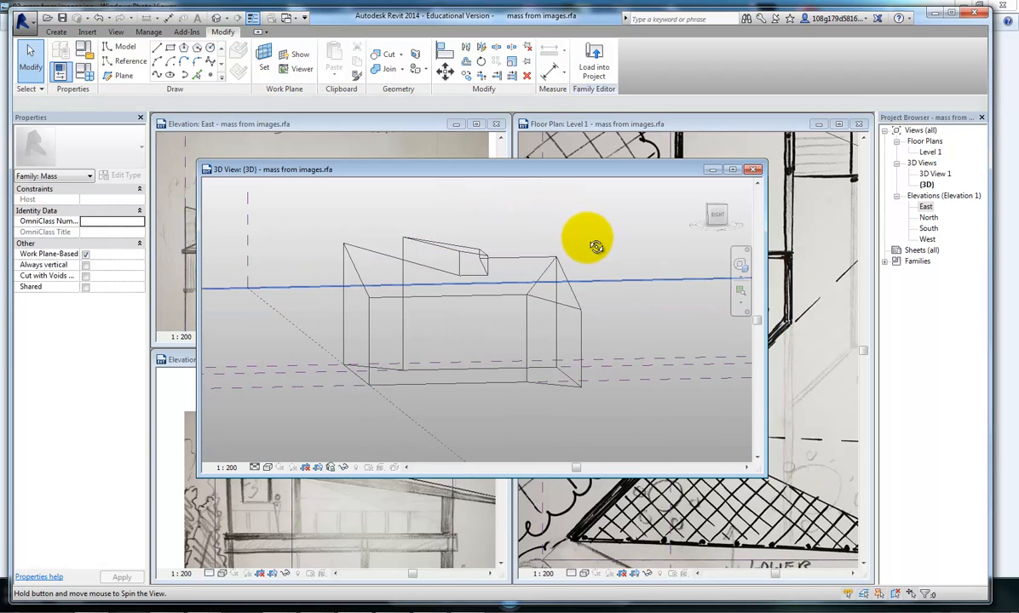
- In the maximised South elevation, set the block top's temporary dimension from the roof to 2000
double_click(928, 228)
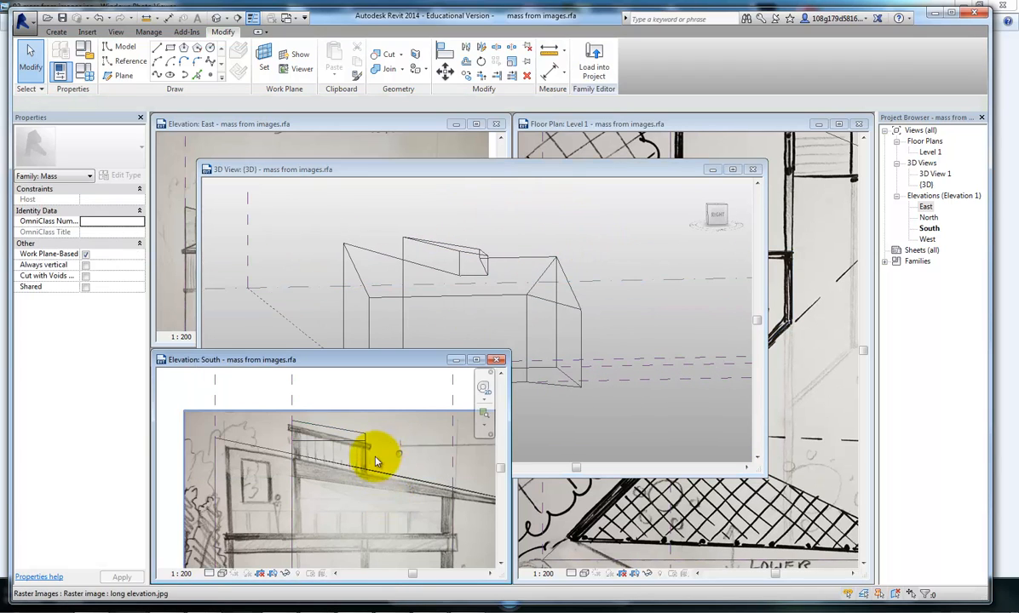
mouse_move(386, 466)
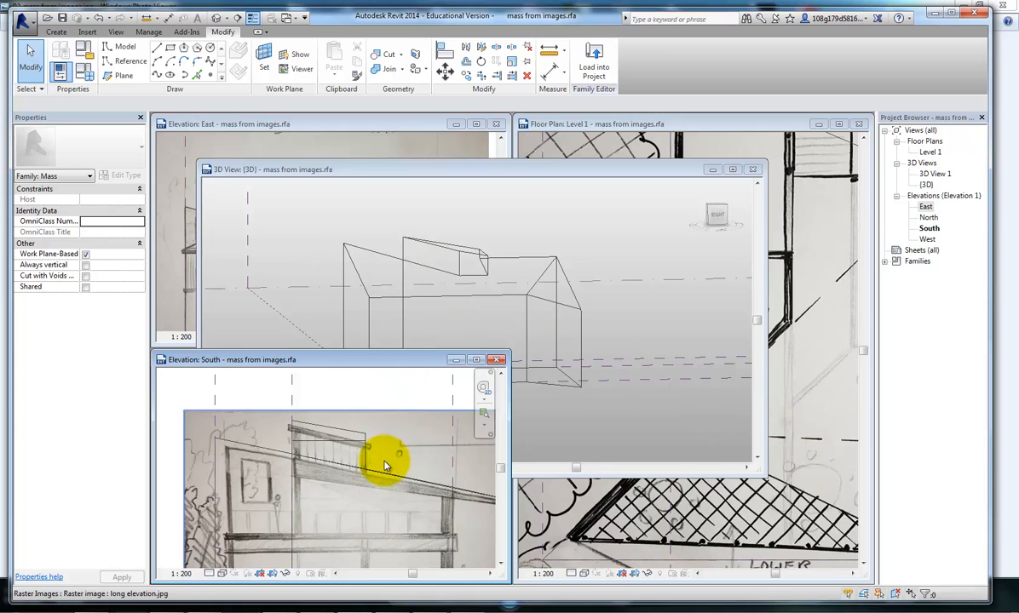
left_click(328, 359)
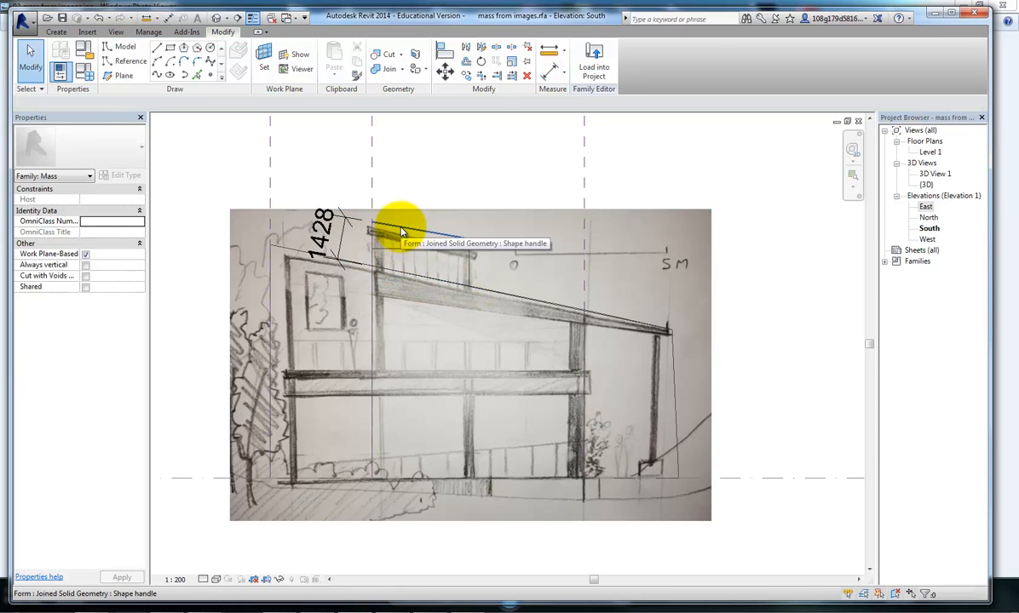
left_click(392, 230)
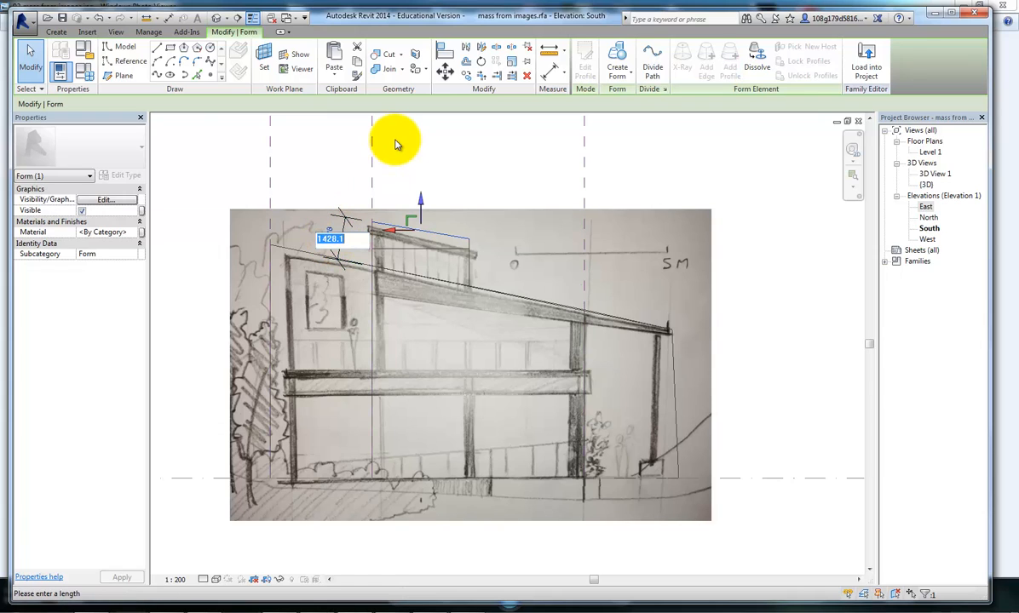
type("2000")
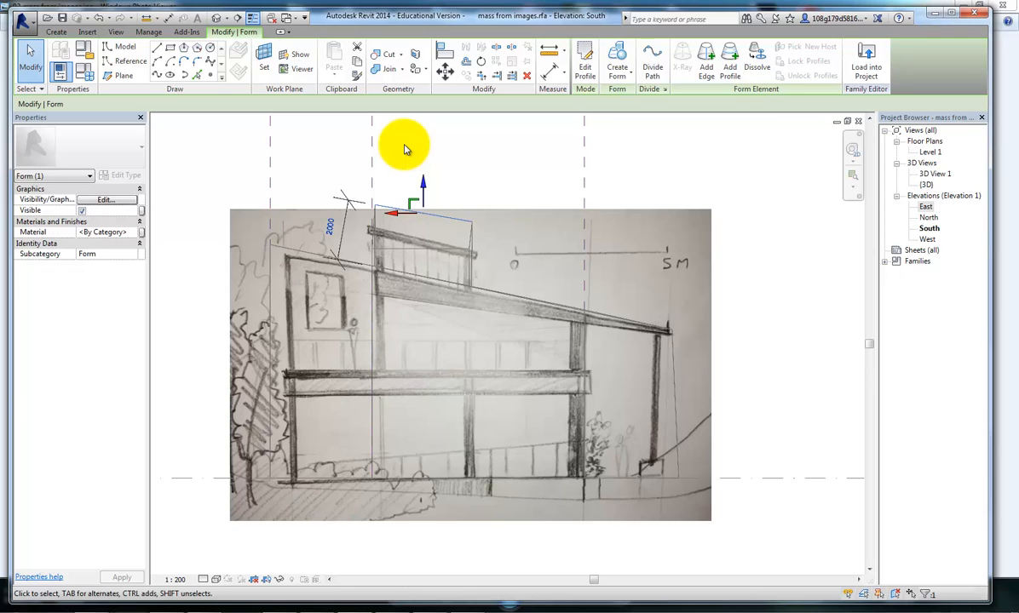
left_click(331, 273)
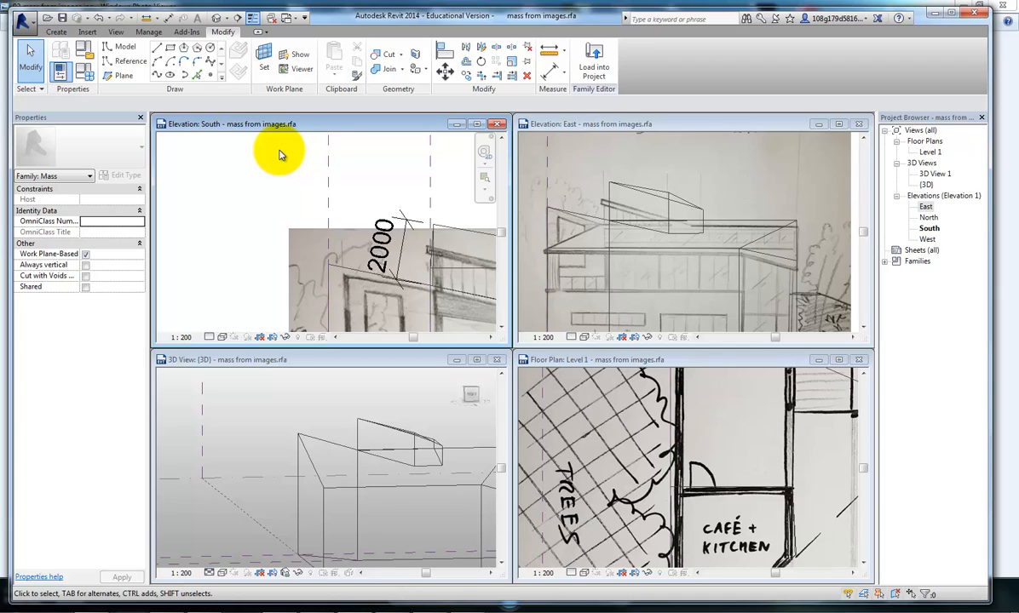
- Tile the South and East elevations, 3D view and Level 1 plan from the View tab
left_click(116, 32)
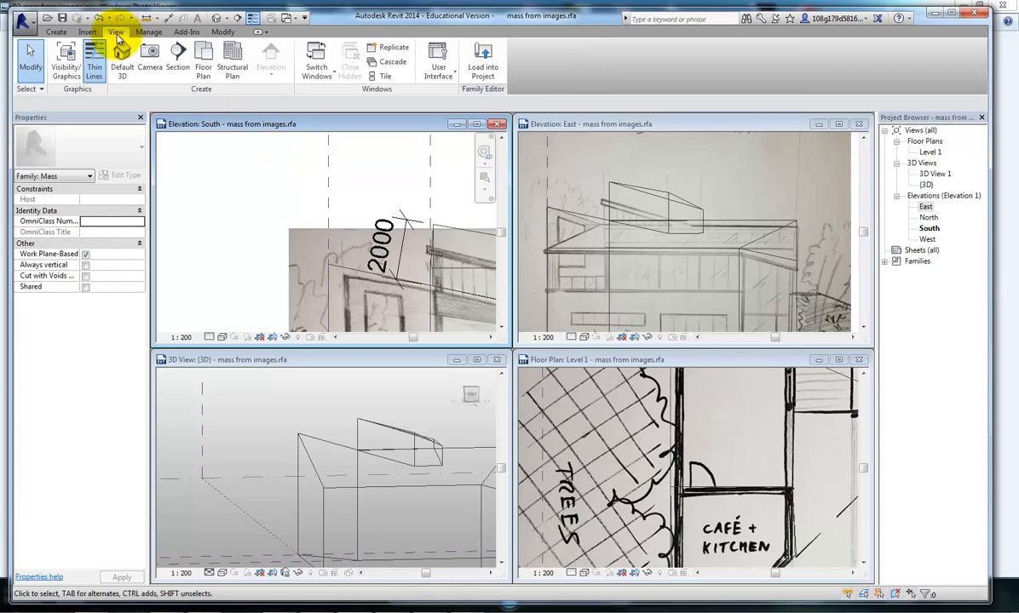
mouse_move(377, 76)
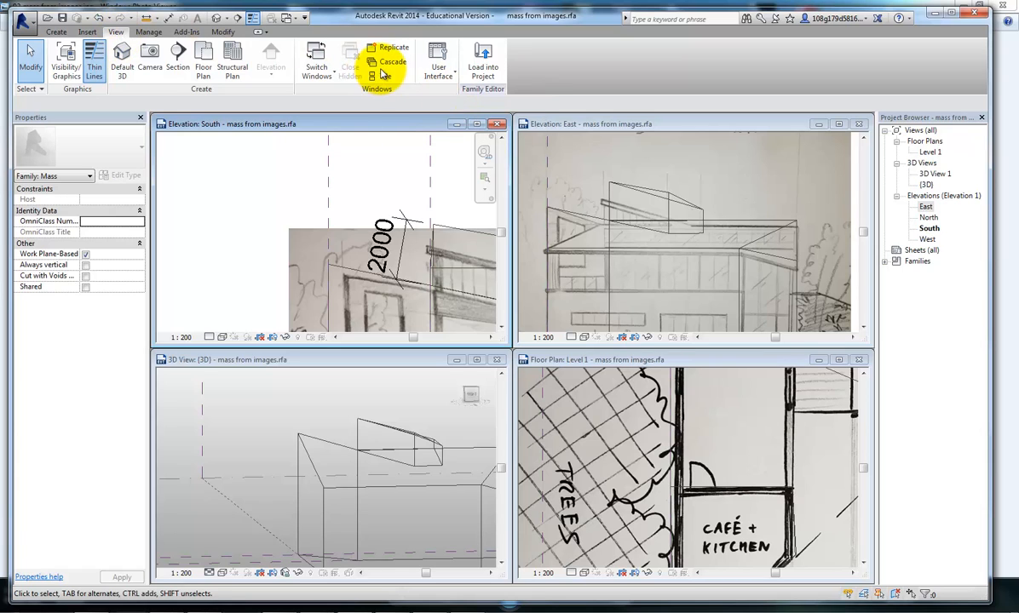
mouse_move(382, 77)
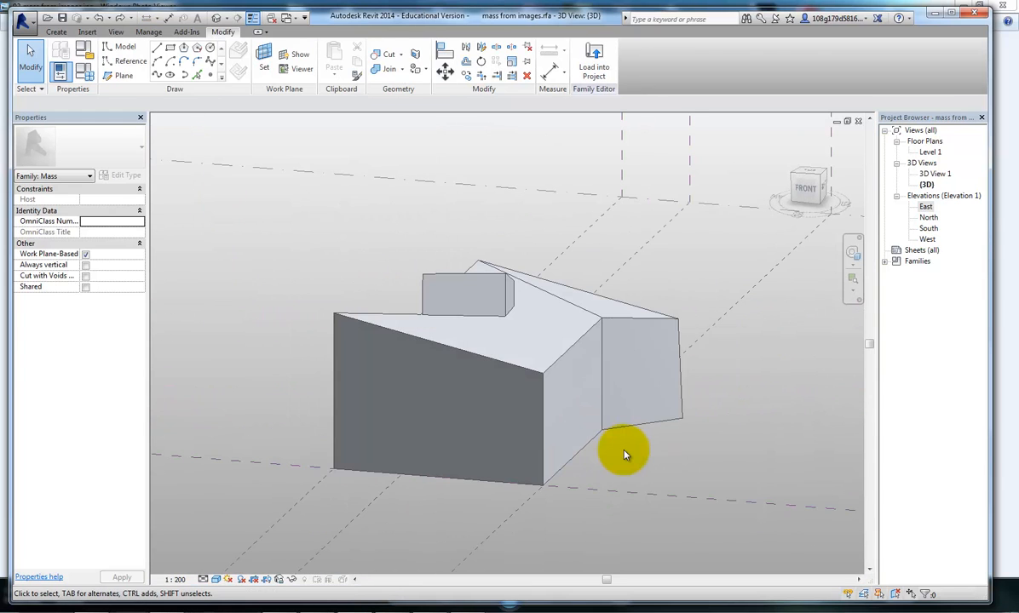
- Orbit the maximised 3D view to inspect the roof edges, then start Align
left_click_drag(626, 455, 652, 460)
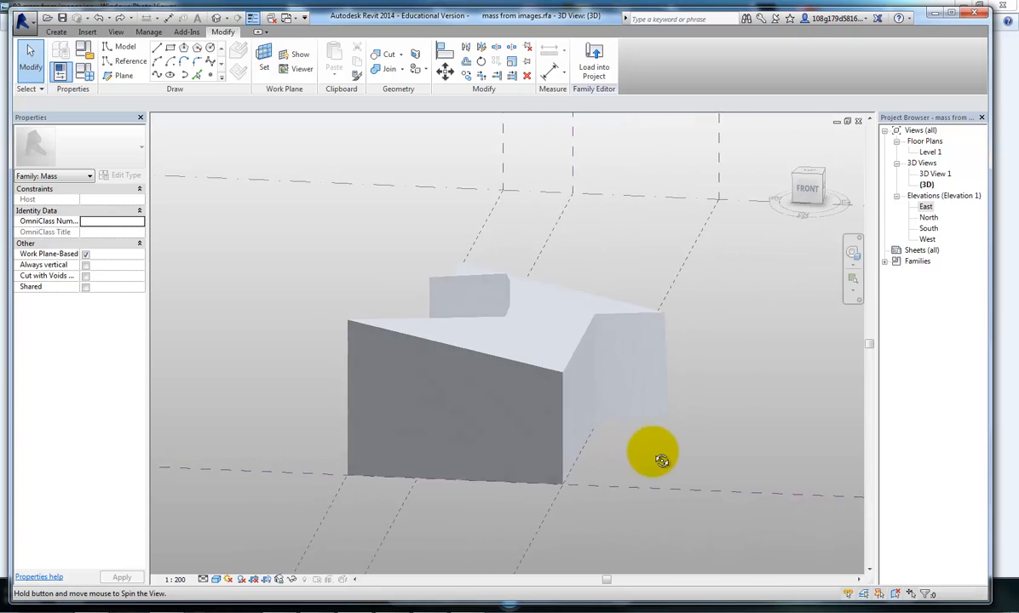
left_click_drag(652, 456, 627, 457)
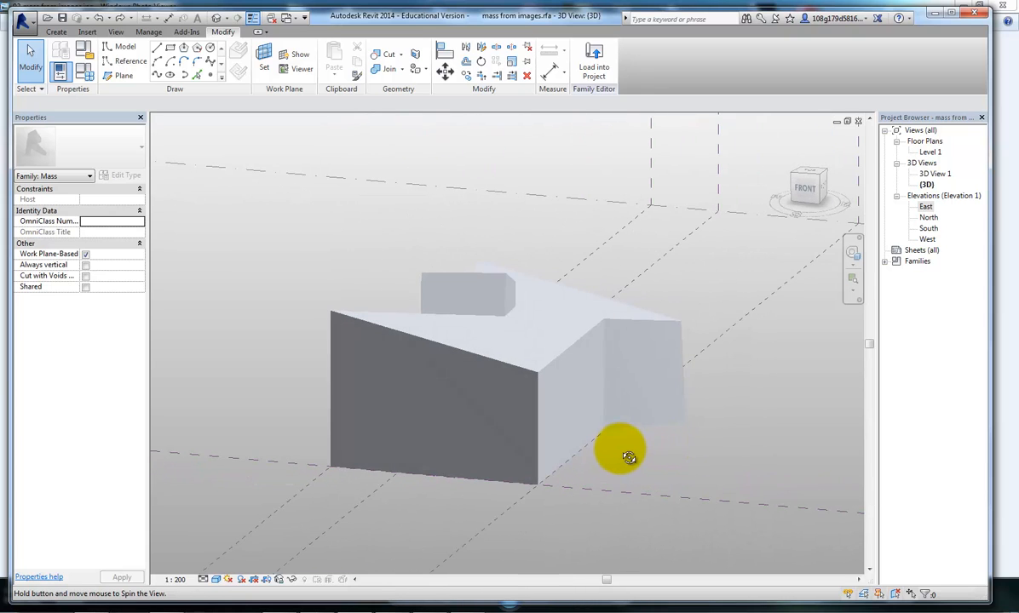
left_click_drag(629, 458, 681, 454)
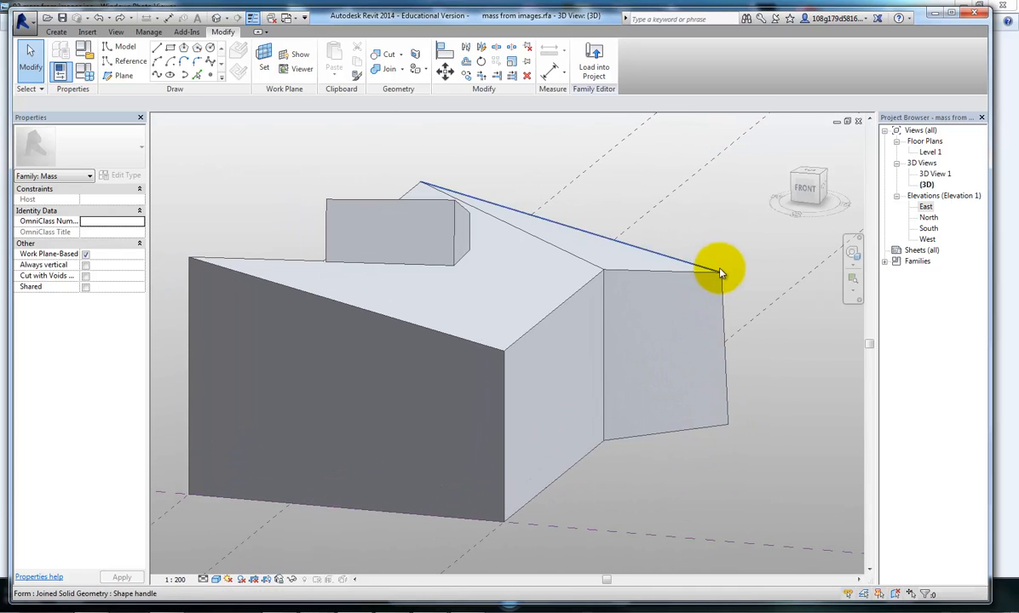
mouse_move(725, 308)
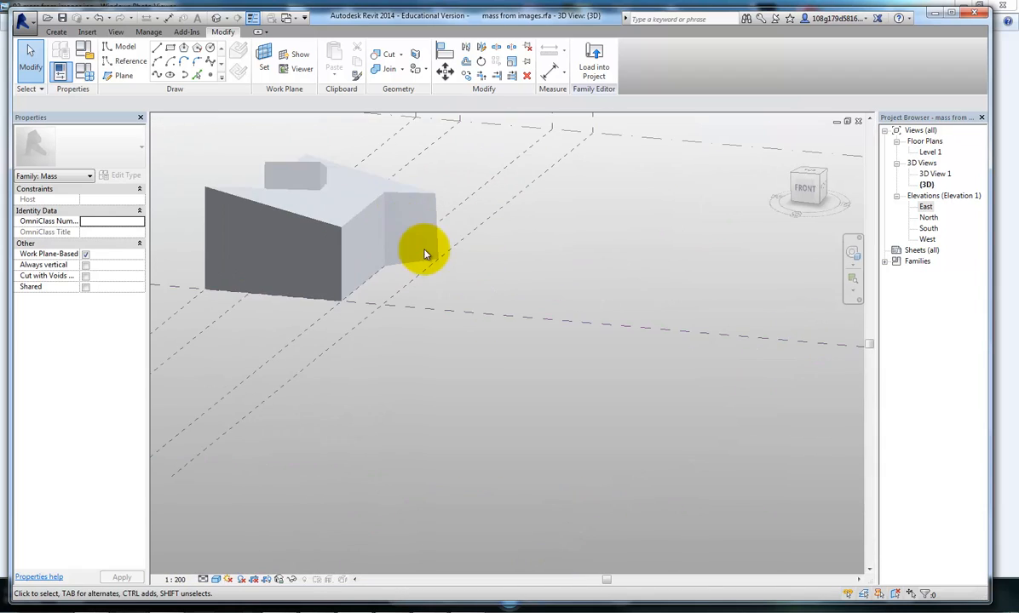
left_click(445, 47)
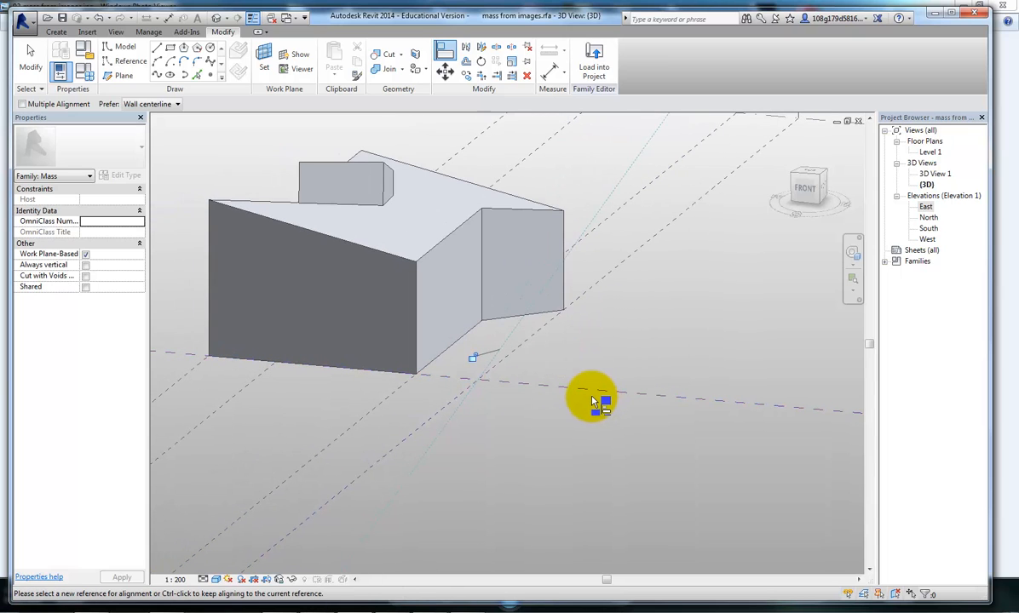
- Orbit around the joined mass's sides and top, ending on a corner view
left_click_drag(592, 400, 633, 362)
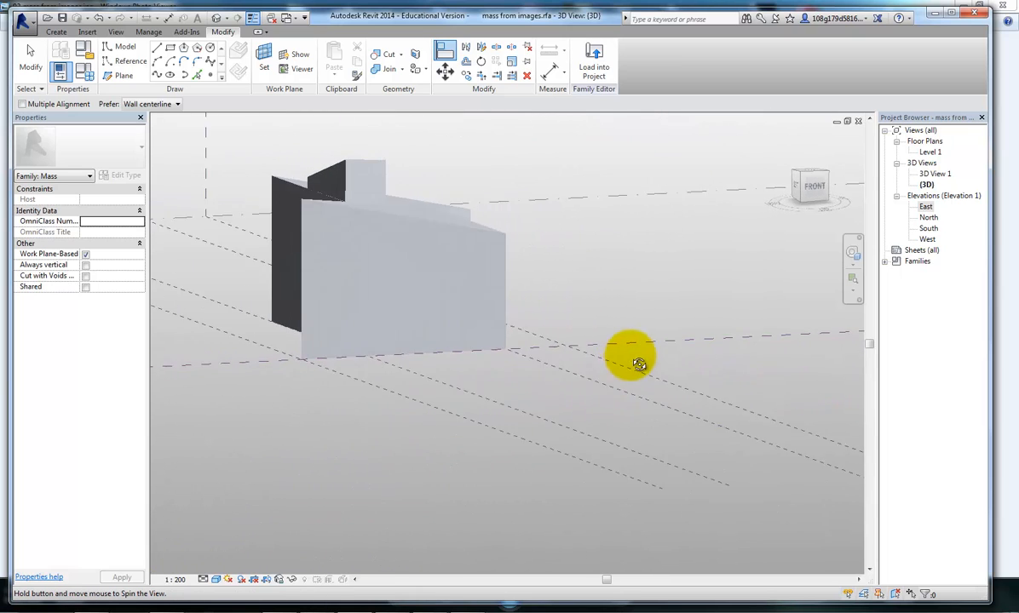
left_click_drag(630, 358, 597, 441)
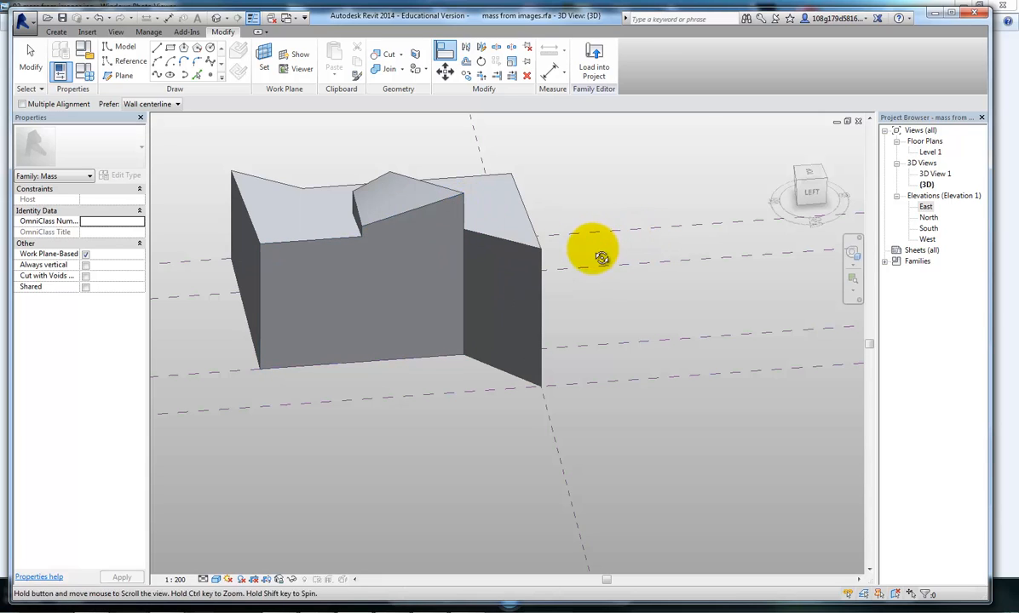
left_click_drag(594, 256, 598, 266)
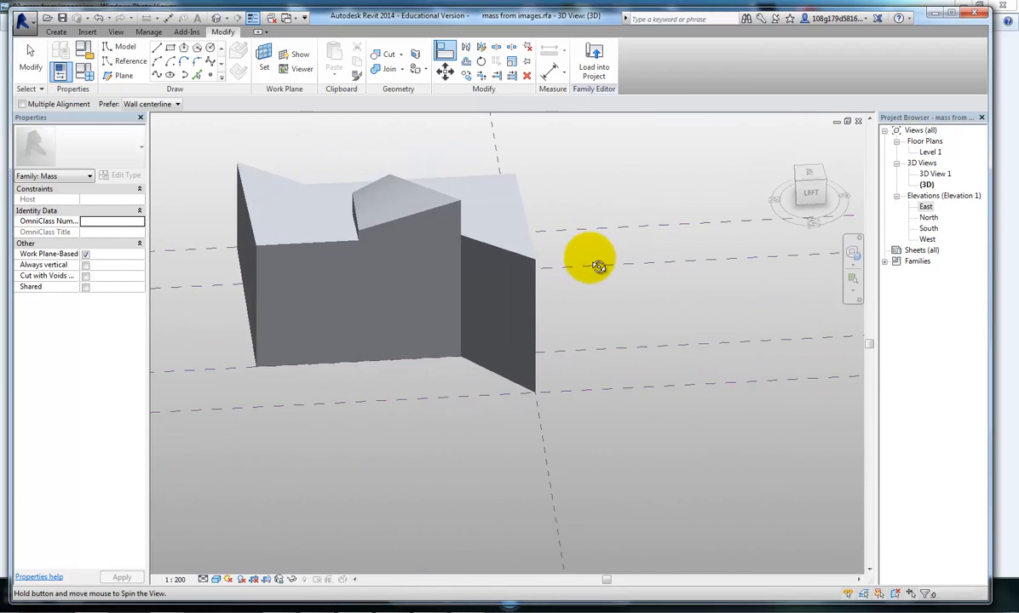
left_click_drag(596, 264, 349, 213)
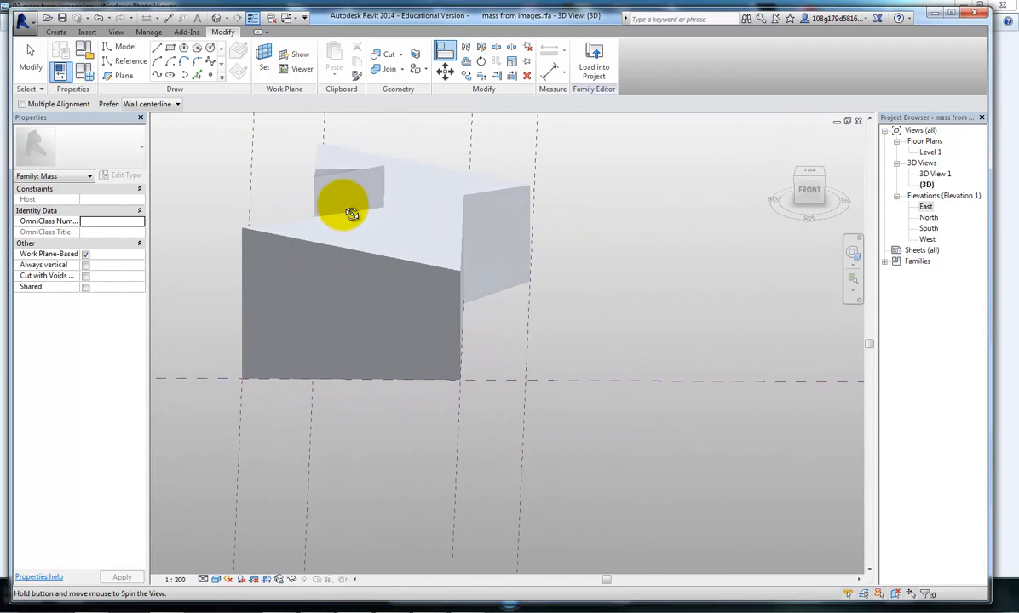
left_click_drag(352, 213, 575, 313)
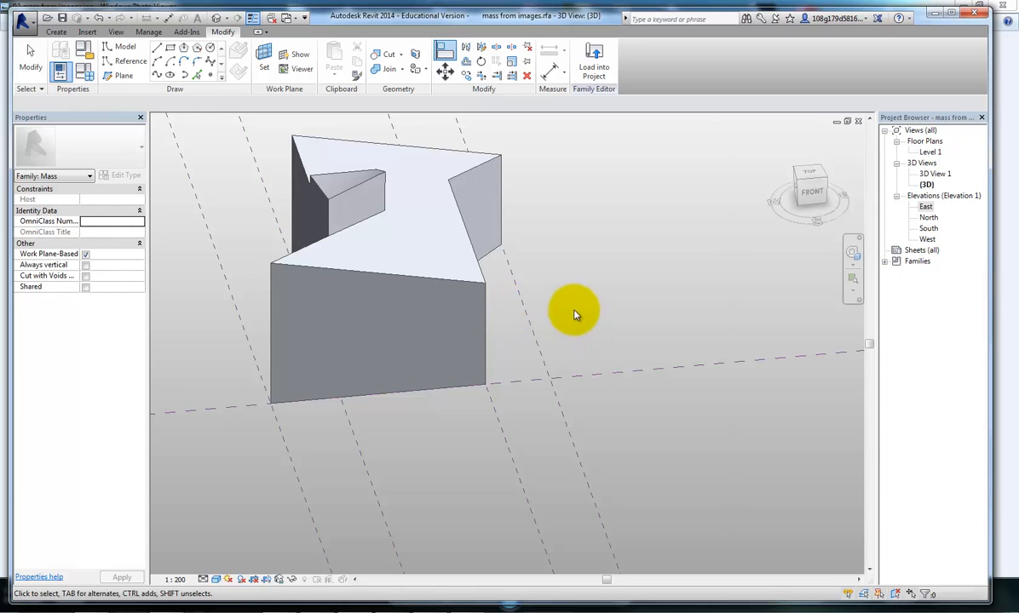
left_click_drag(575, 310, 728, 425)
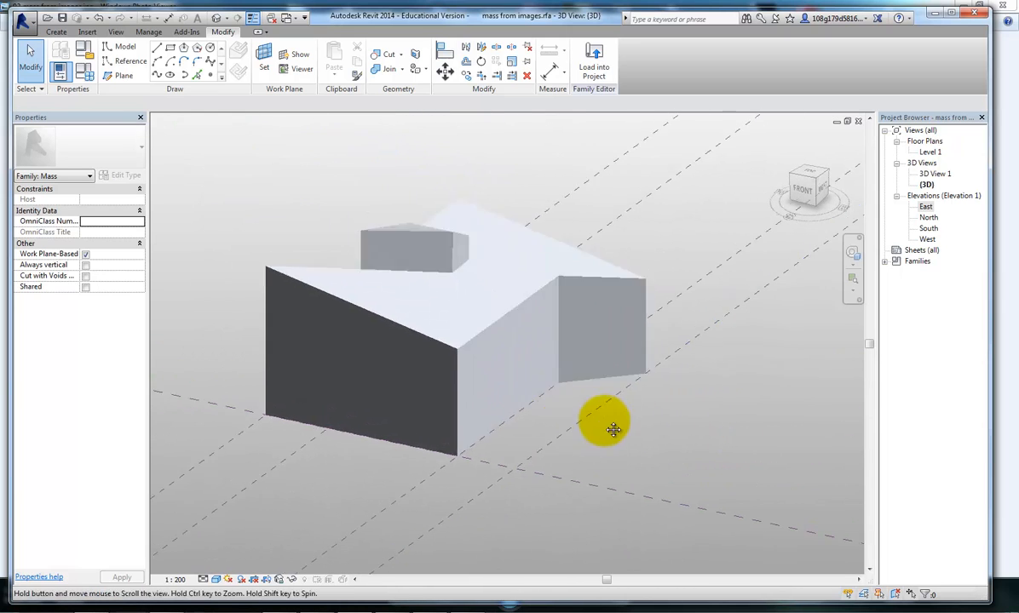
left_click_drag(614, 430, 605, 423)
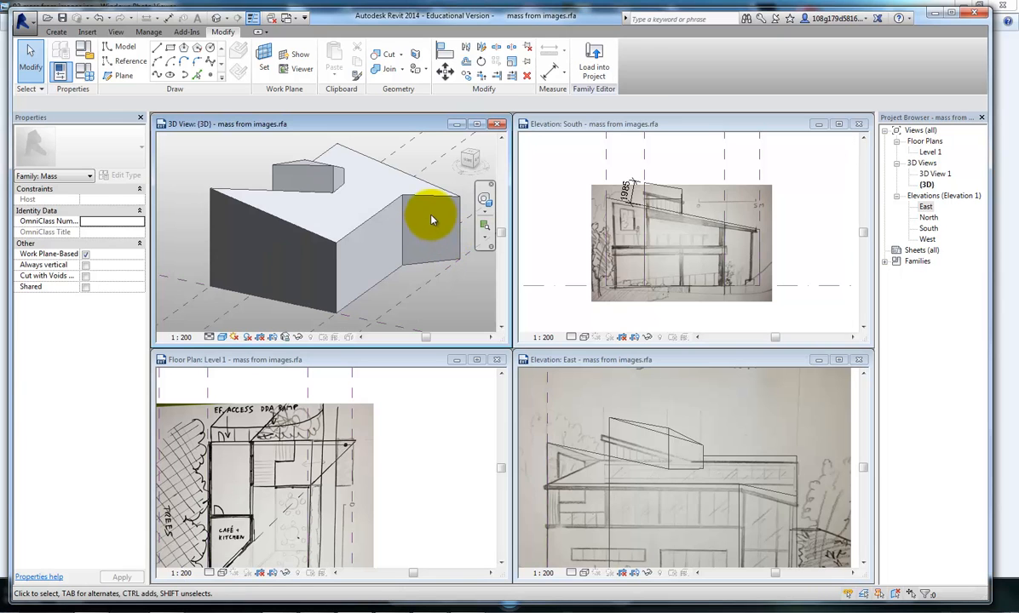
mouse_move(371, 284)
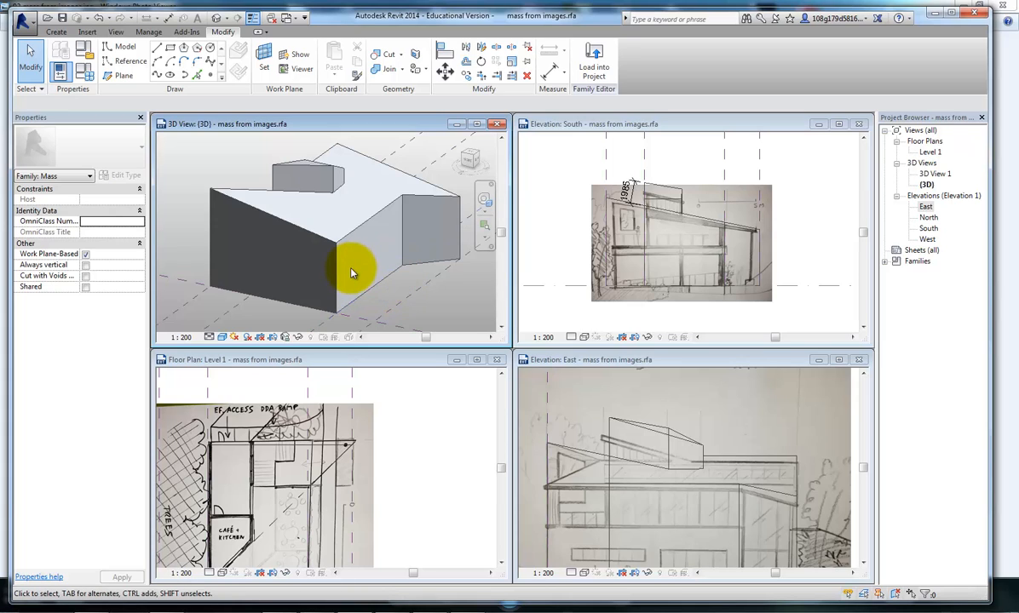
mouse_move(354, 264)
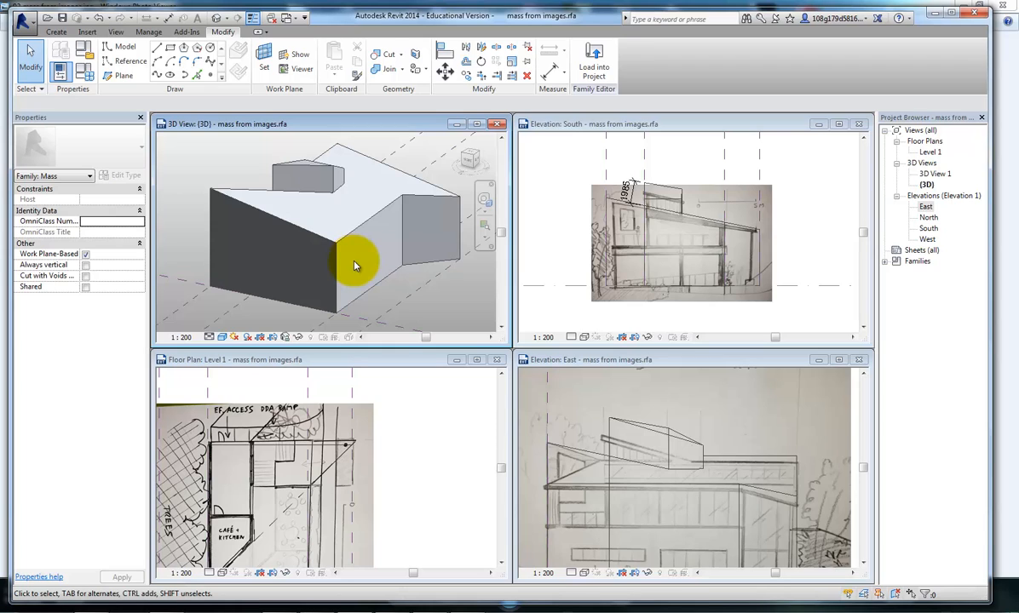
mouse_move(371, 237)
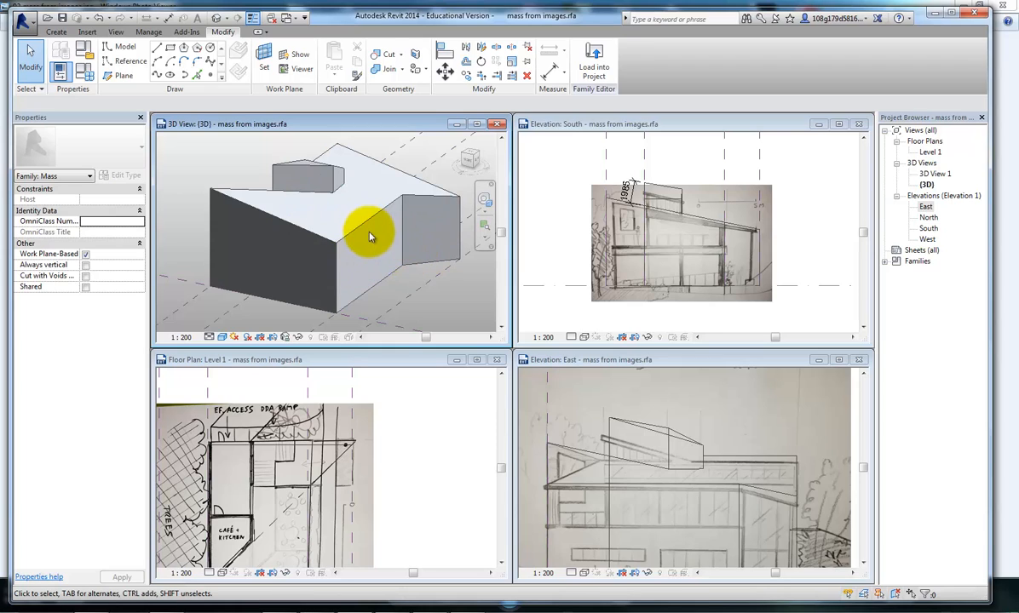
mouse_move(380, 230)
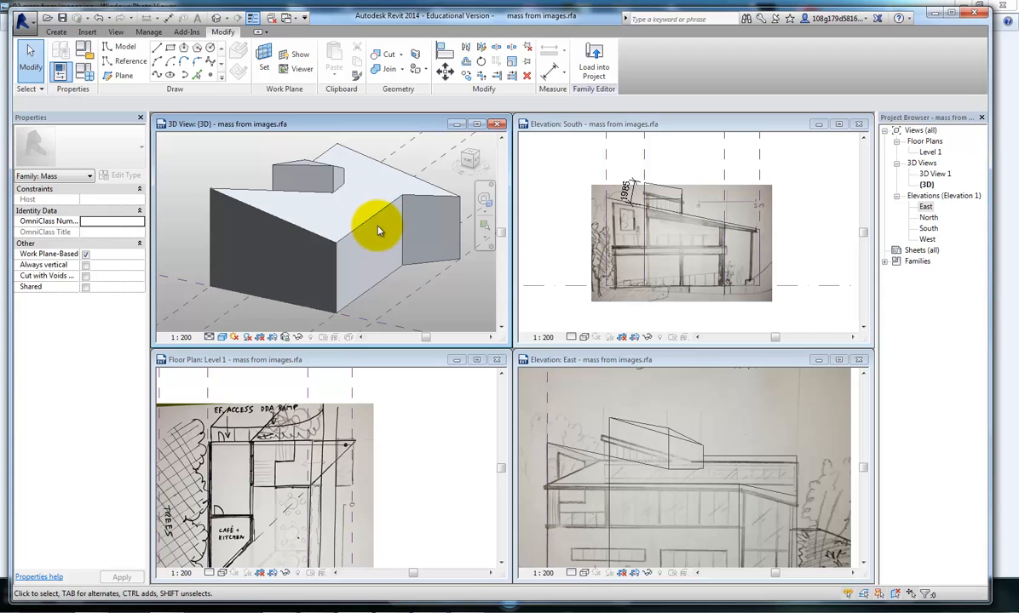
mouse_move(314, 243)
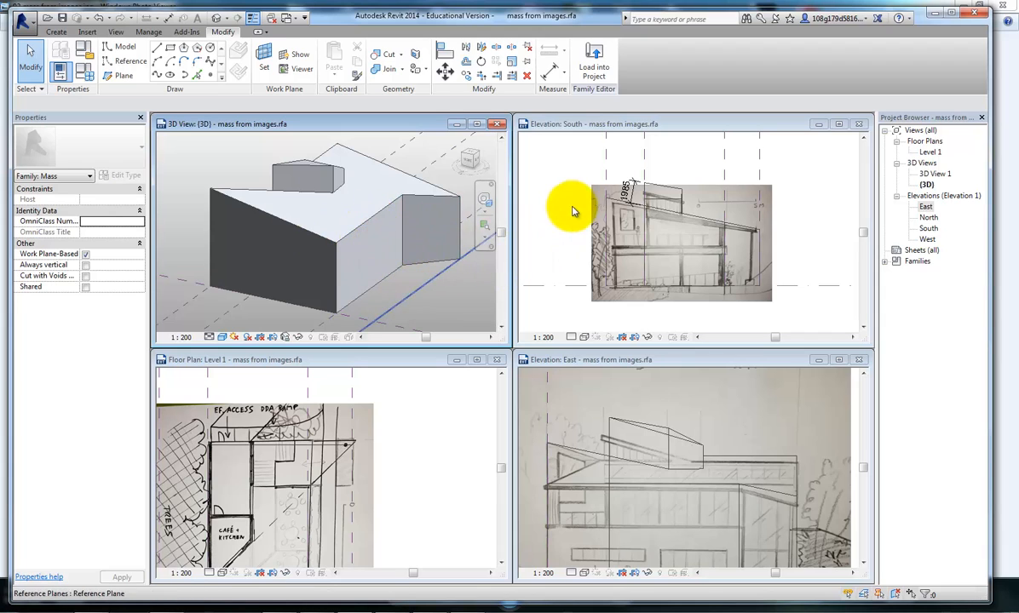
mouse_move(536, 254)
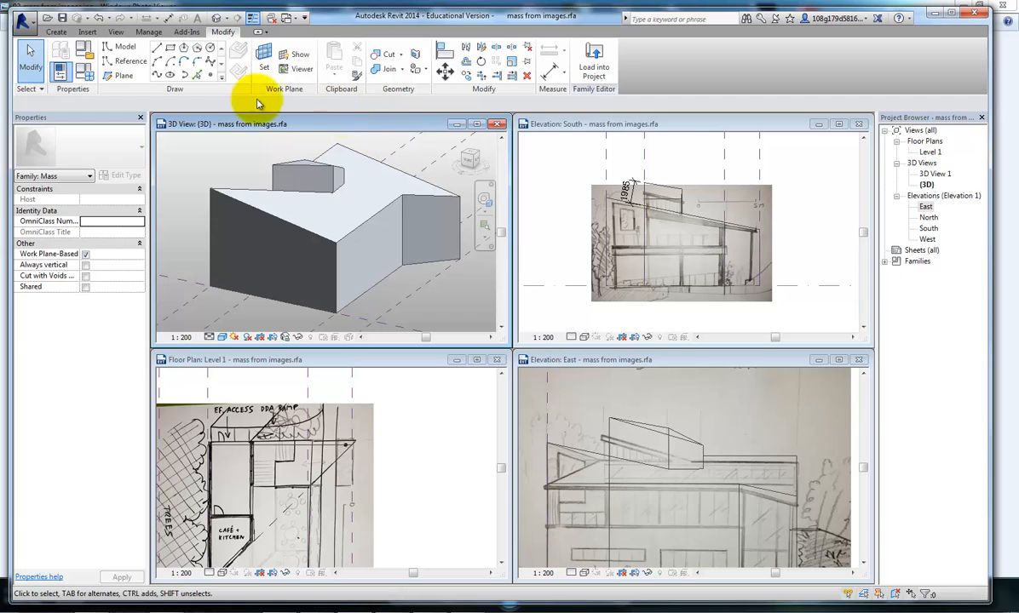
- Save the family as 'mass from images for project.rfa'
left_click(23, 17)
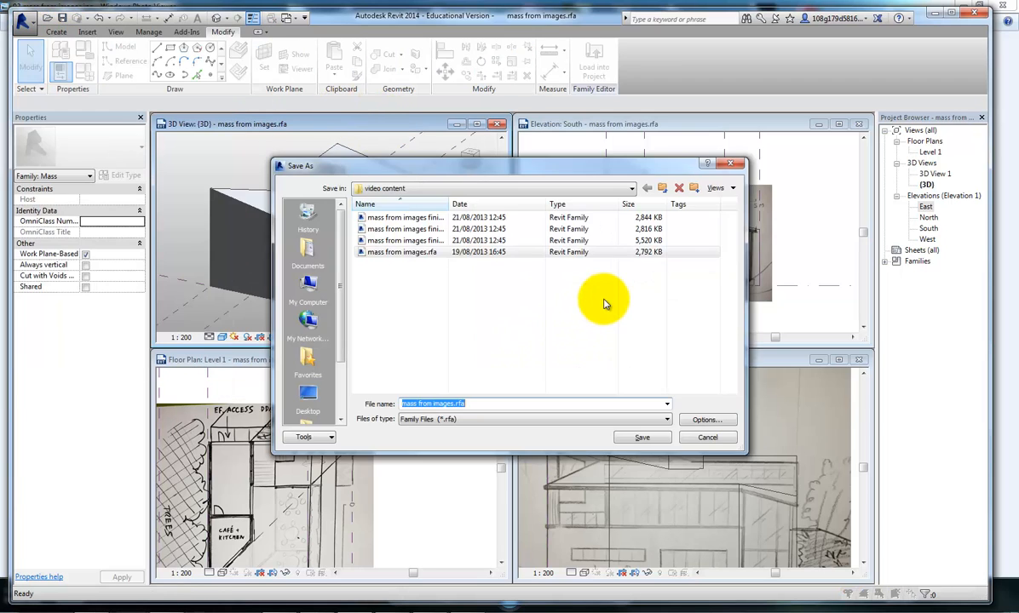
mouse_move(469, 404)
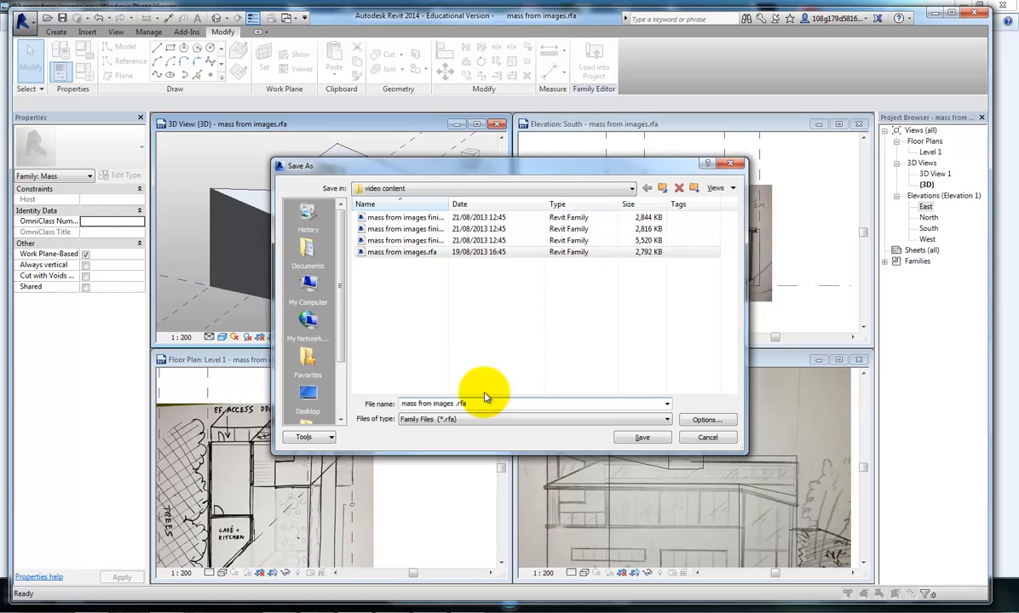
type("for project")
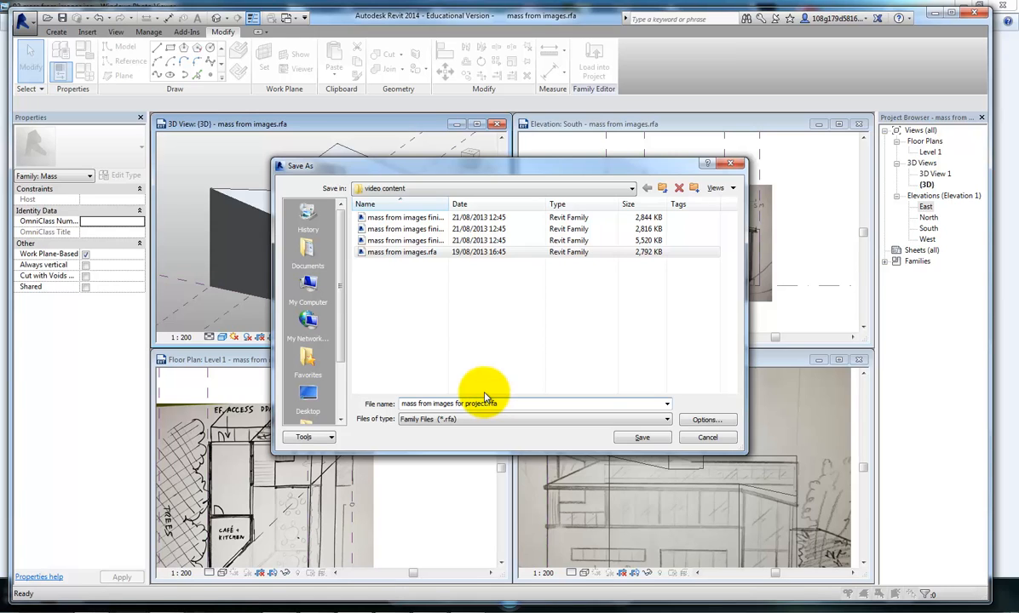
left_click(642, 437)
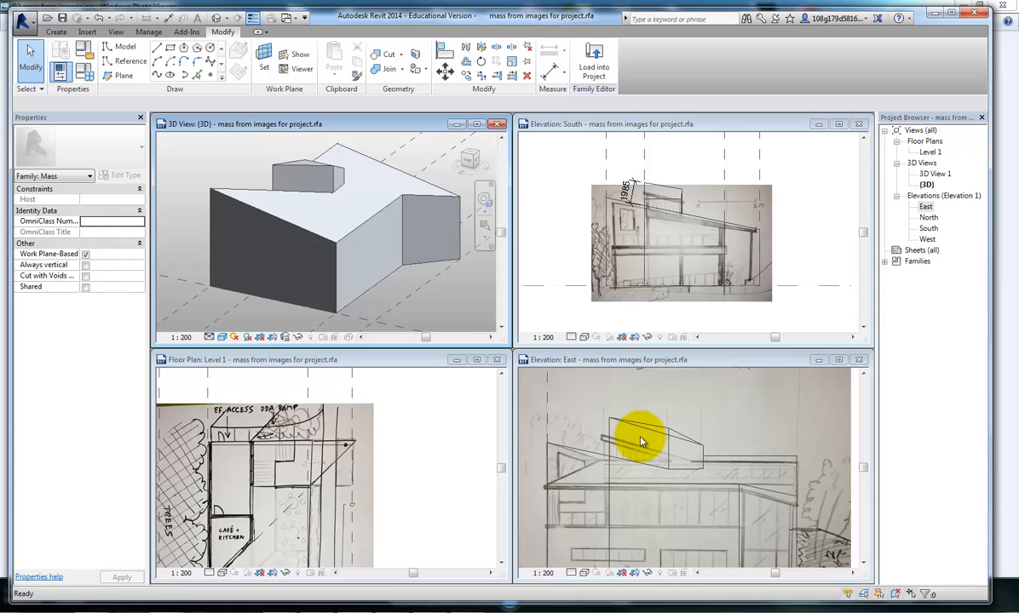
mouse_move(635, 113)
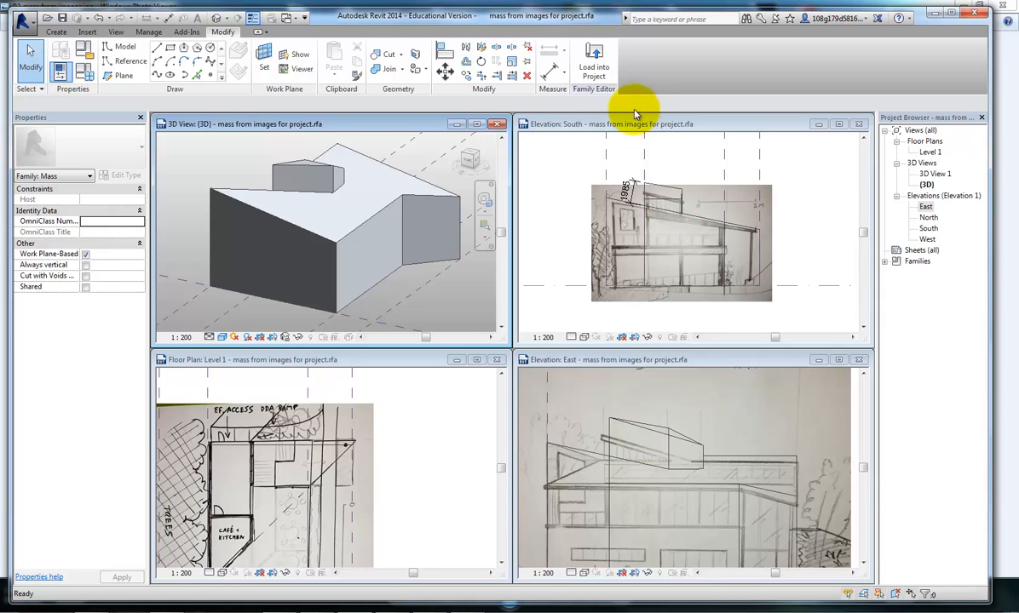
mouse_move(622, 109)
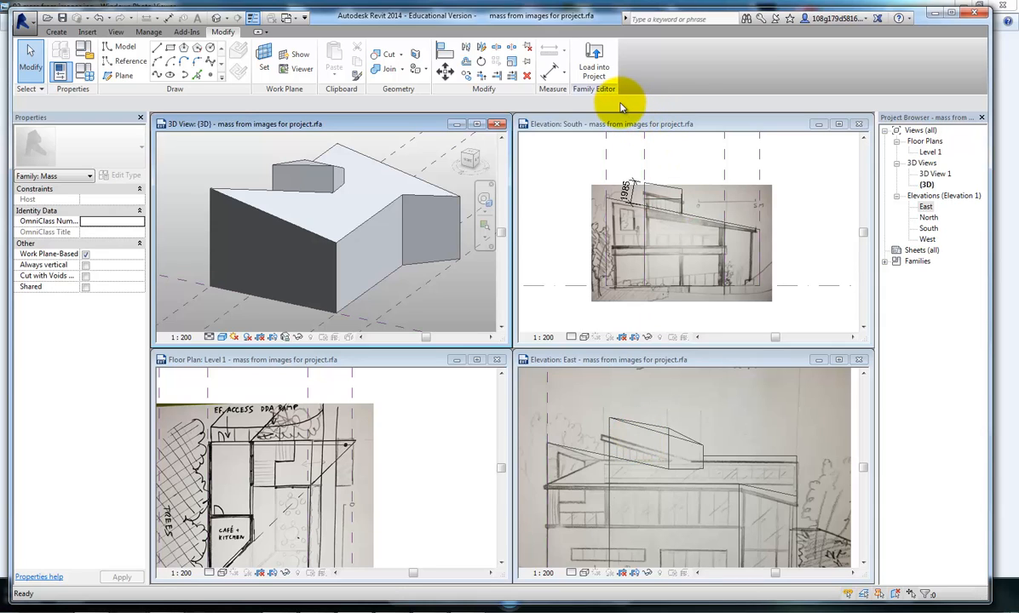